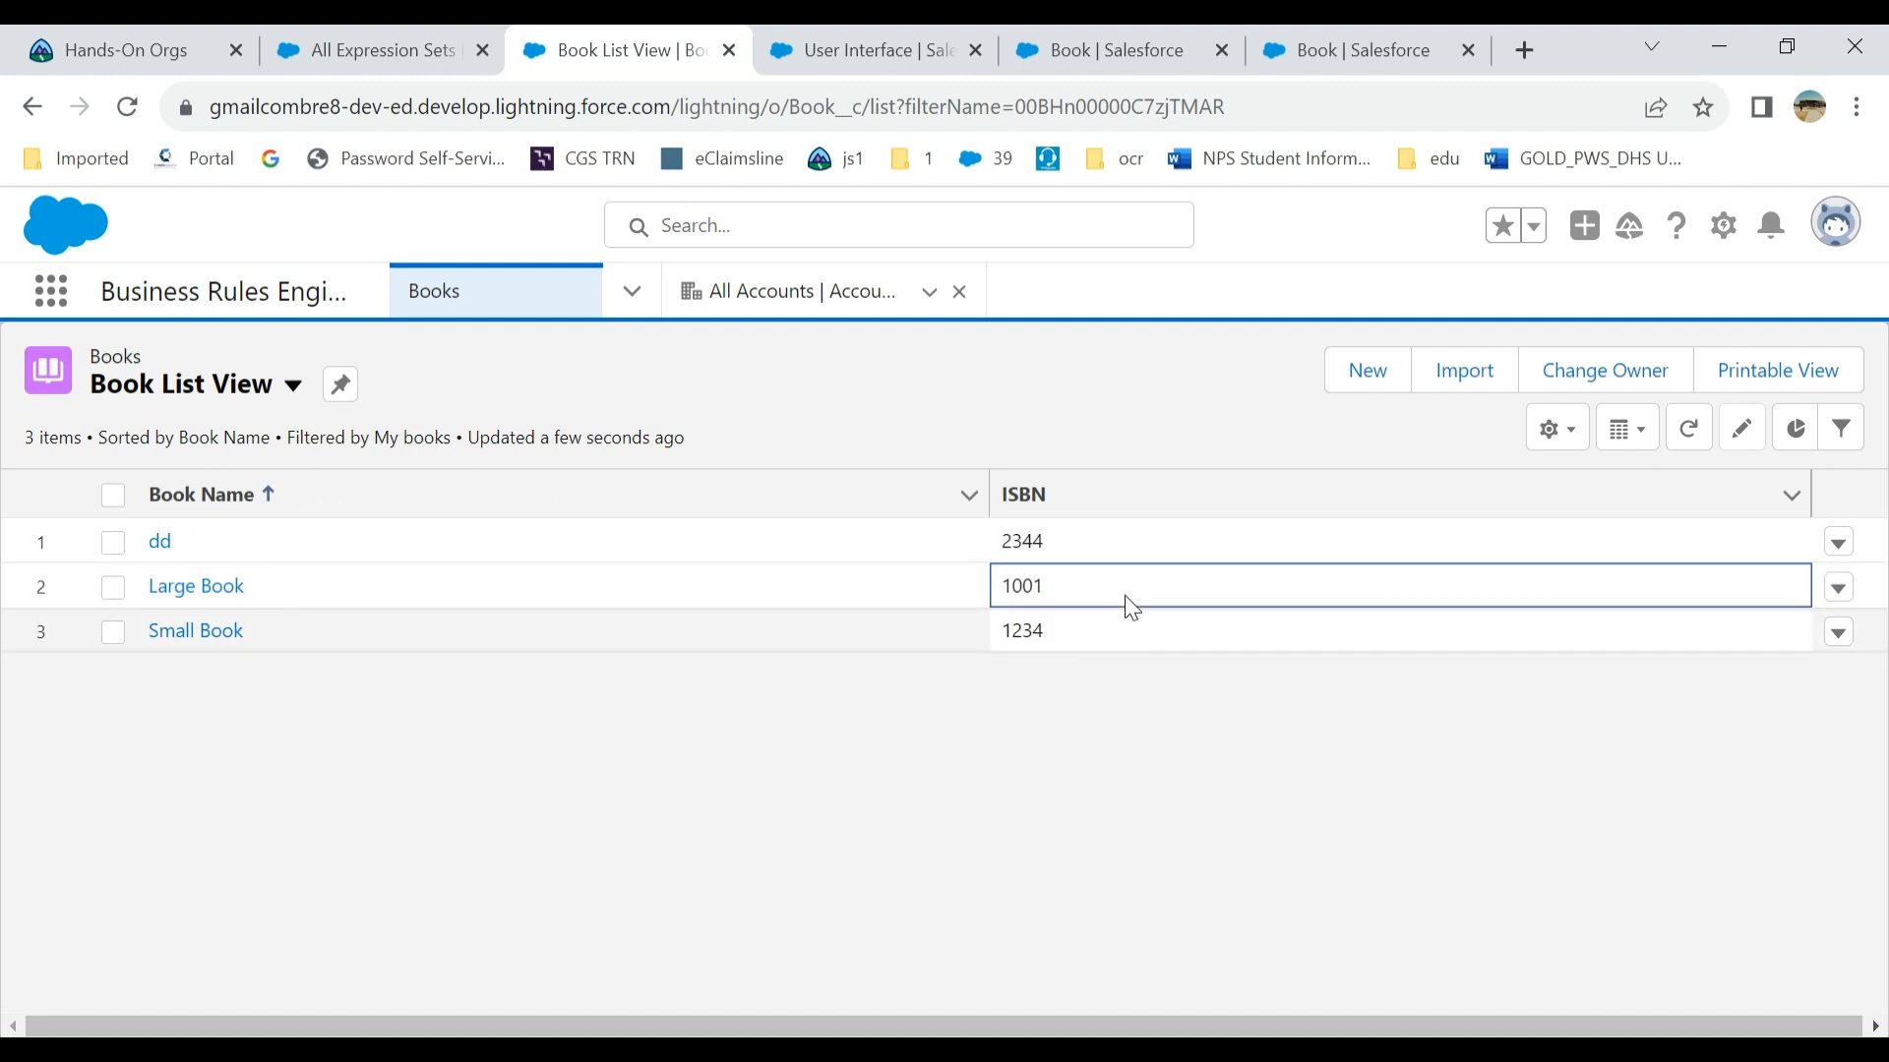
mouse_move(195, 585)
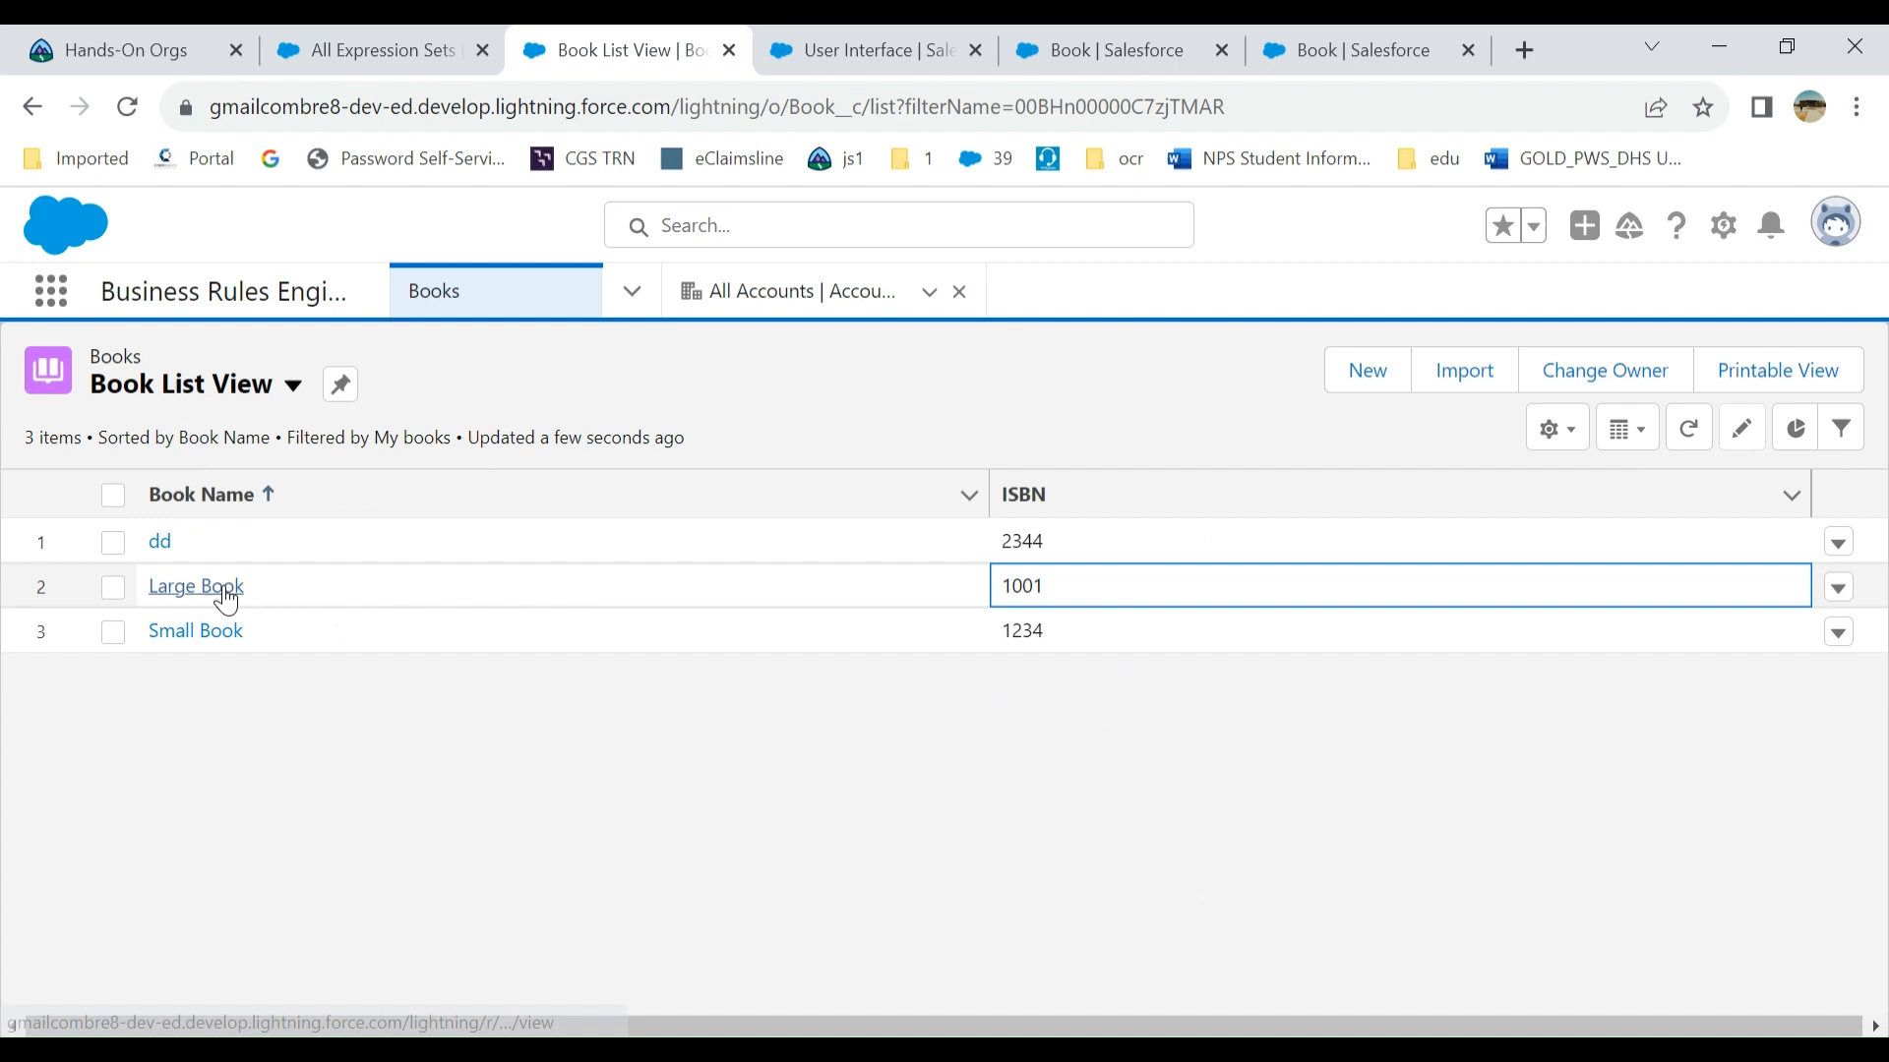
- Open the Large Book record, then return to the Book List View
click(194, 585)
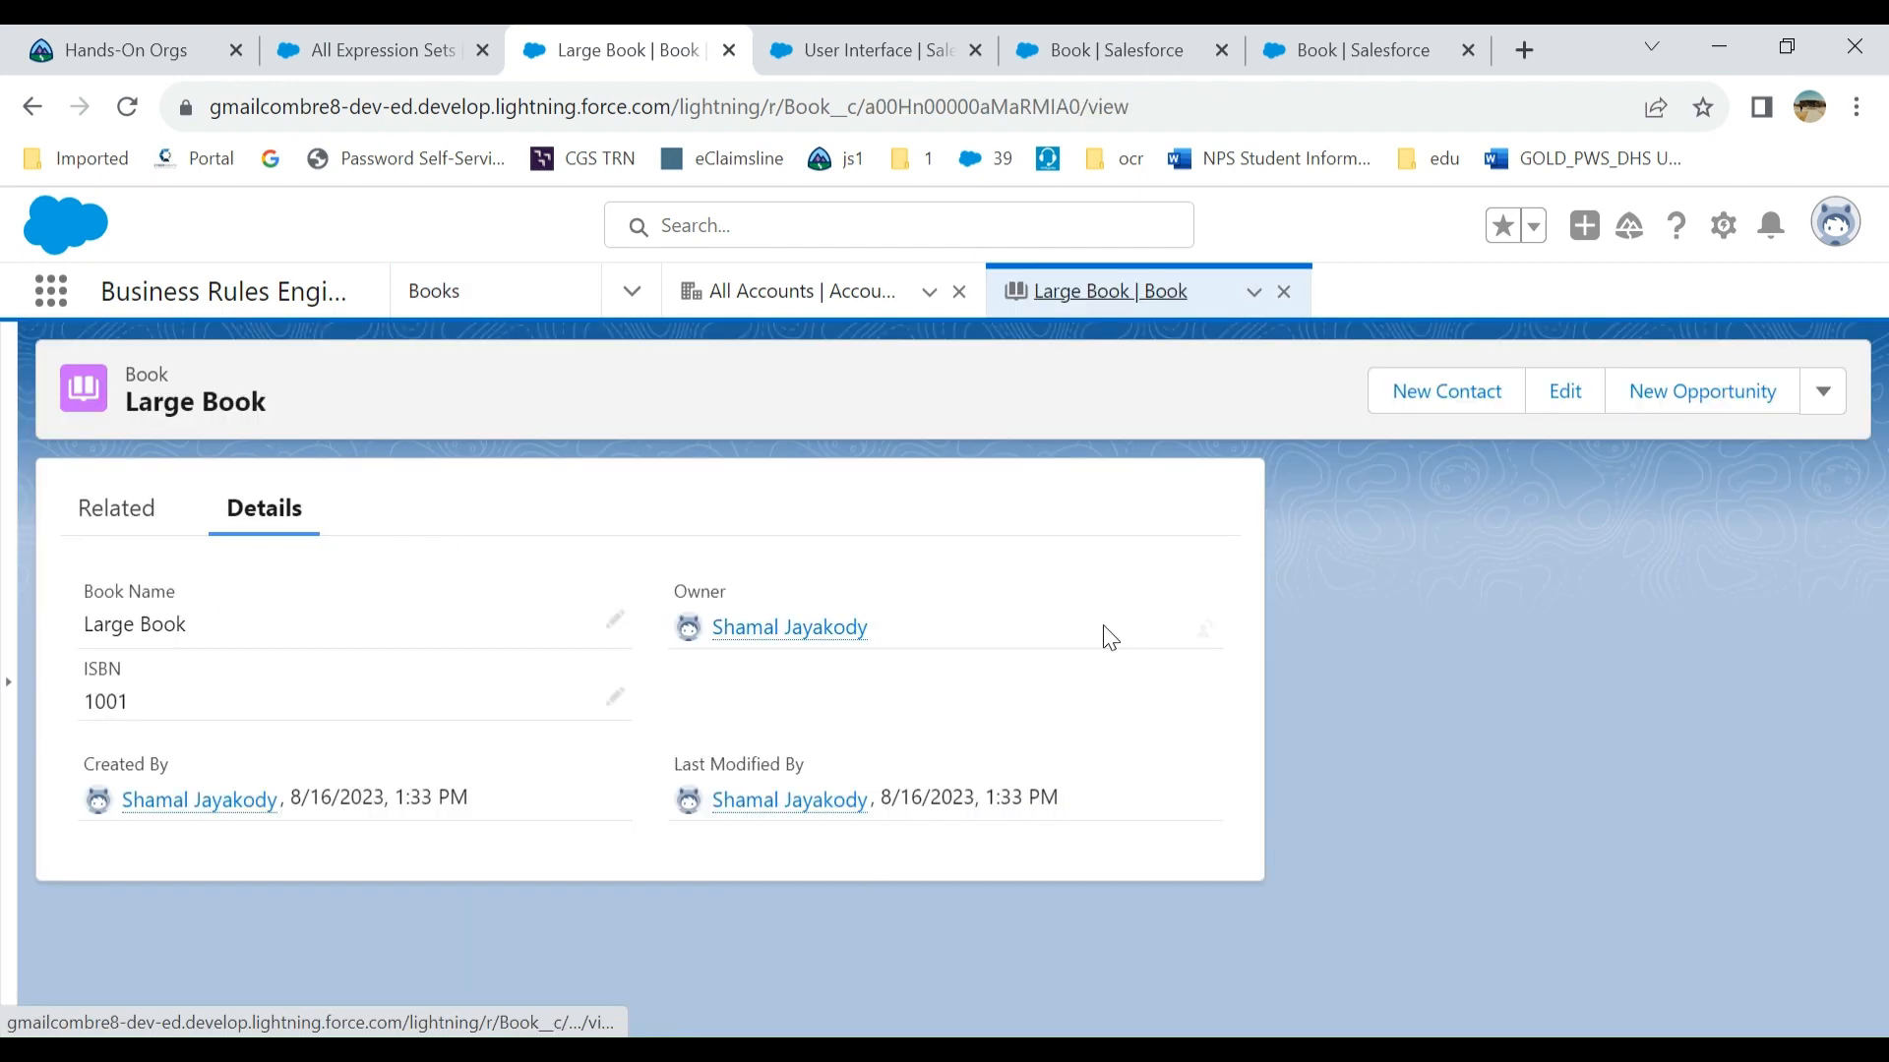
click(31, 106)
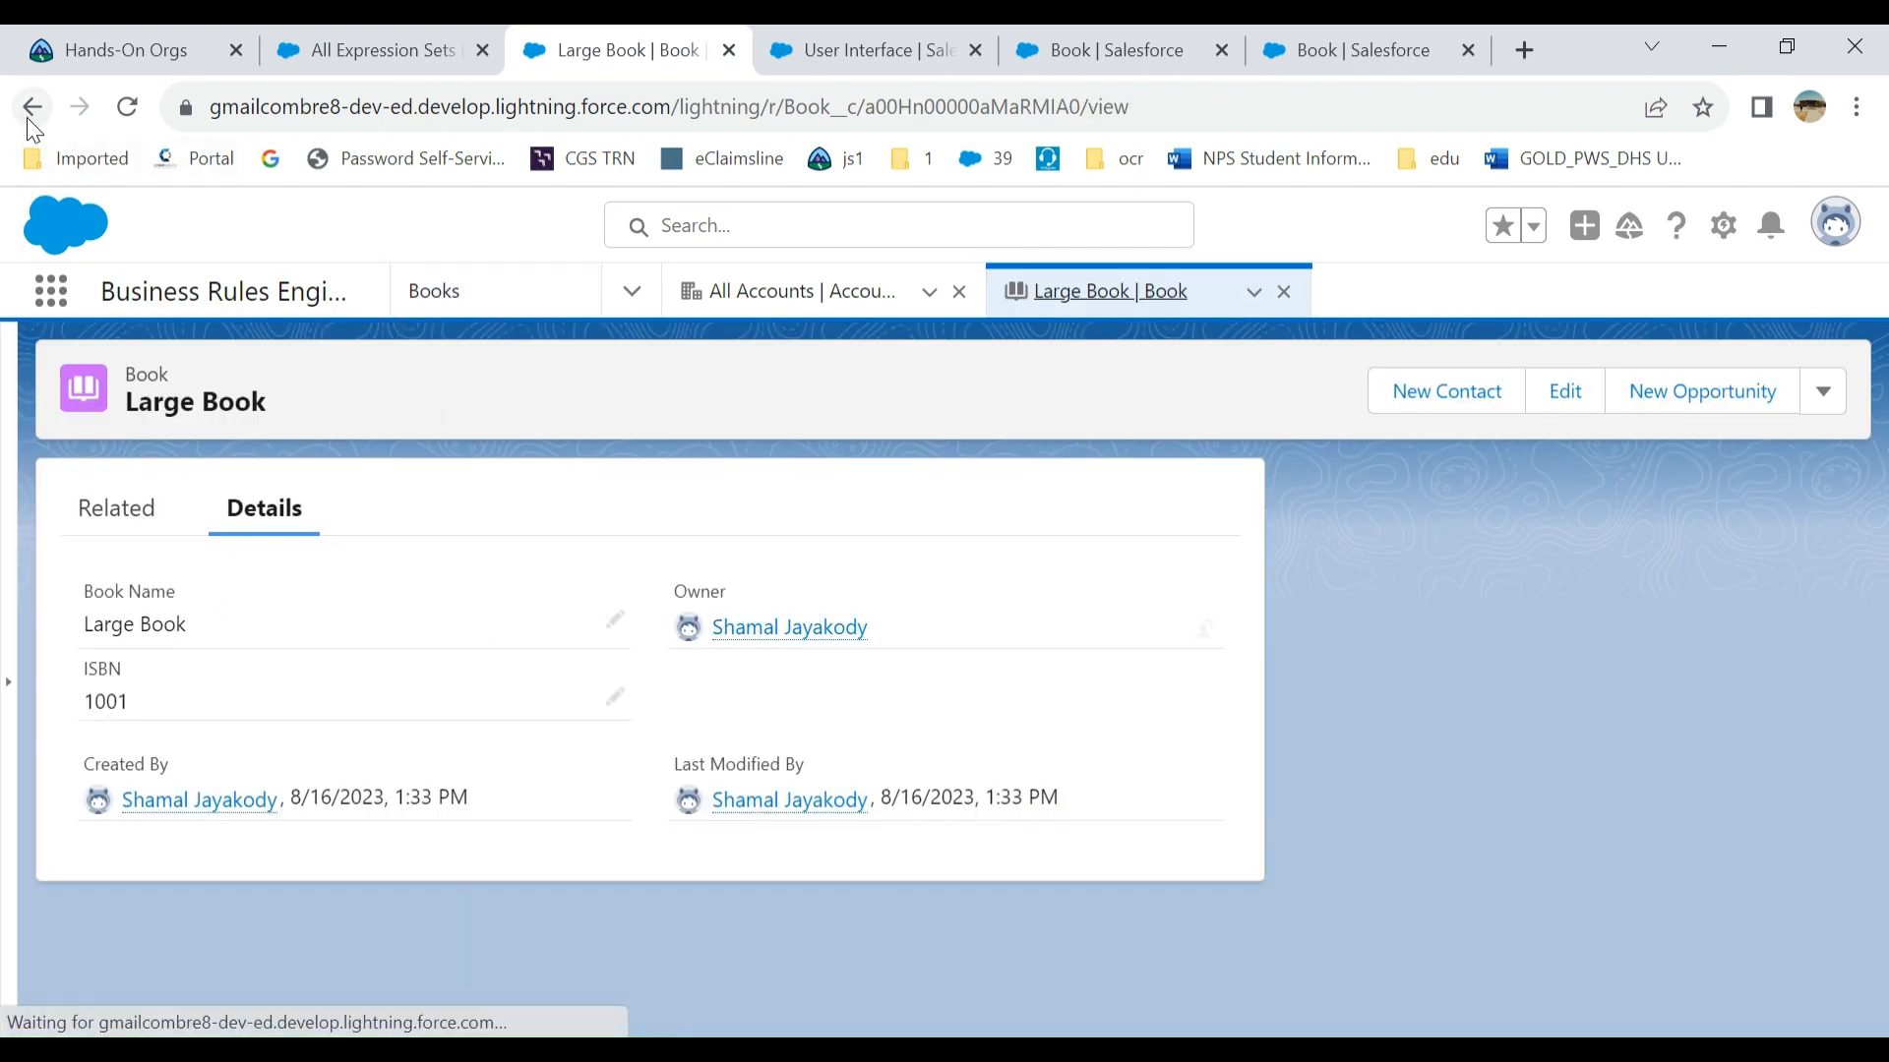
click(32, 106)
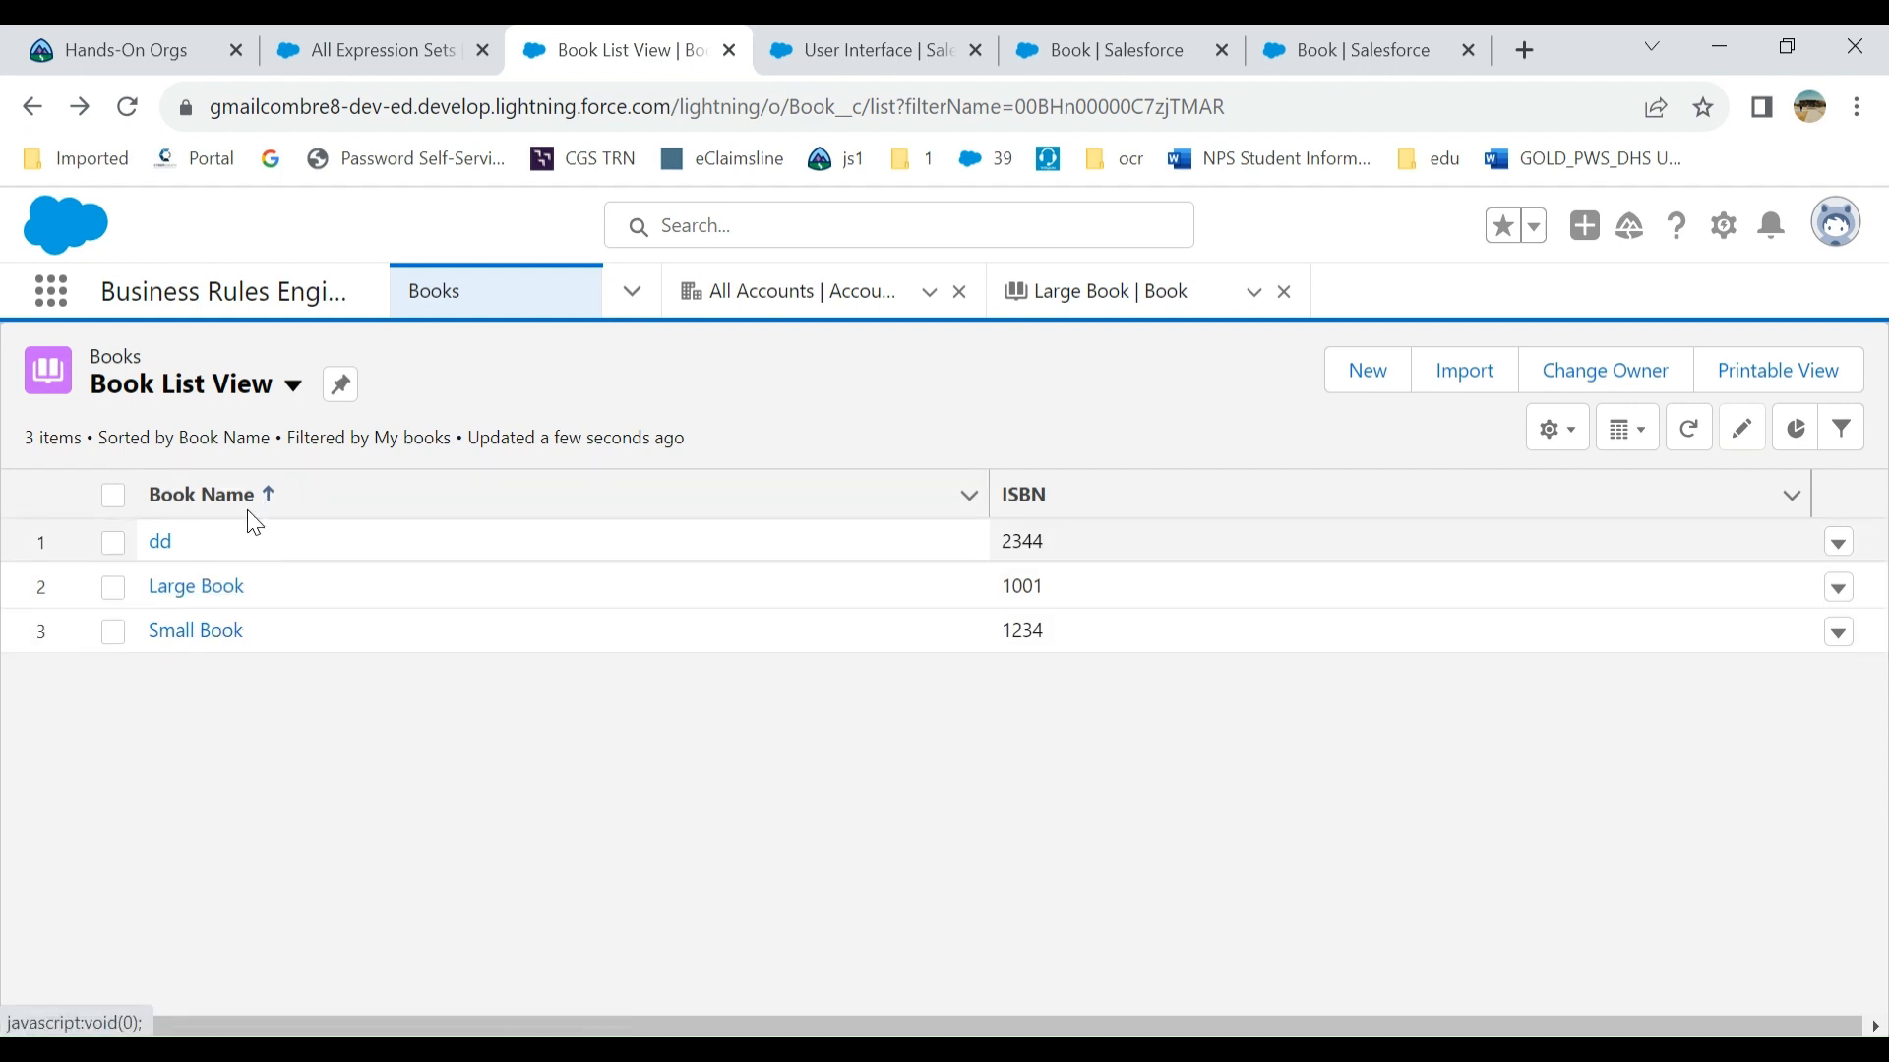
mouse_move(1774, 656)
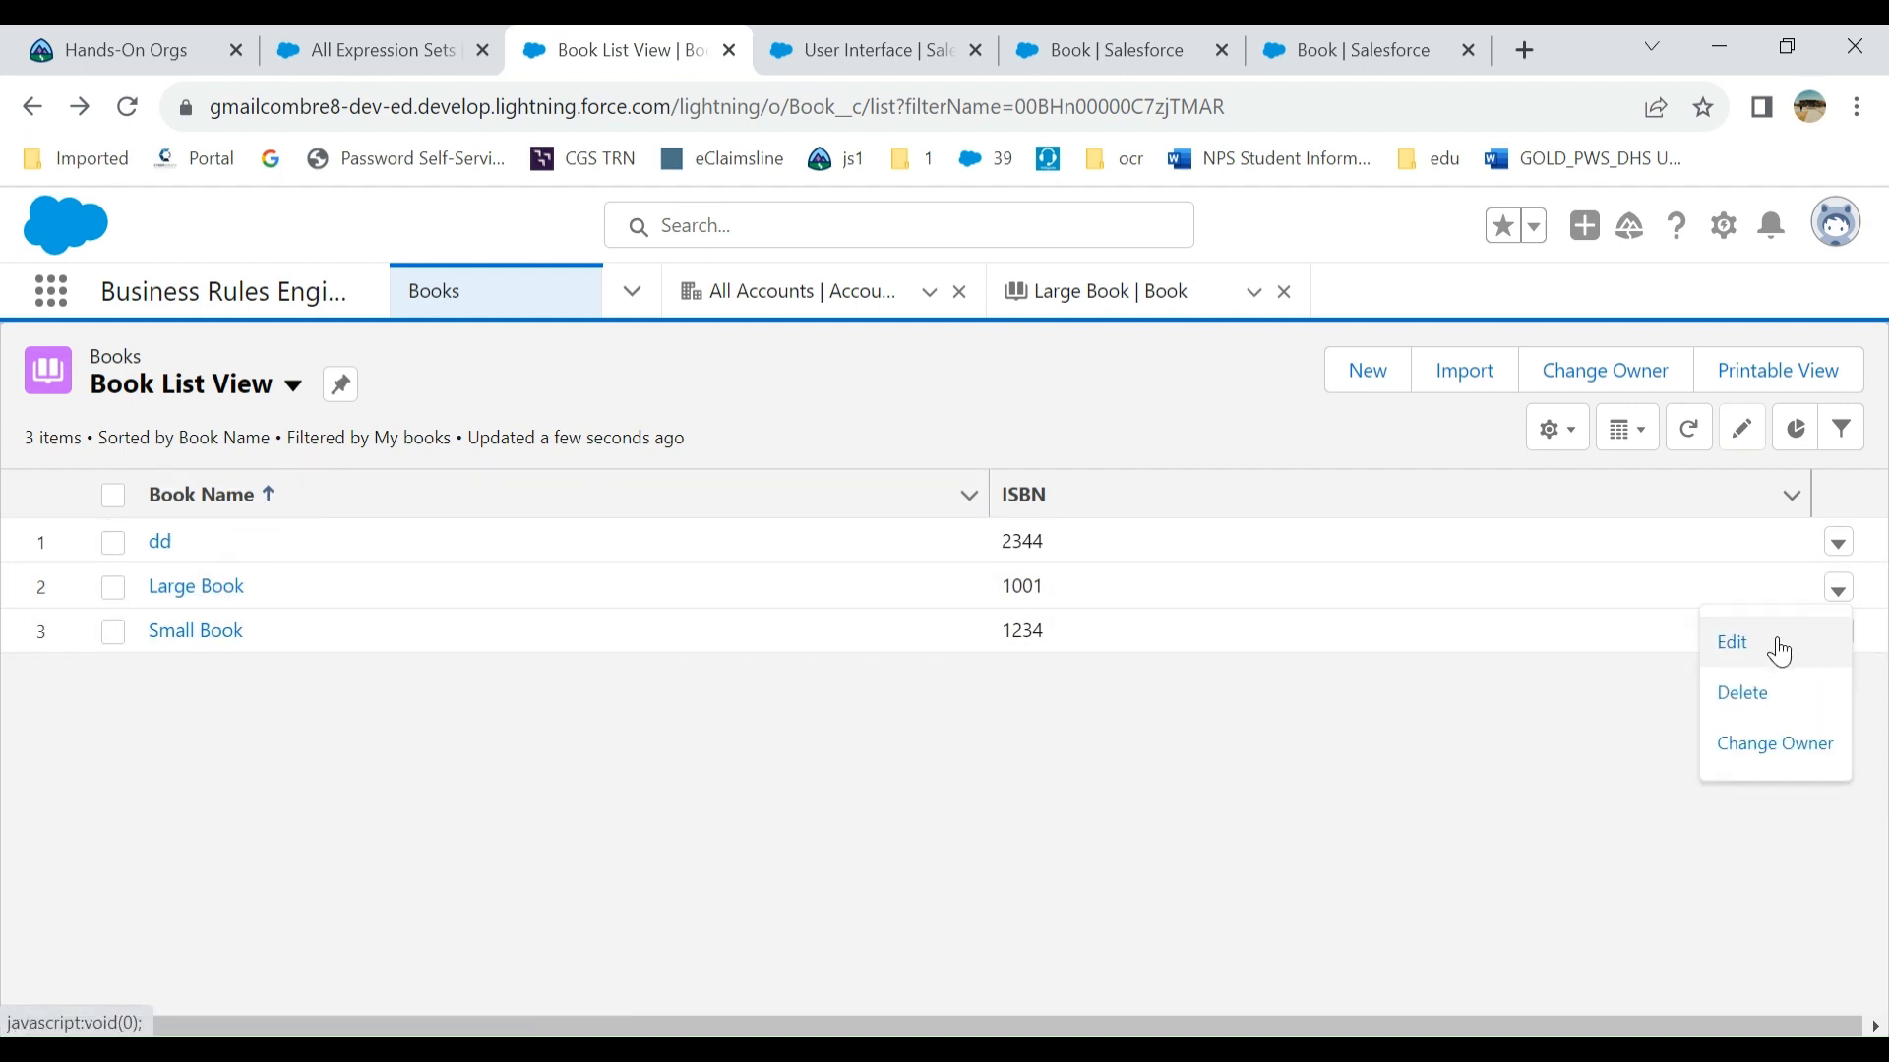
click(751, 414)
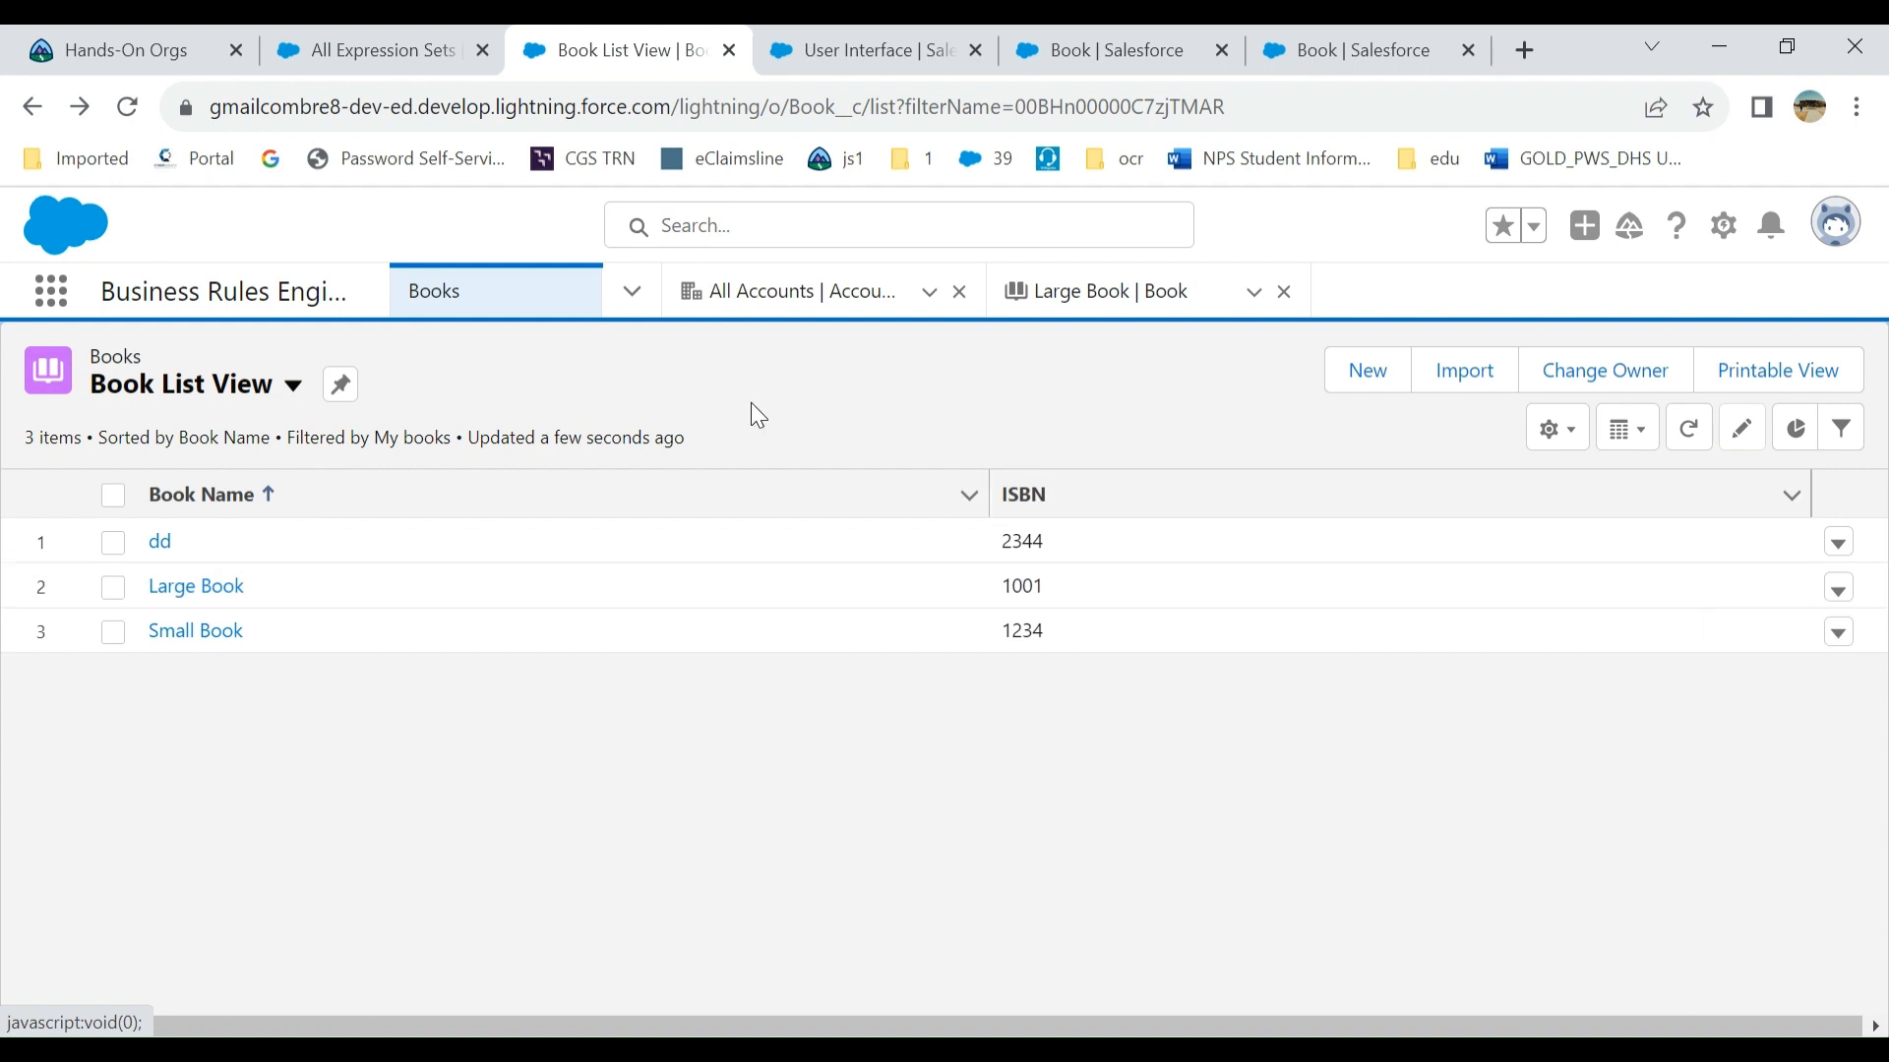
mouse_move(900, 479)
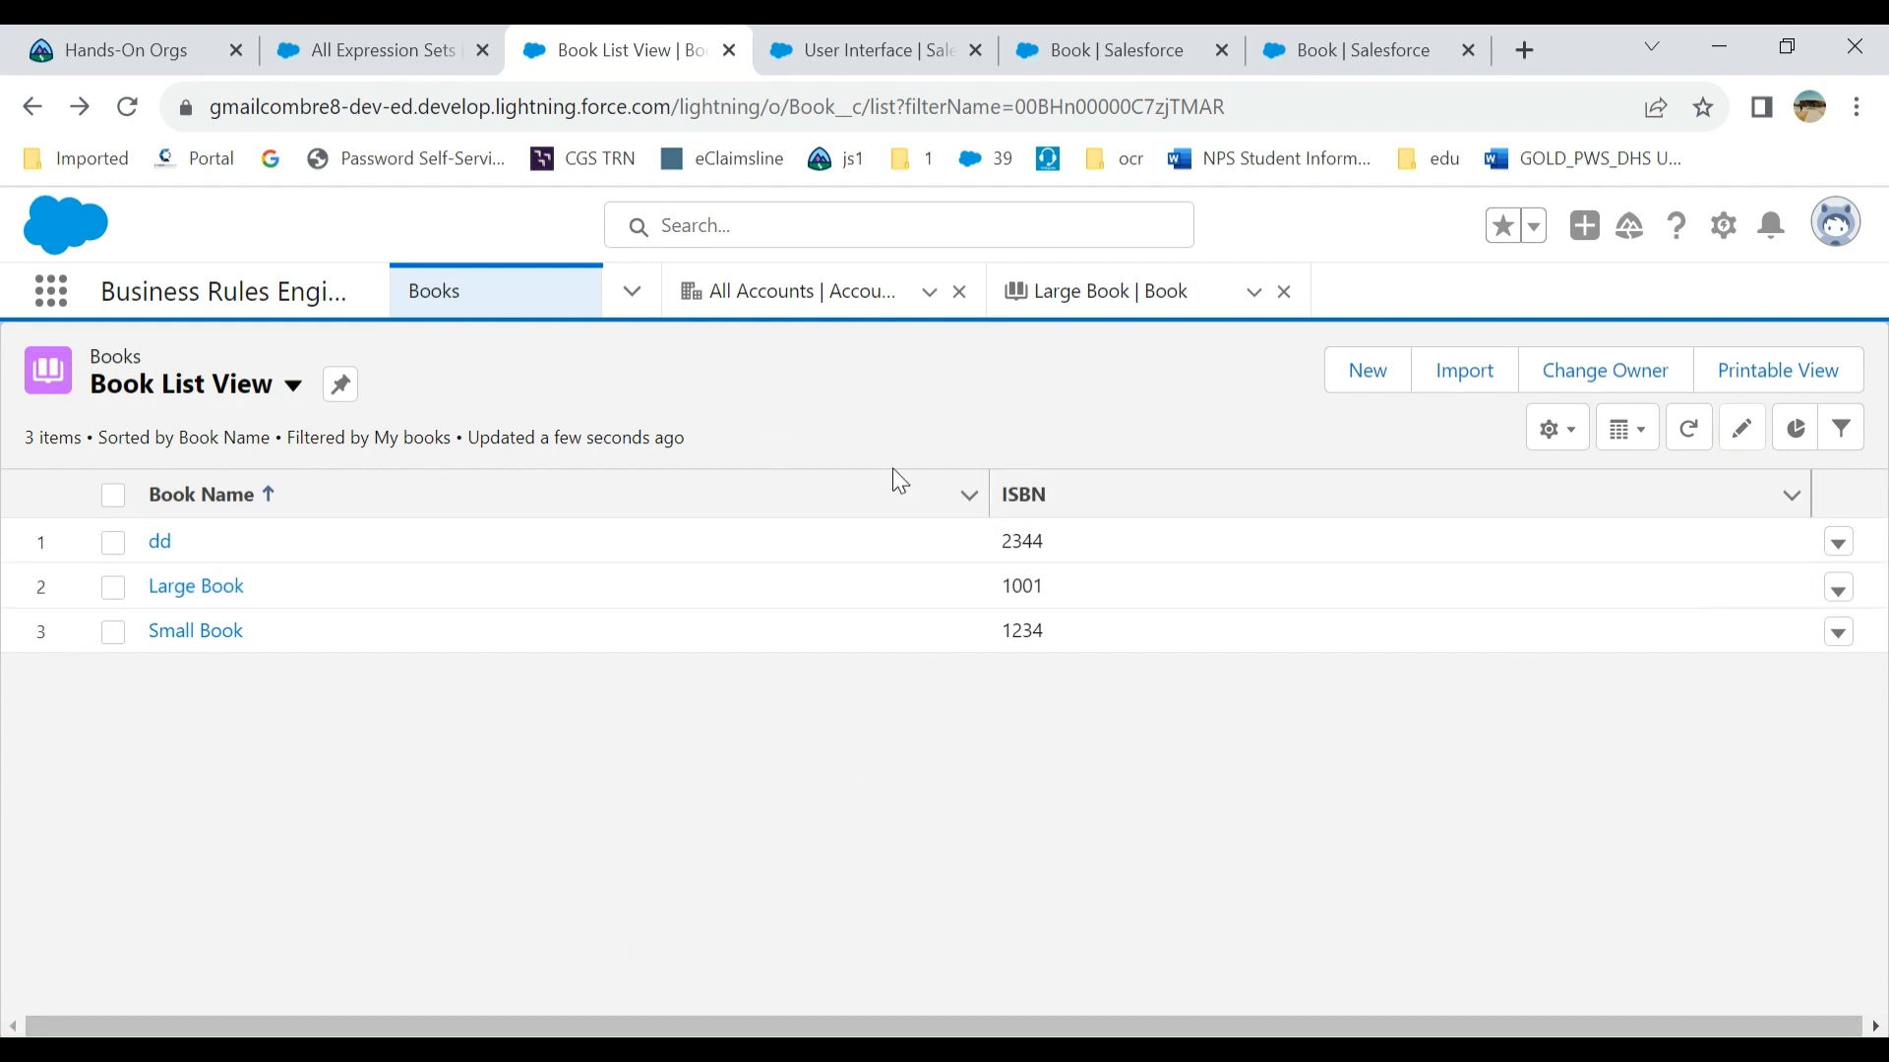
- Find the User Interface settings via Quick Find and review inline editing and enhanced lists
click(872, 50)
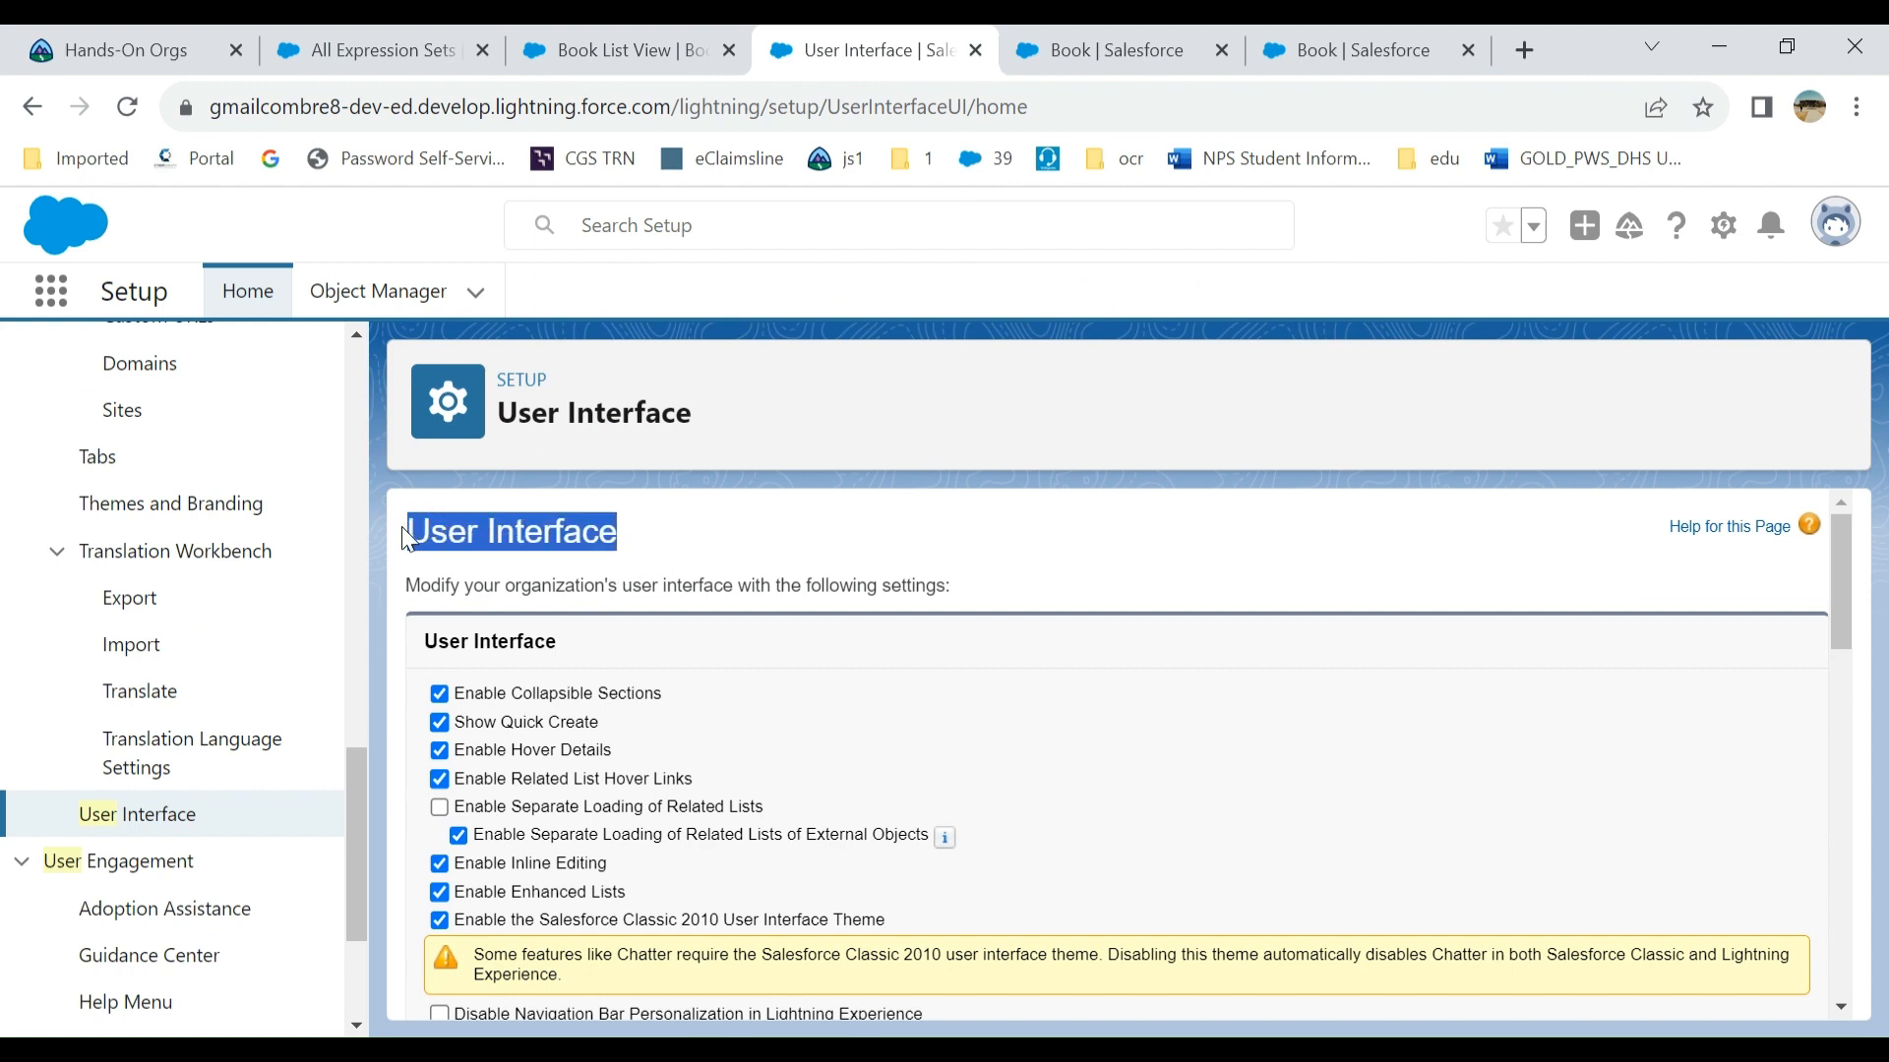
click(1721, 225)
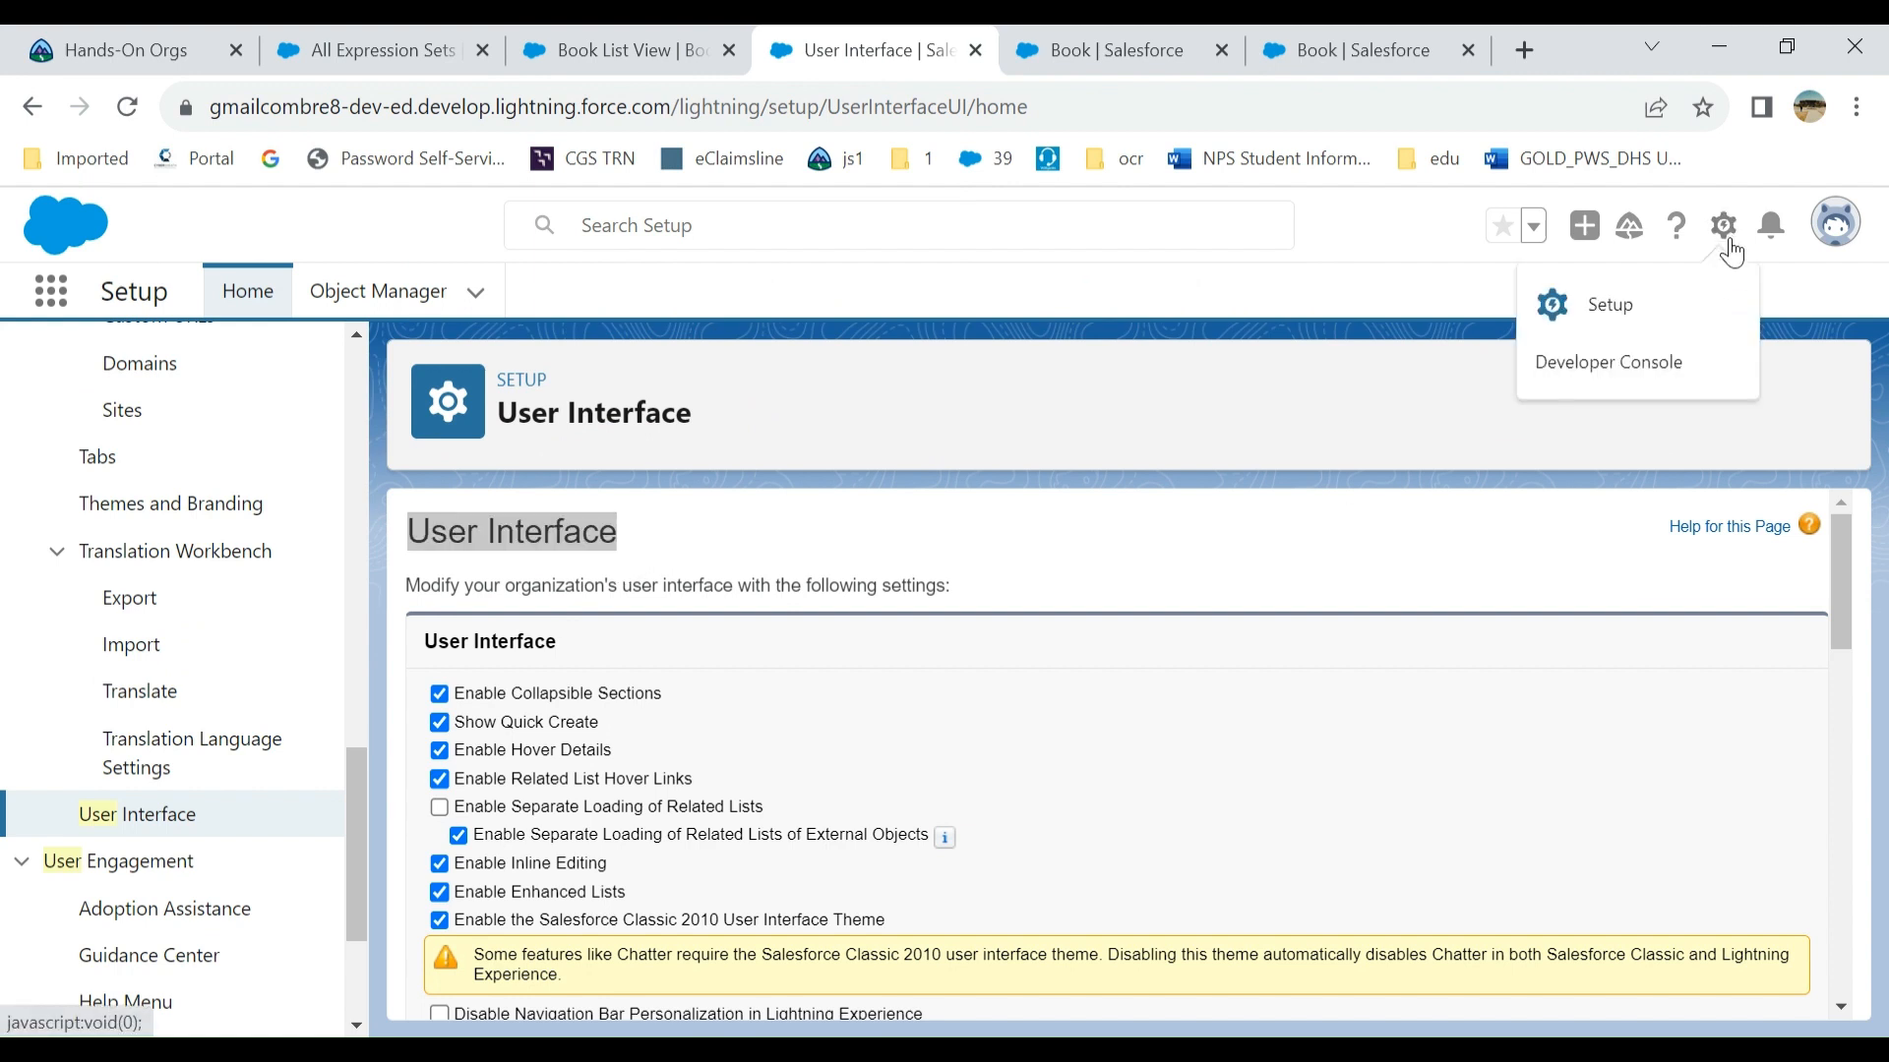
text(user)
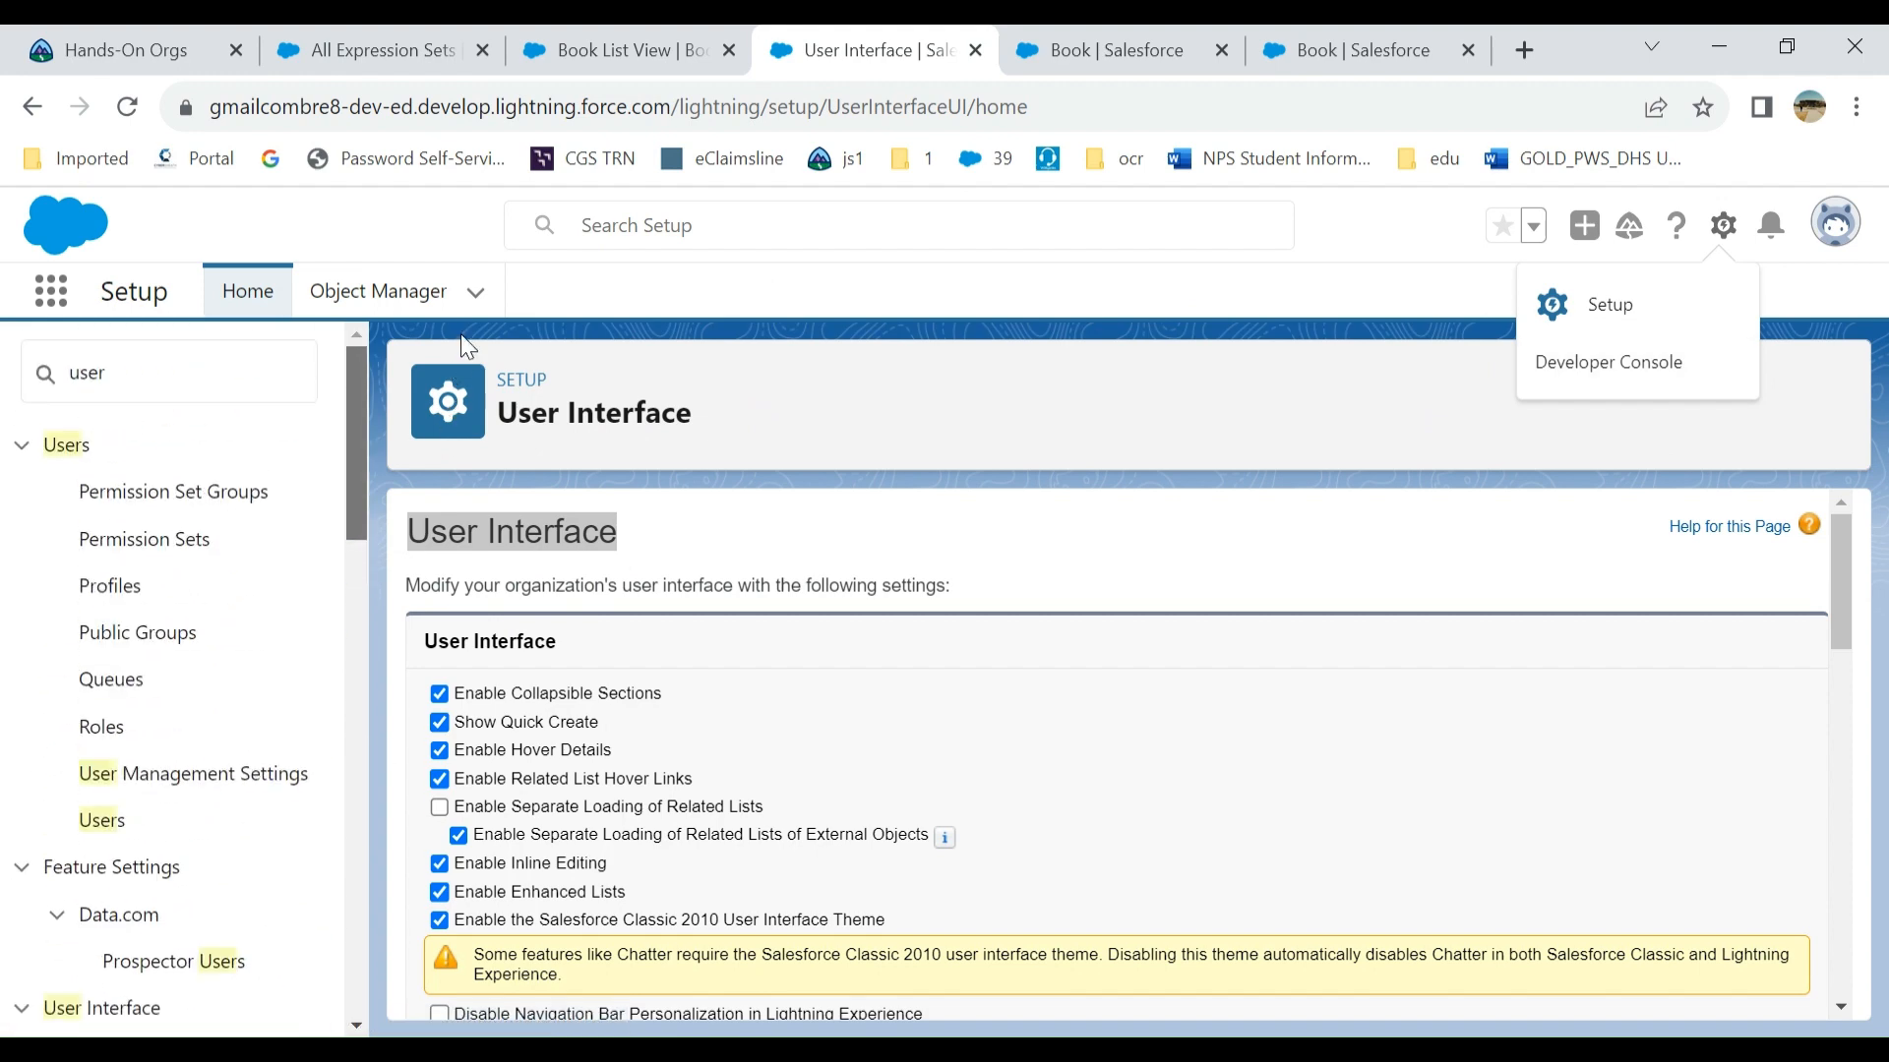
click(169, 372)
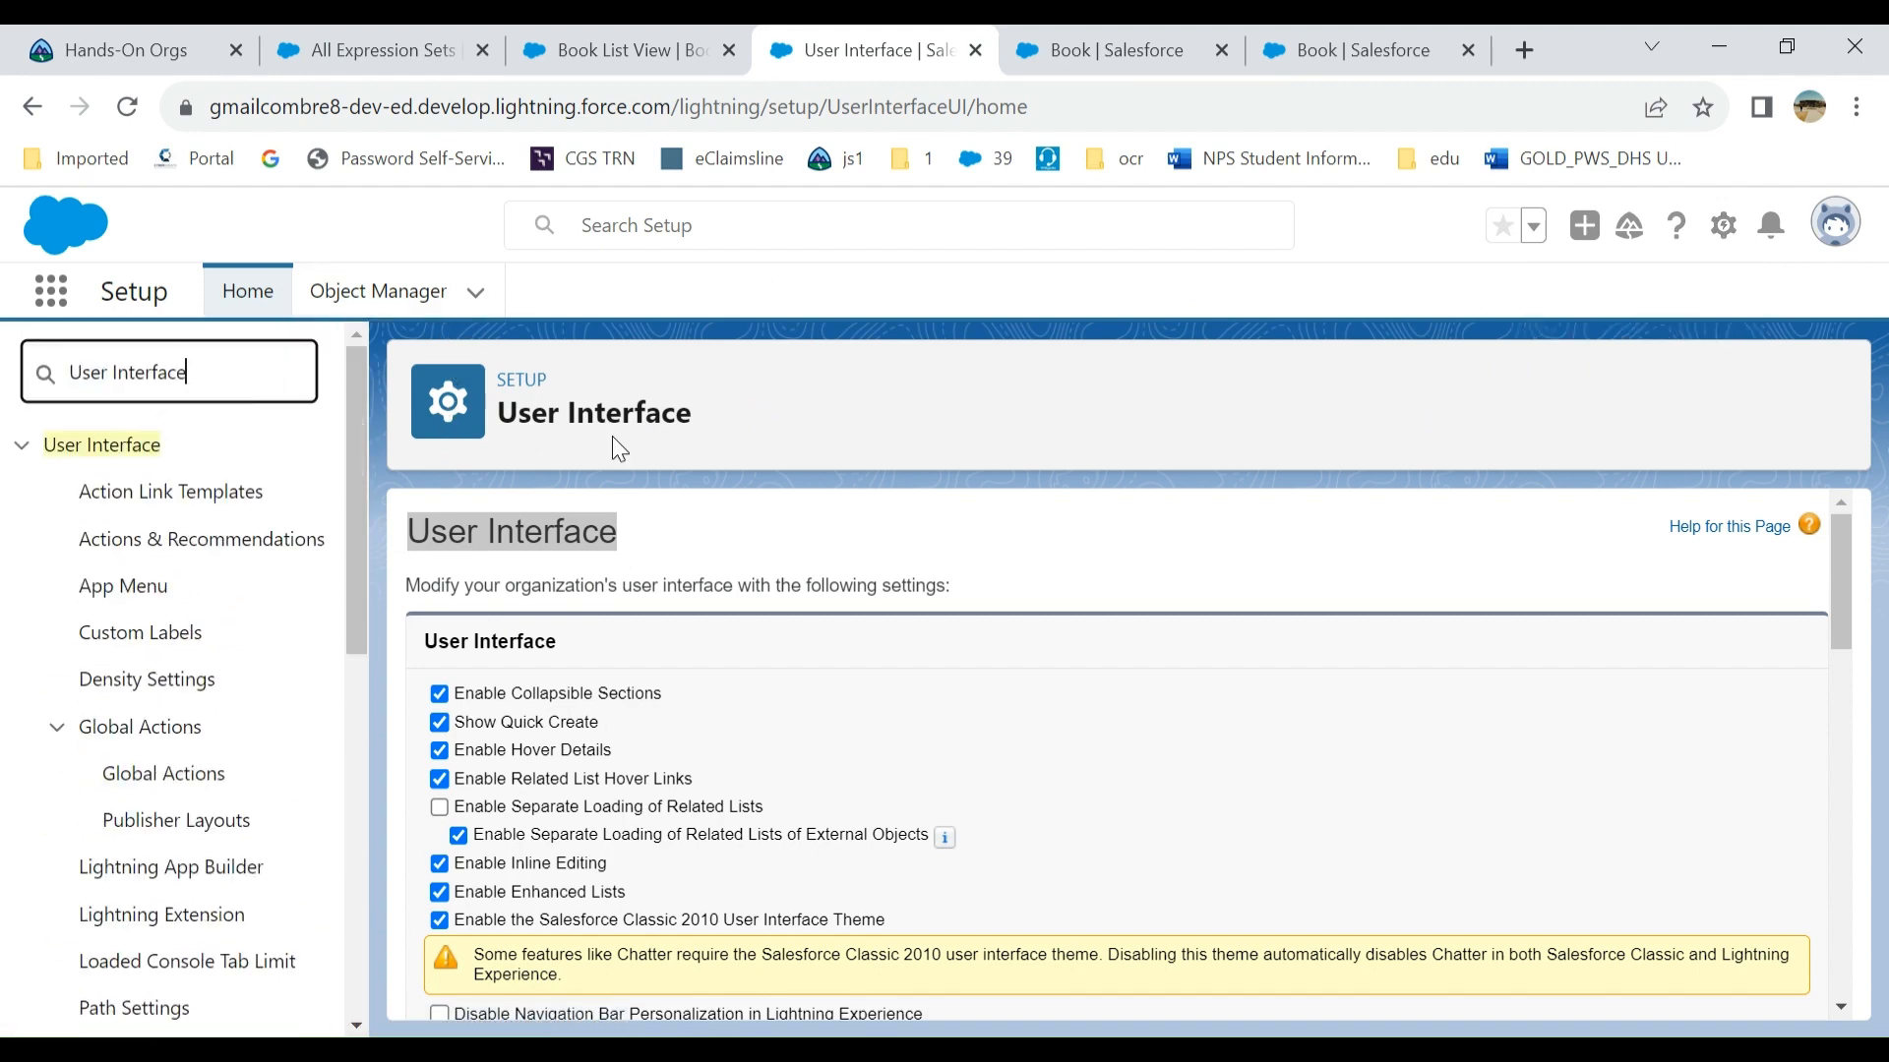
scroll(down, 3)
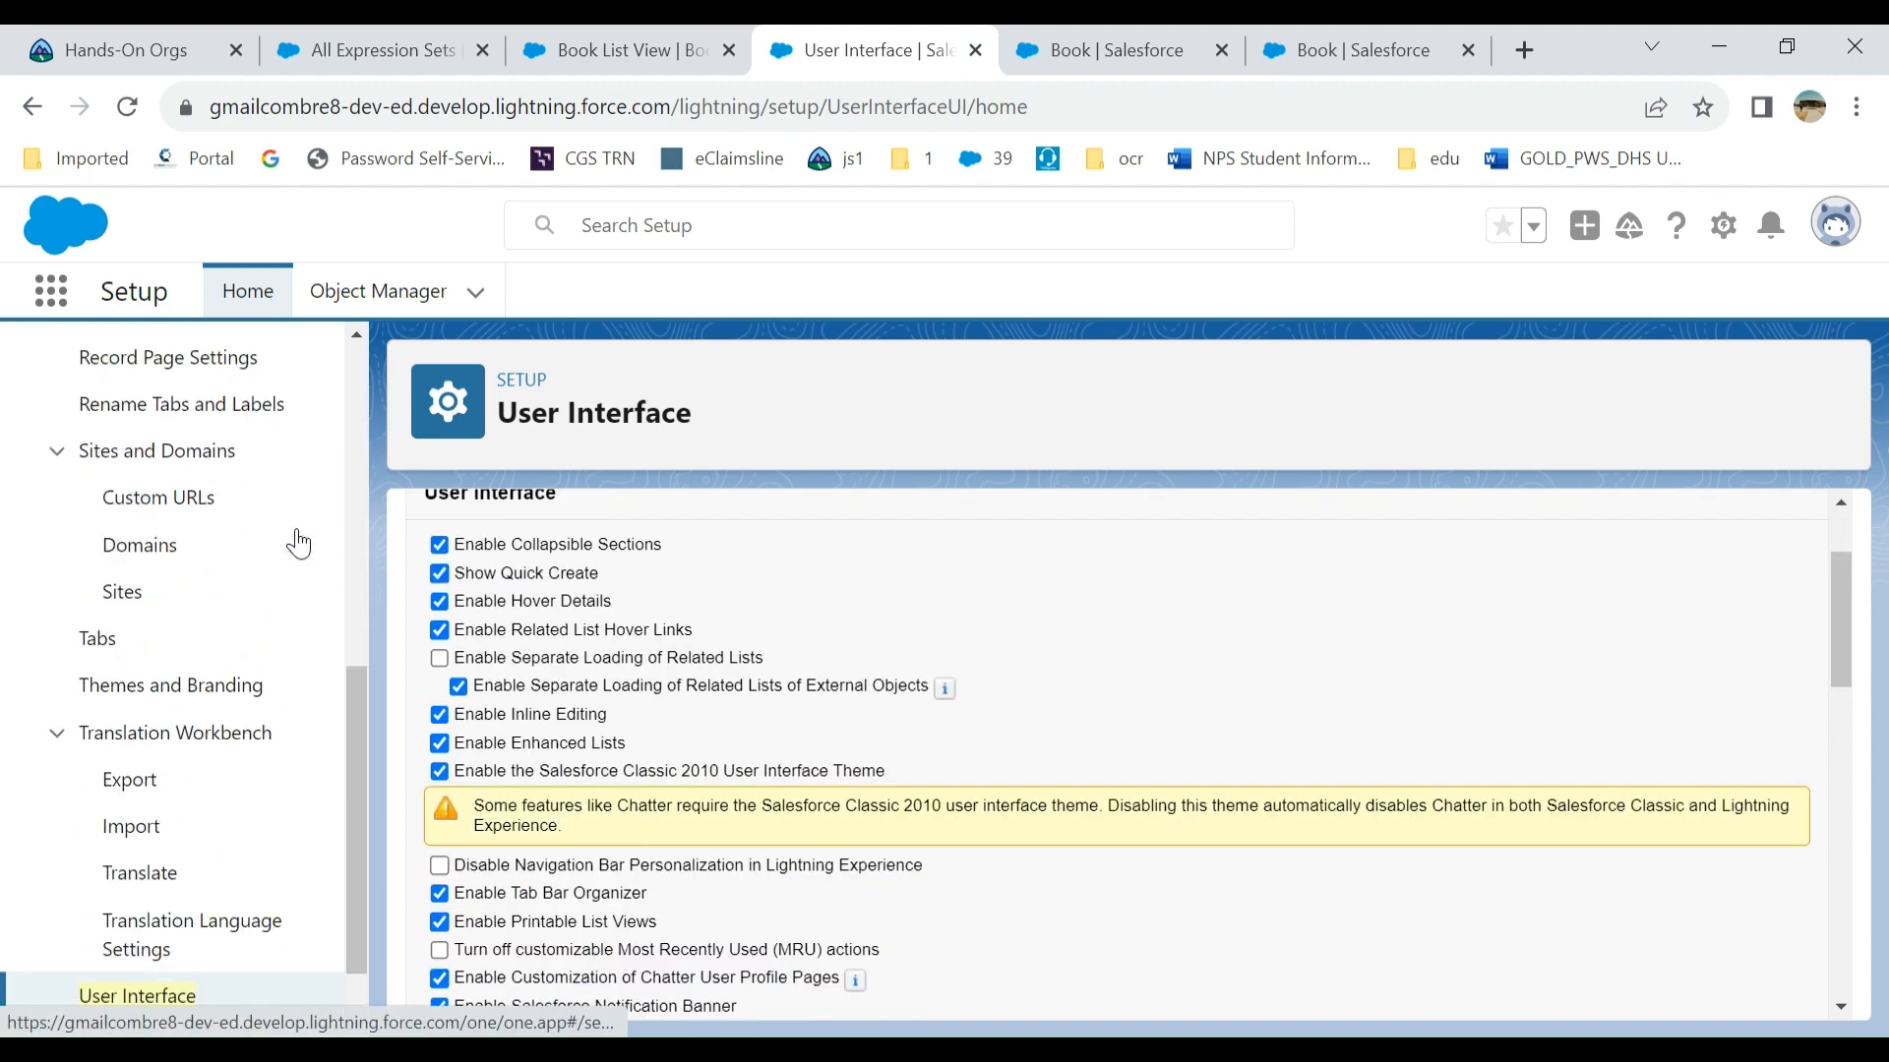
scroll(down, 3)
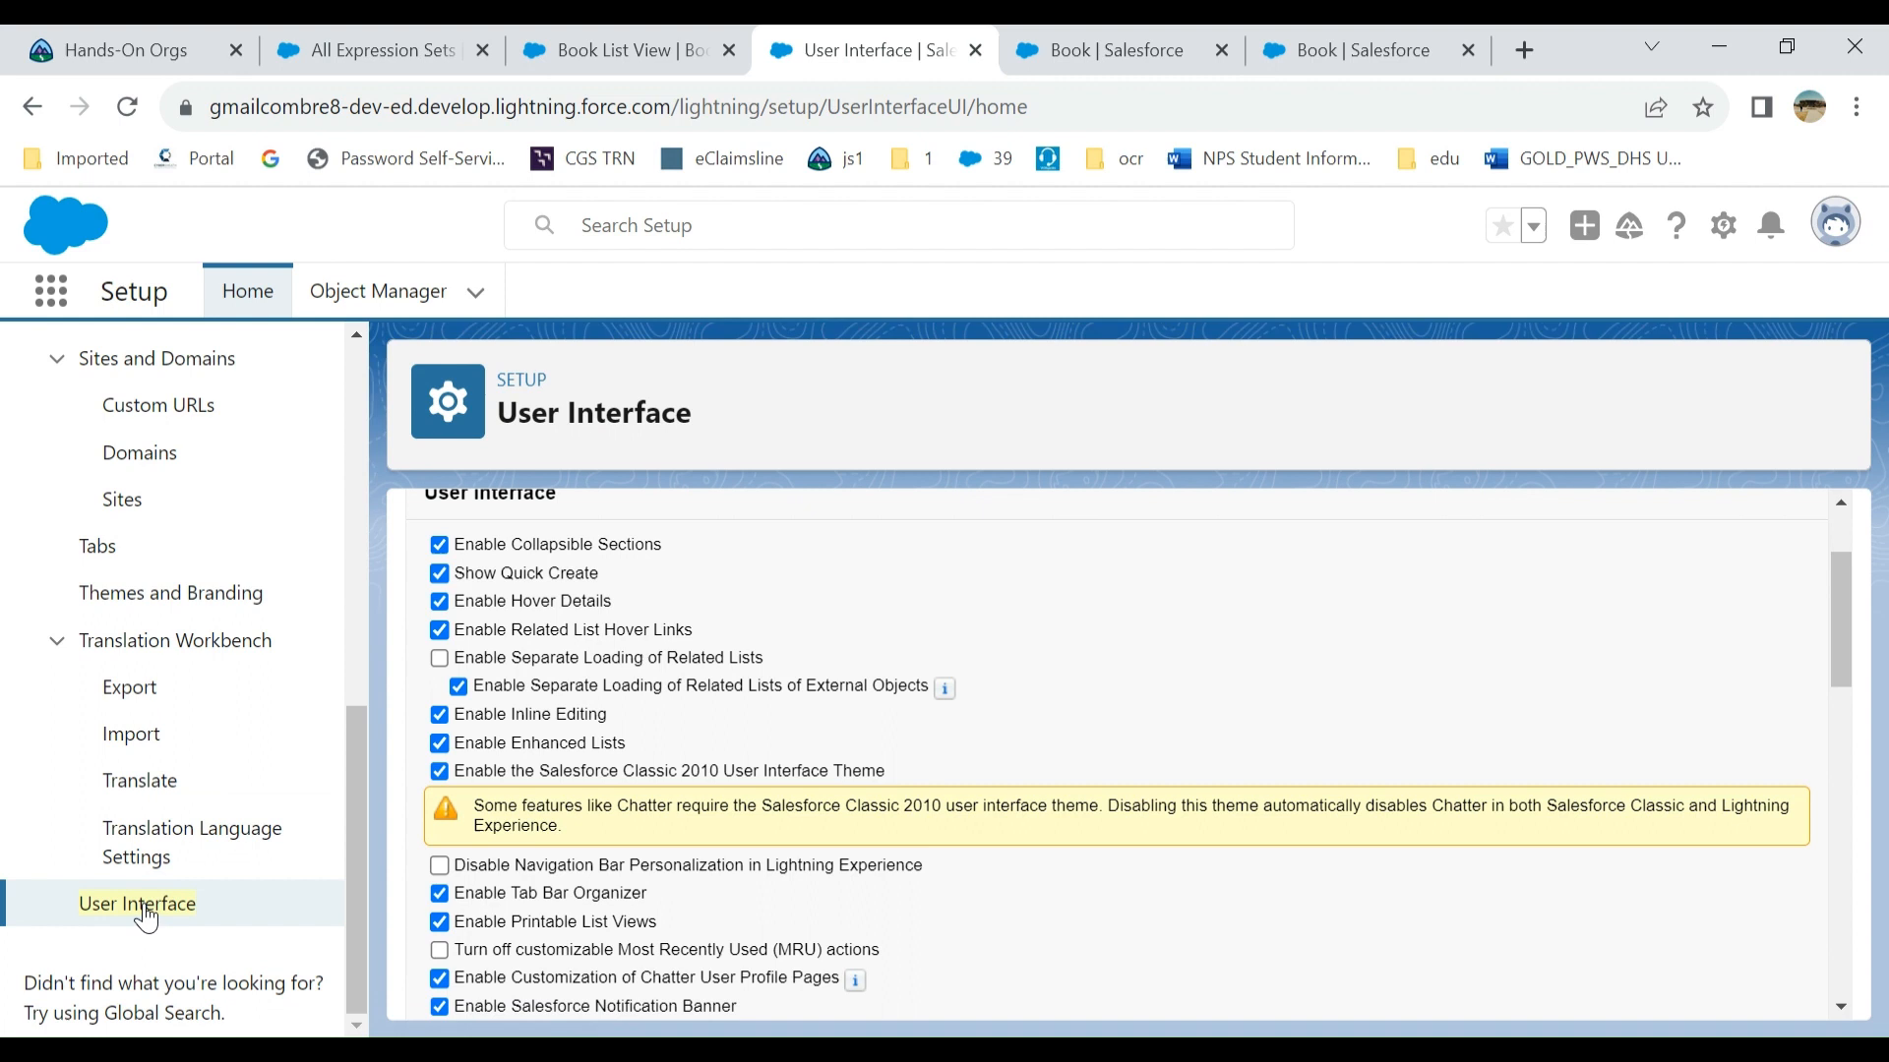
mouse_move(1008, 685)
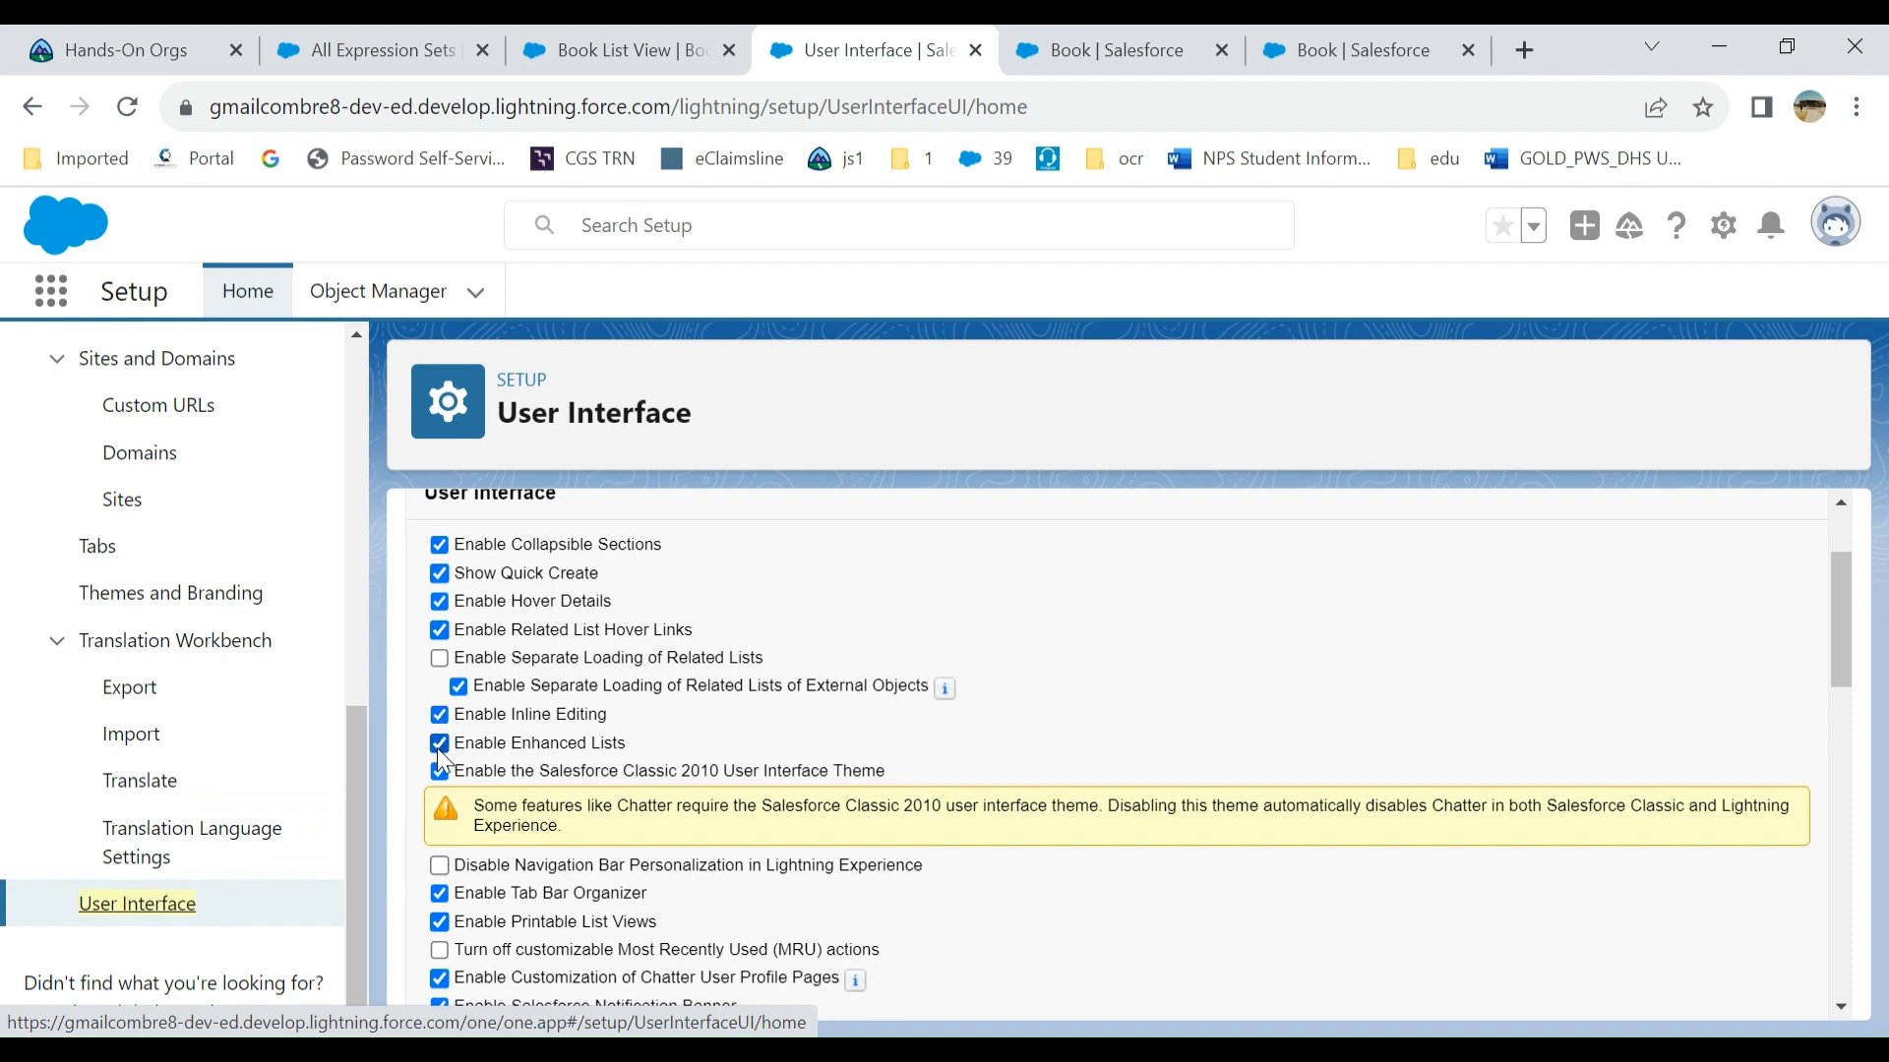
click(439, 771)
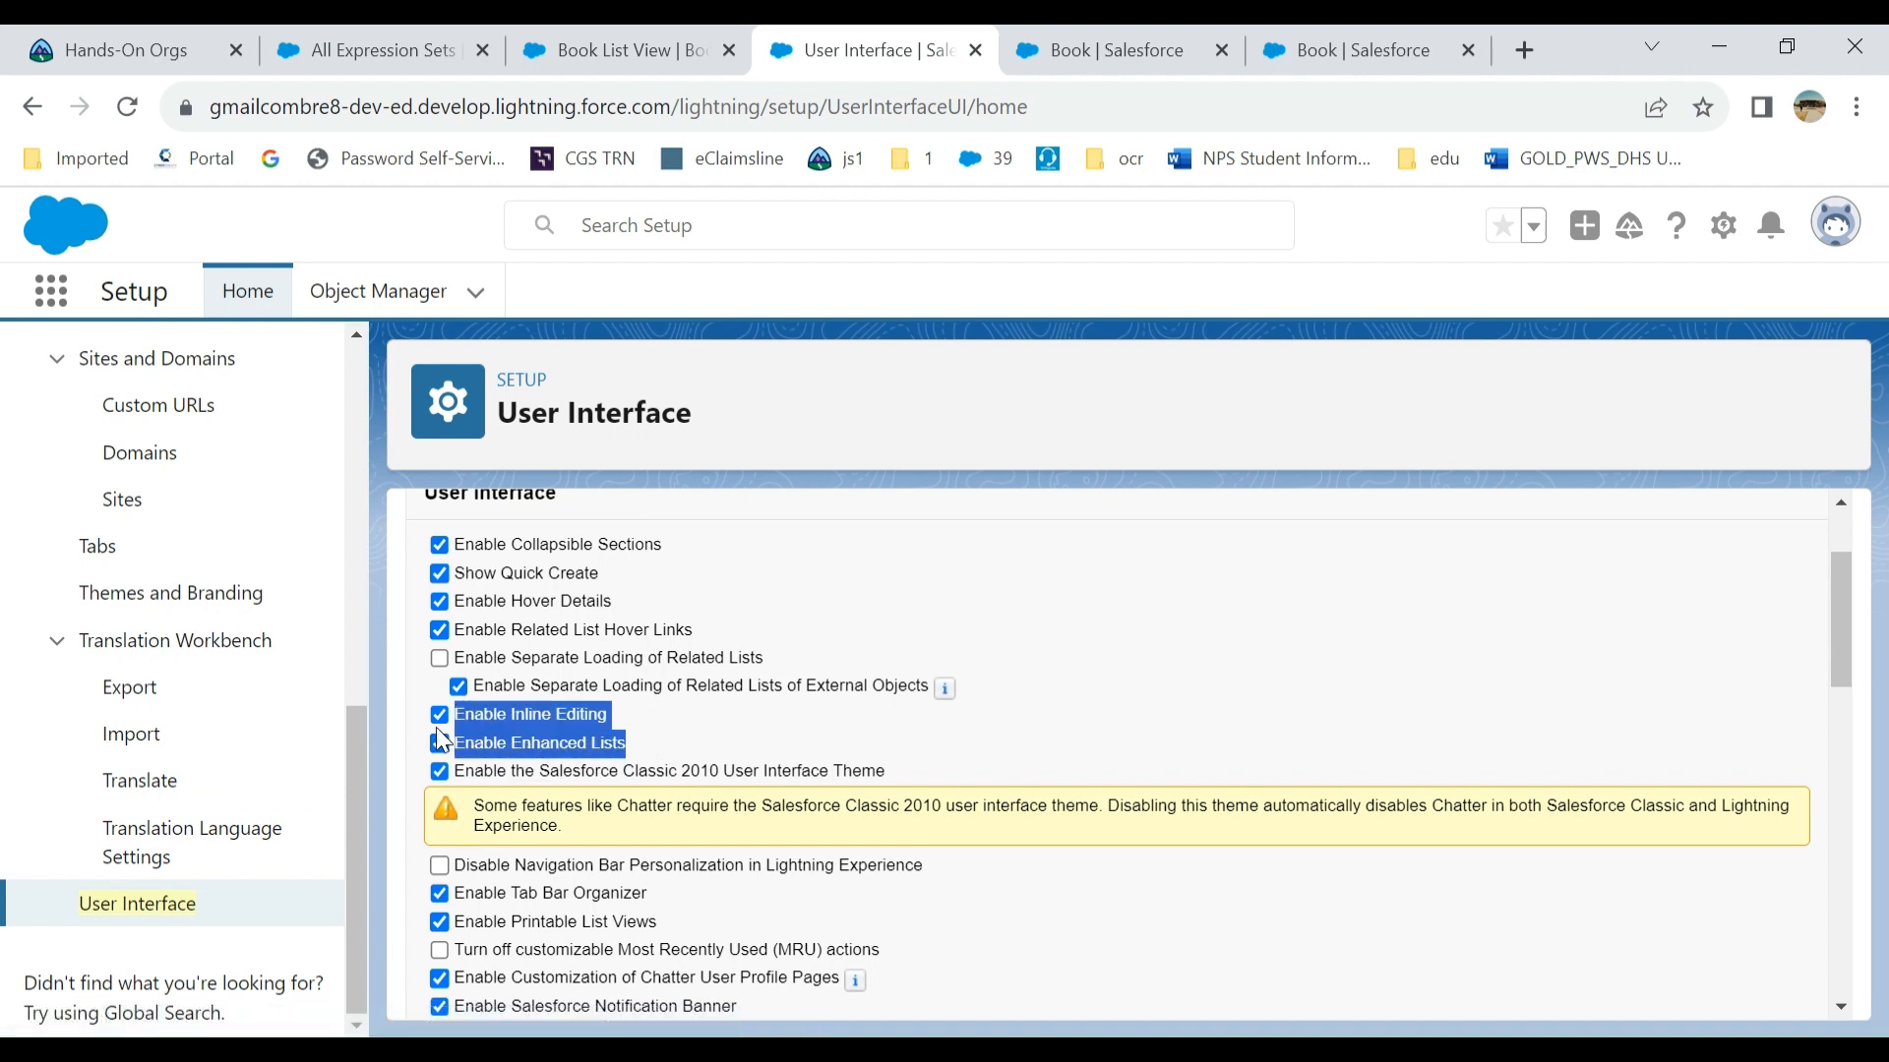
scroll(up, 3)
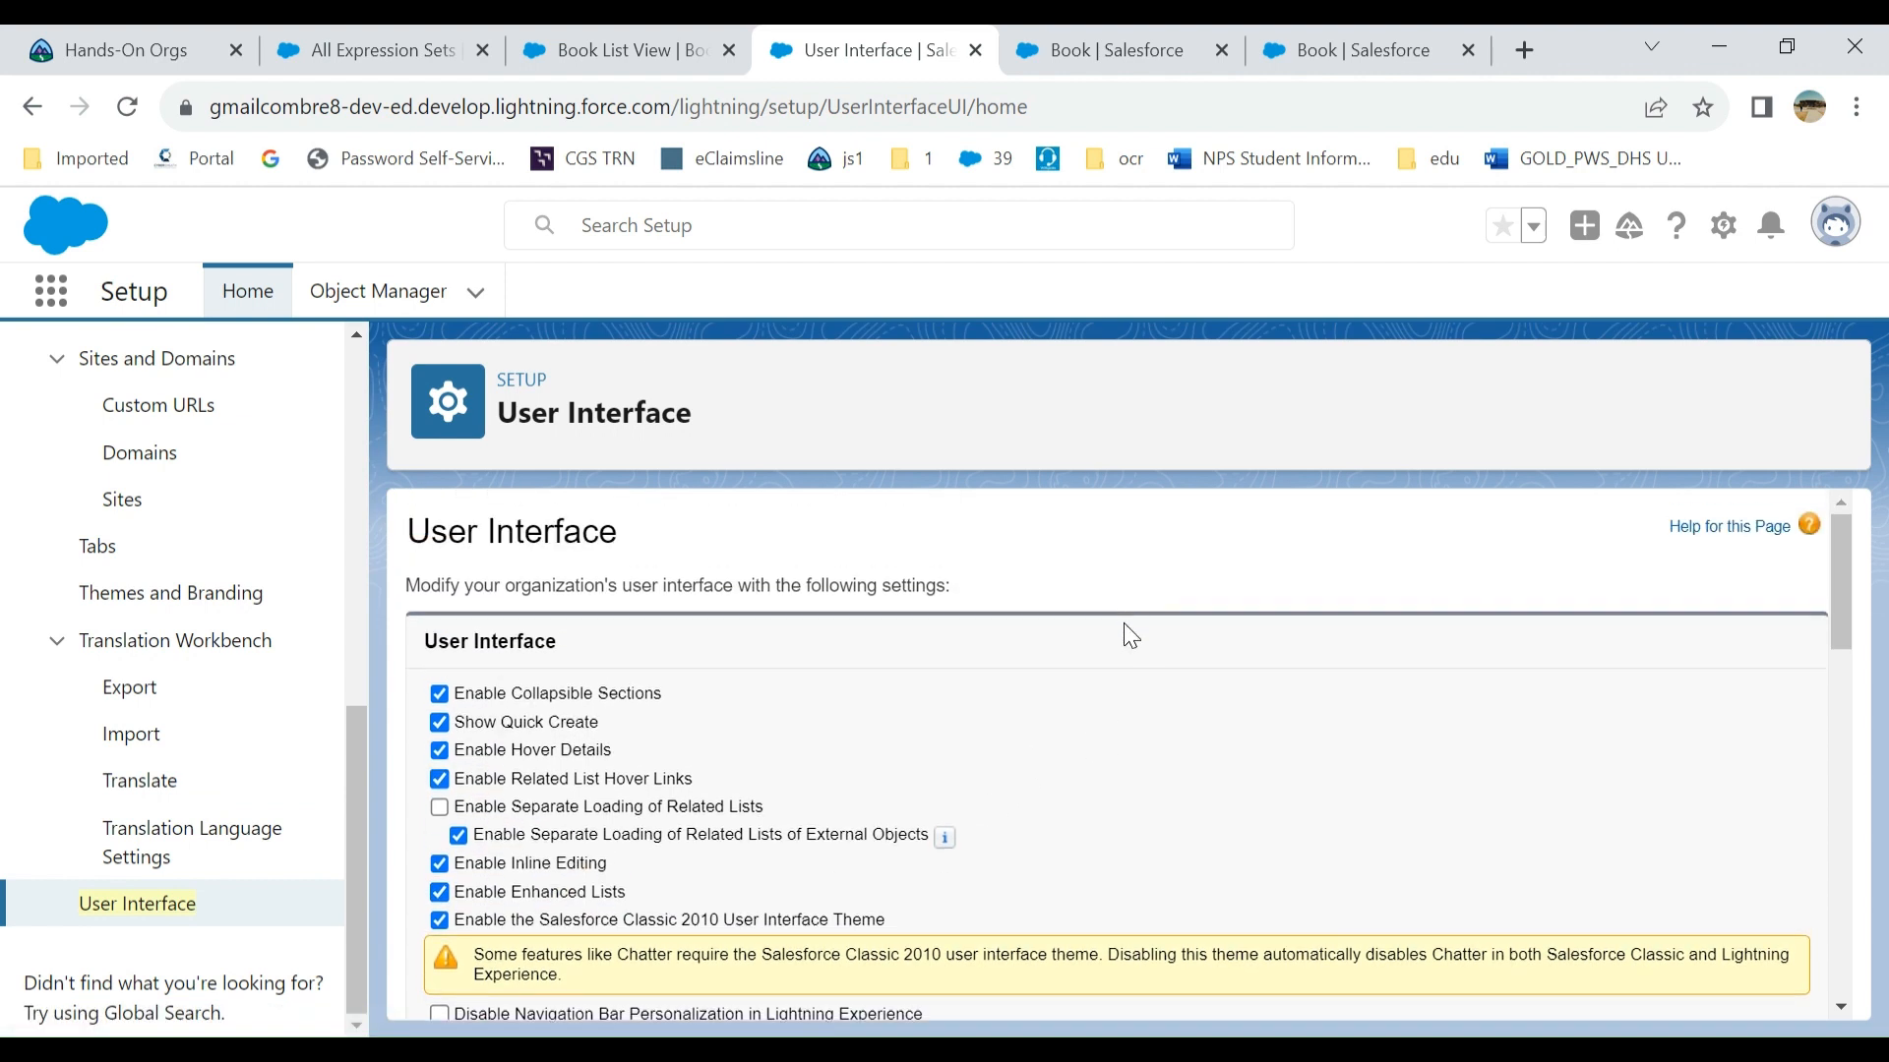
- Switch back to the Book List View tab listing dd, Large Book and Small Book
click(614, 51)
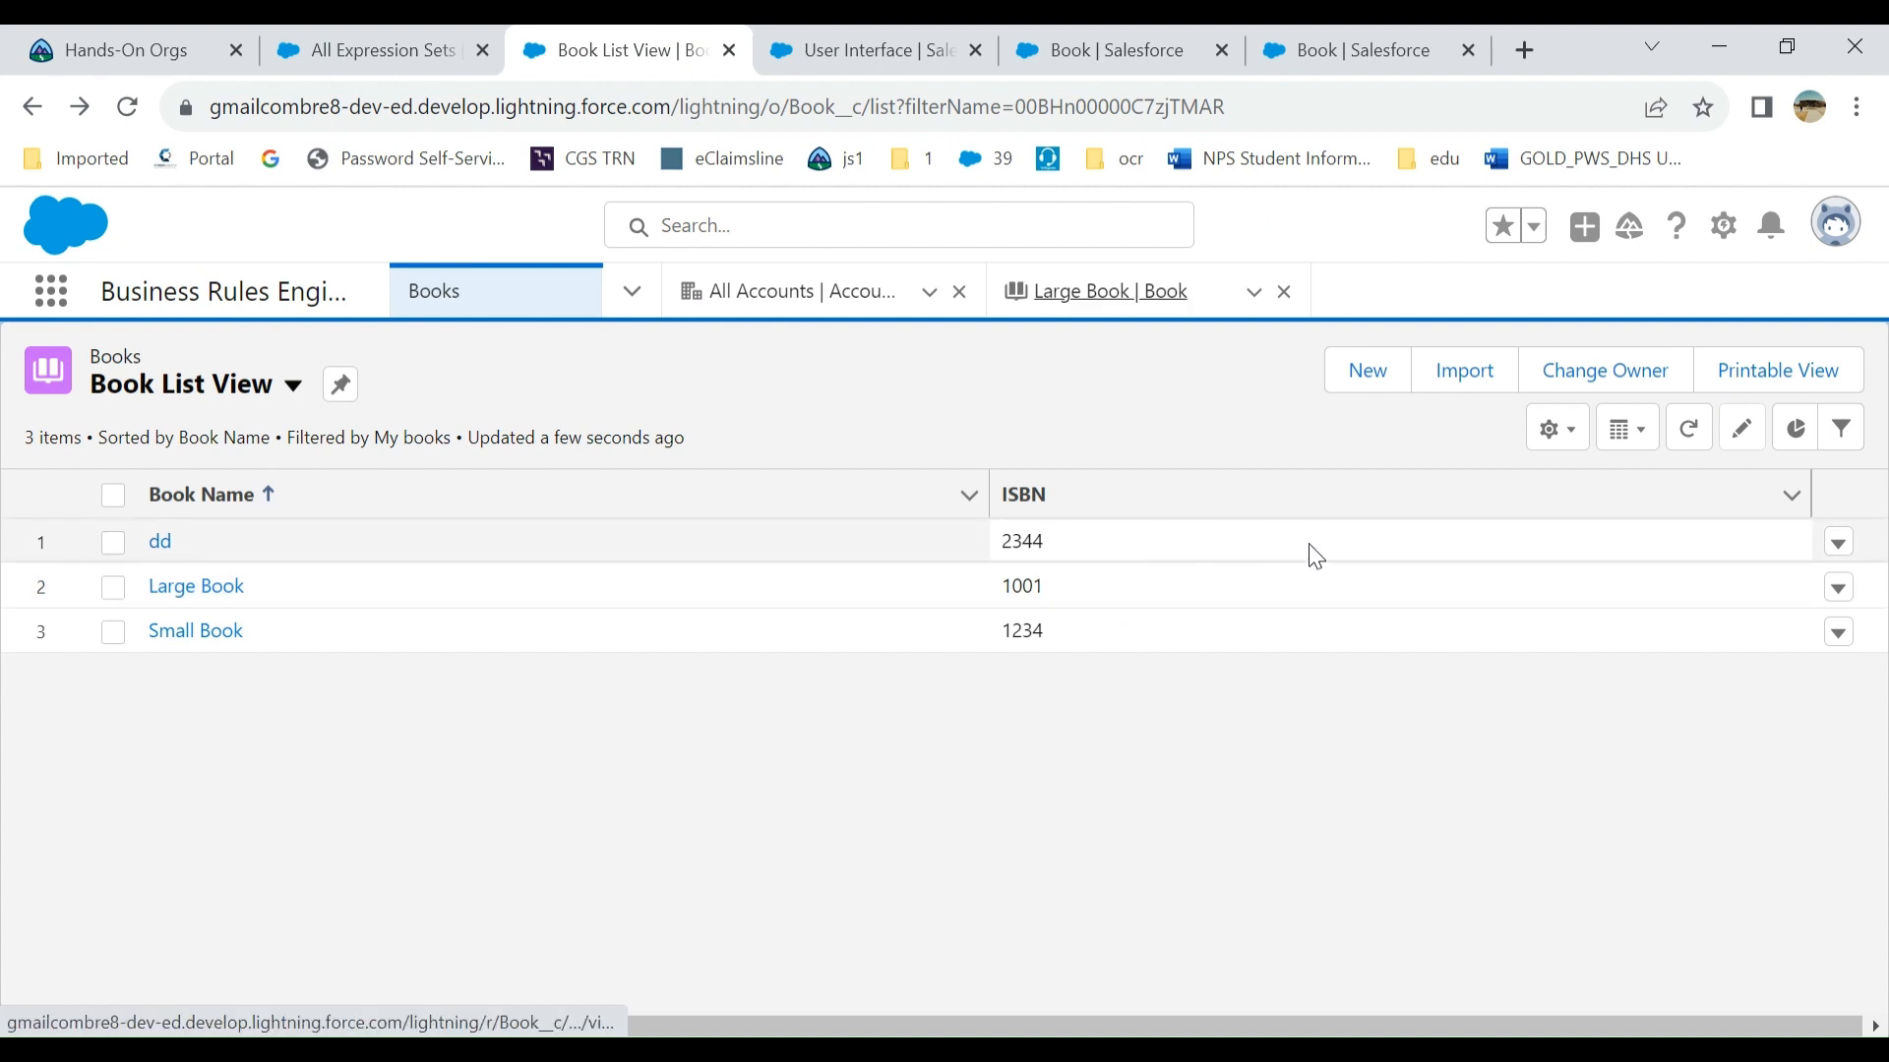
mouse_move(1624, 429)
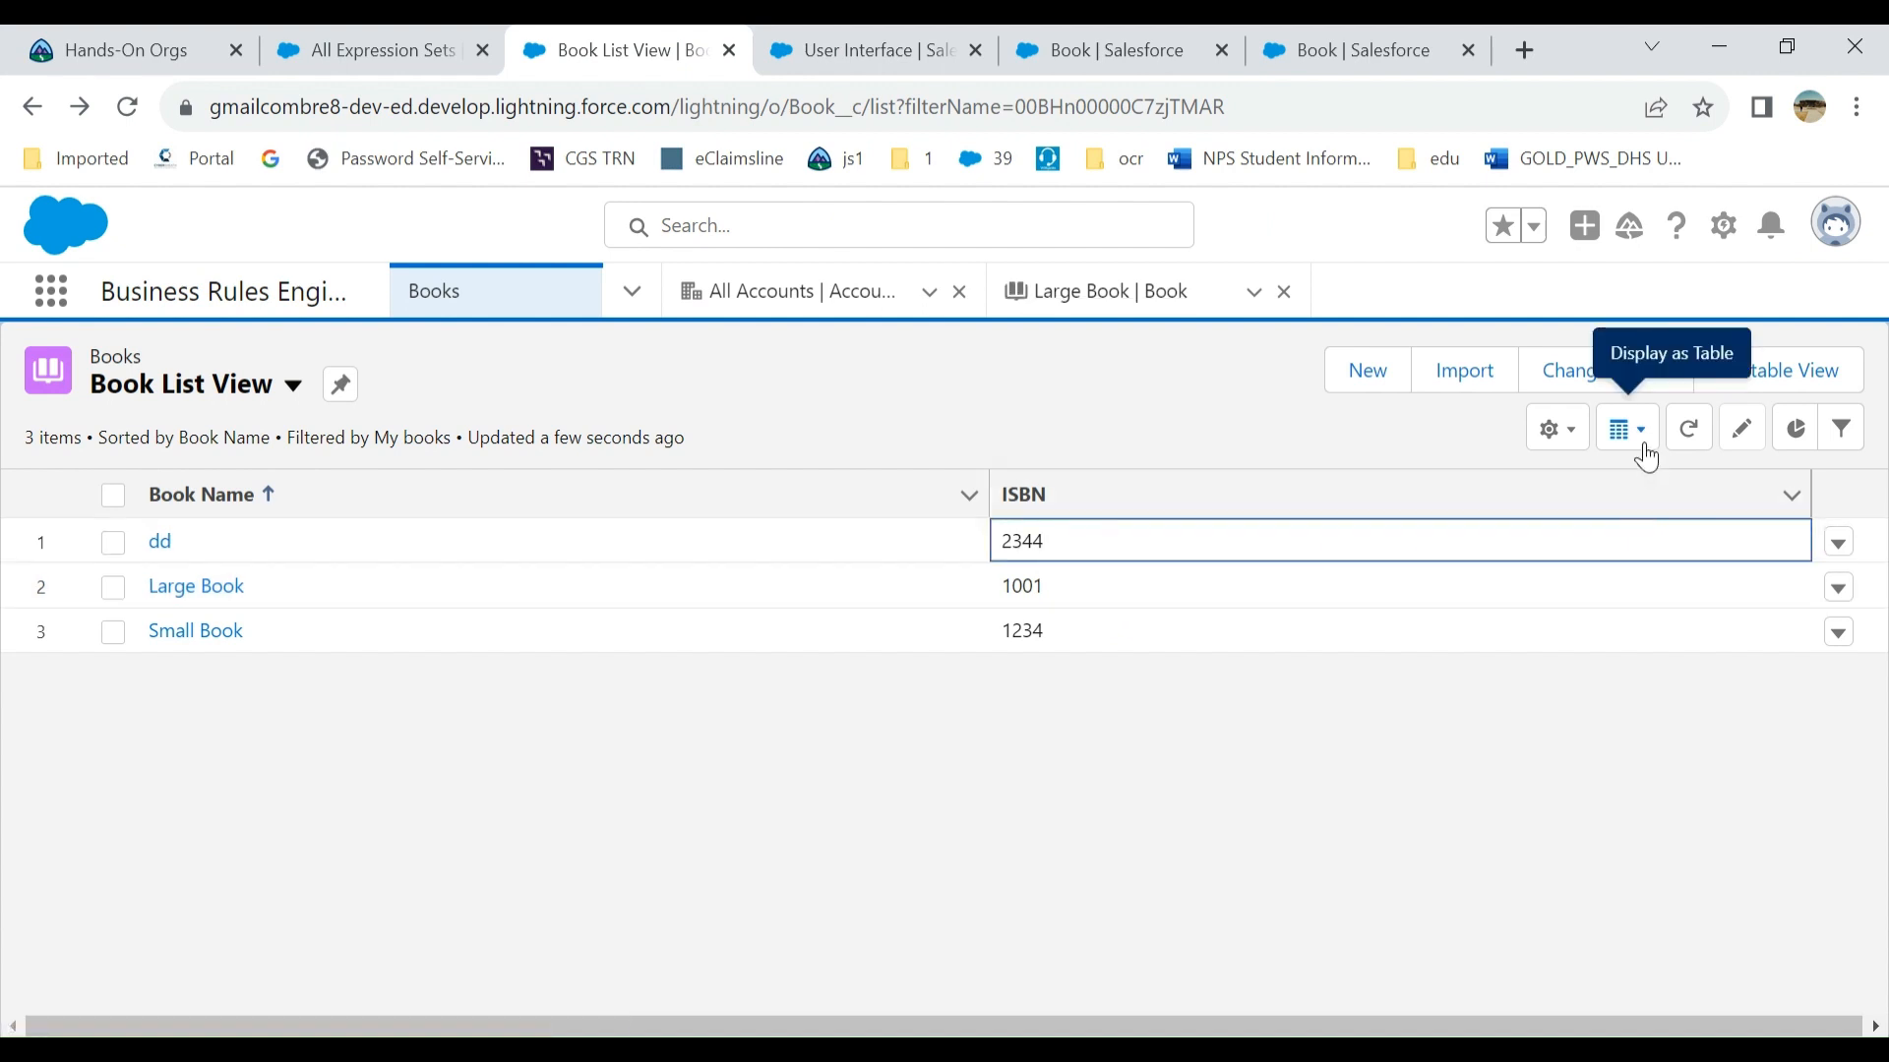
mouse_move(1598, 761)
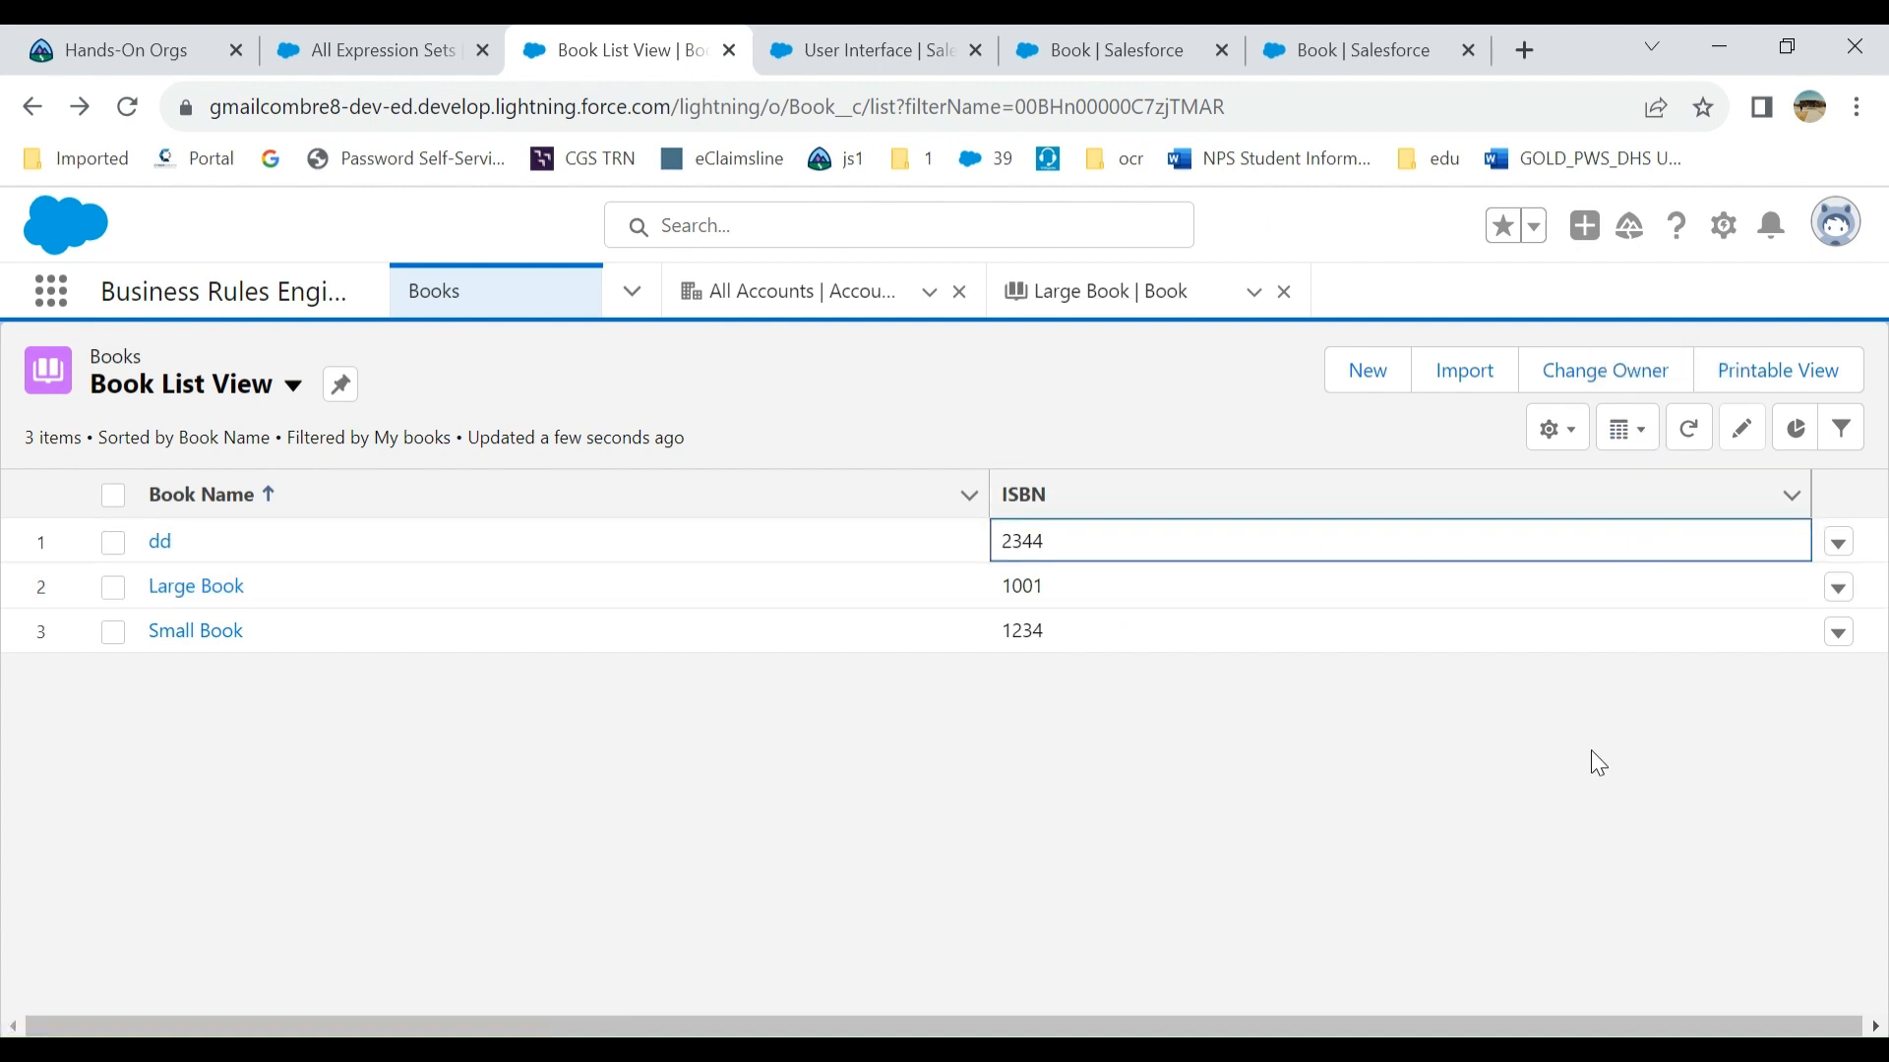
mouse_move(1614, 720)
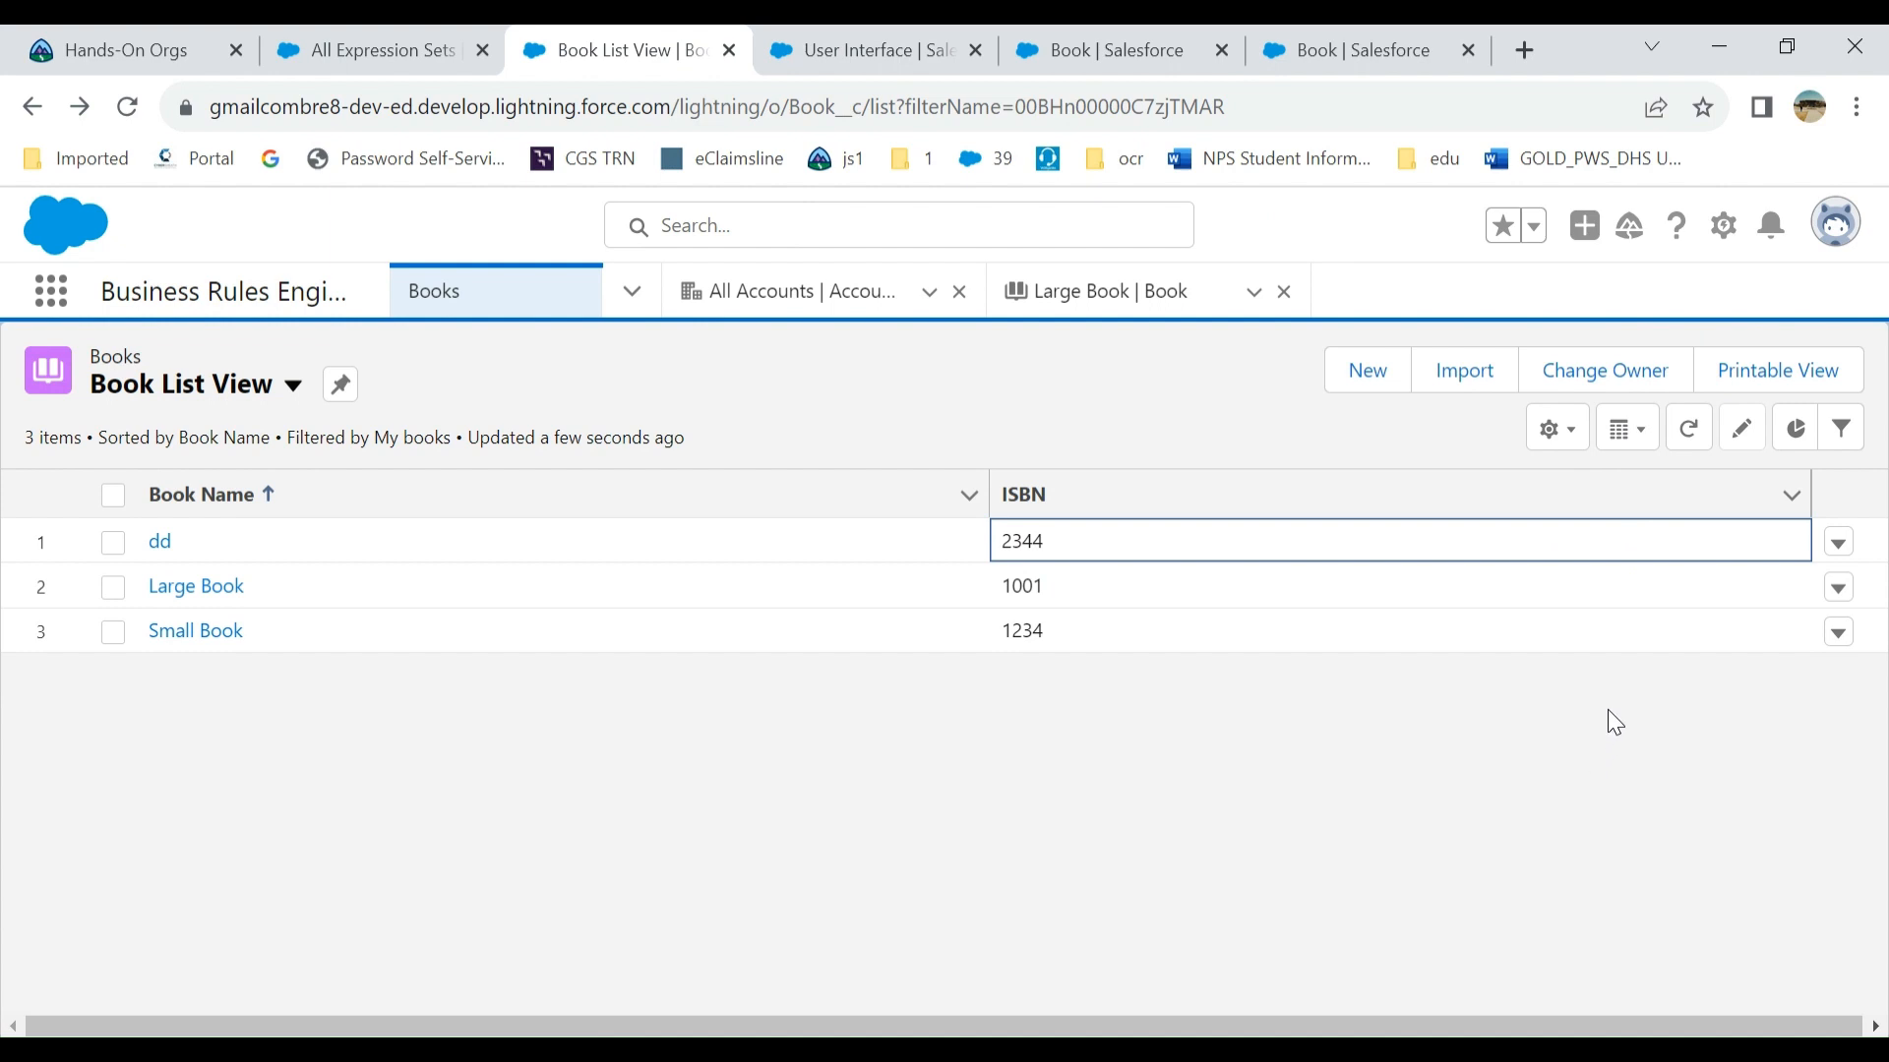
mouse_move(1578, 533)
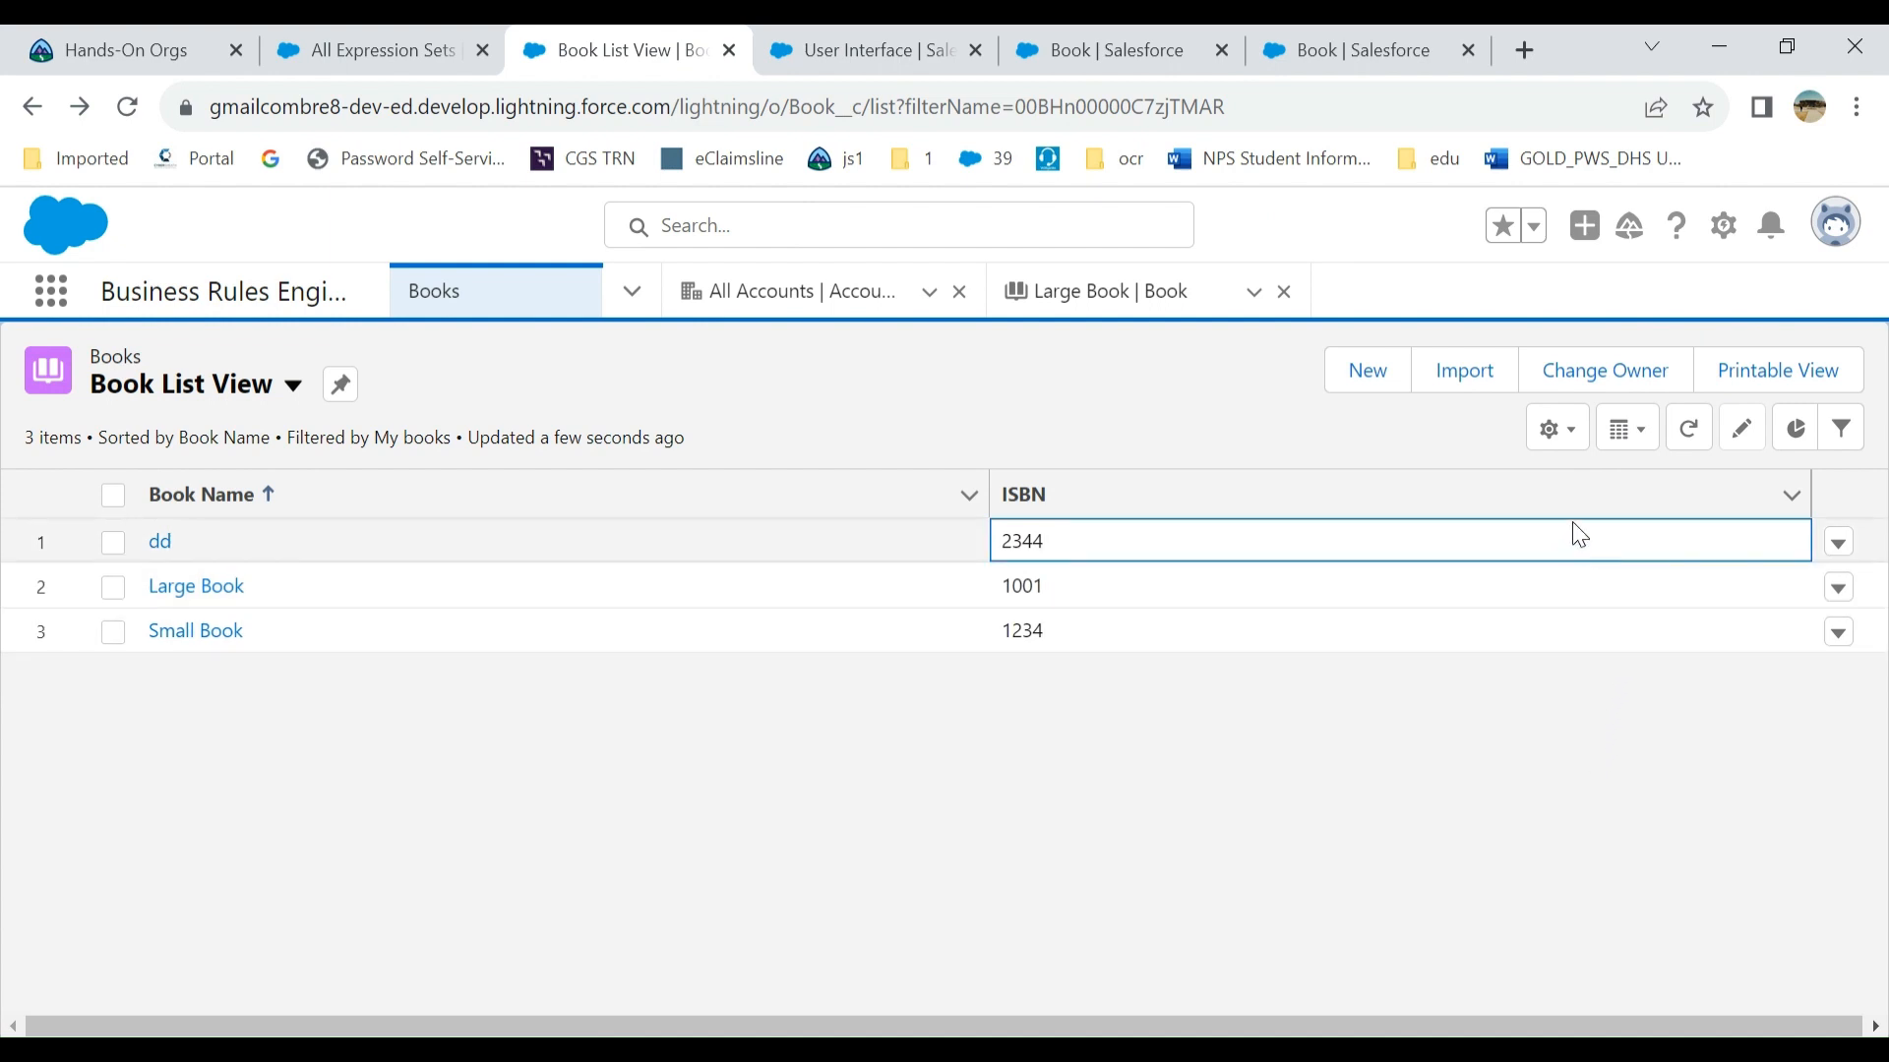
mouse_move(1555, 428)
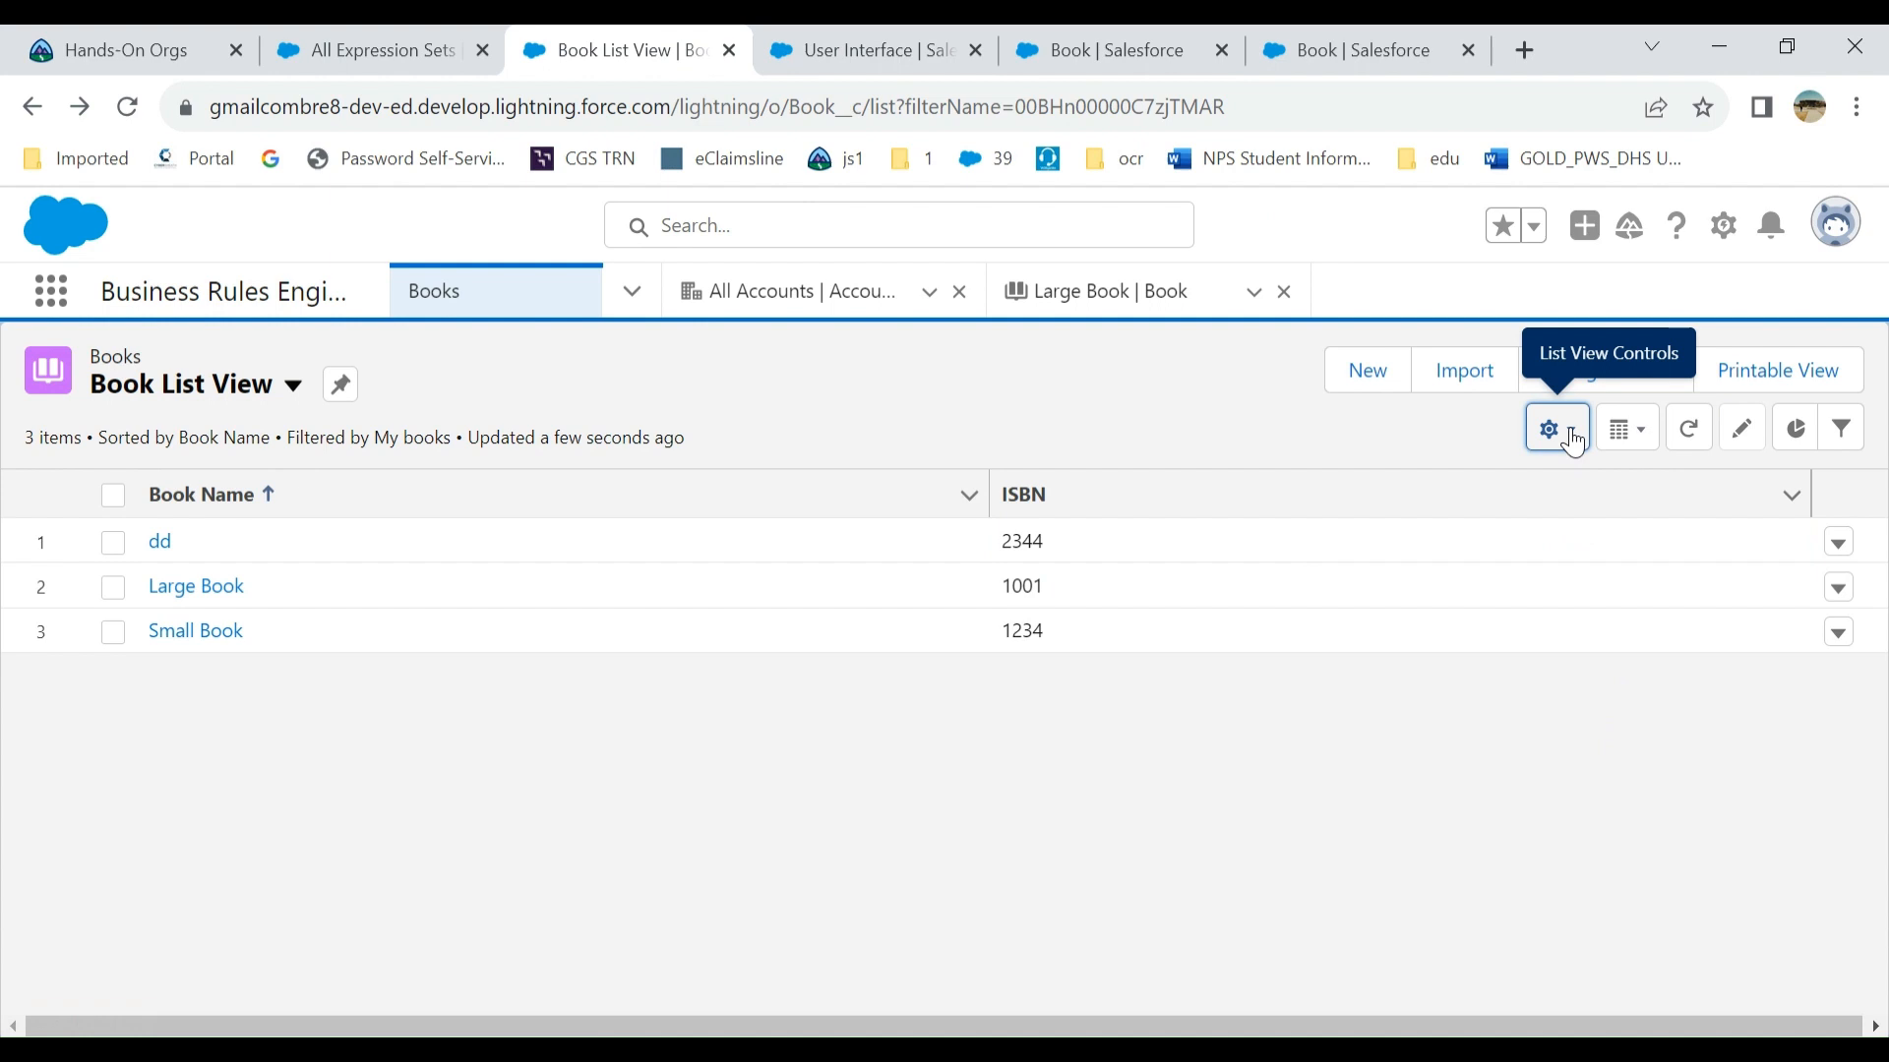
- Add a Record Type equals Large filter to the Books list view and save it
click(1555, 429)
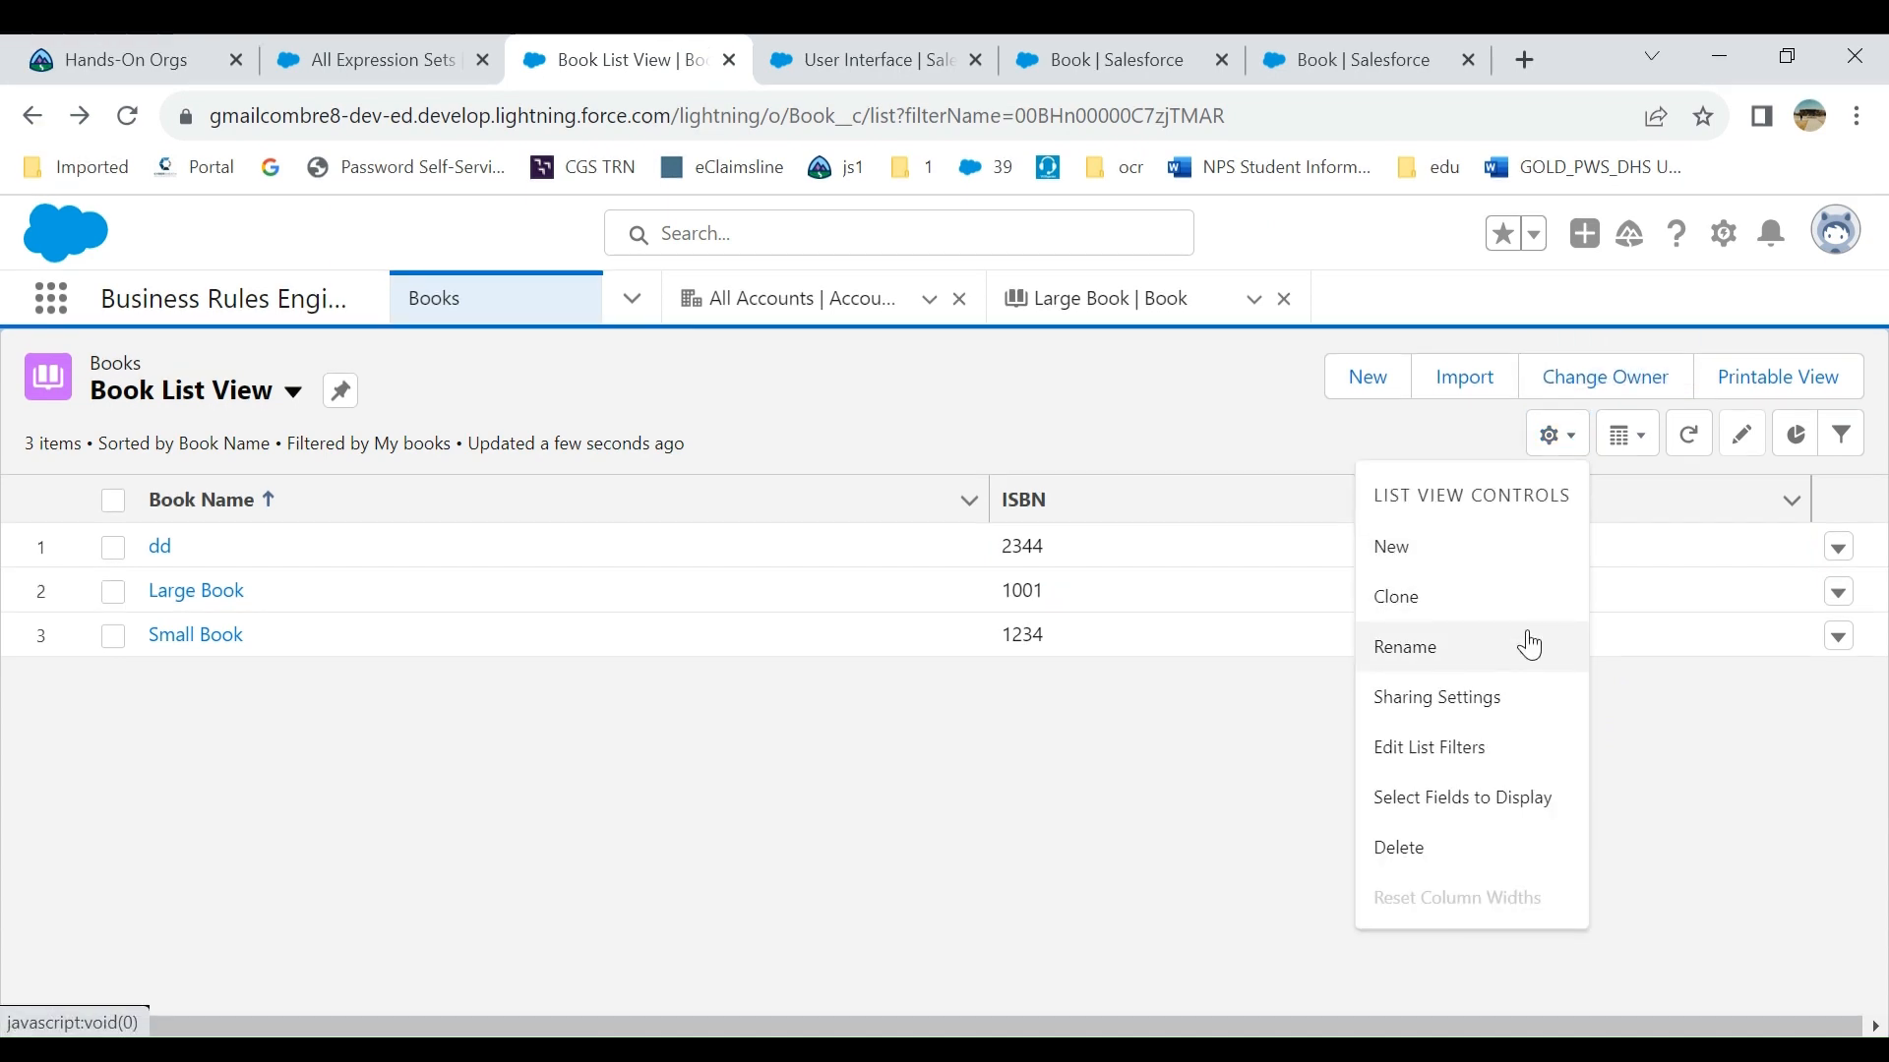
mouse_move(1493, 747)
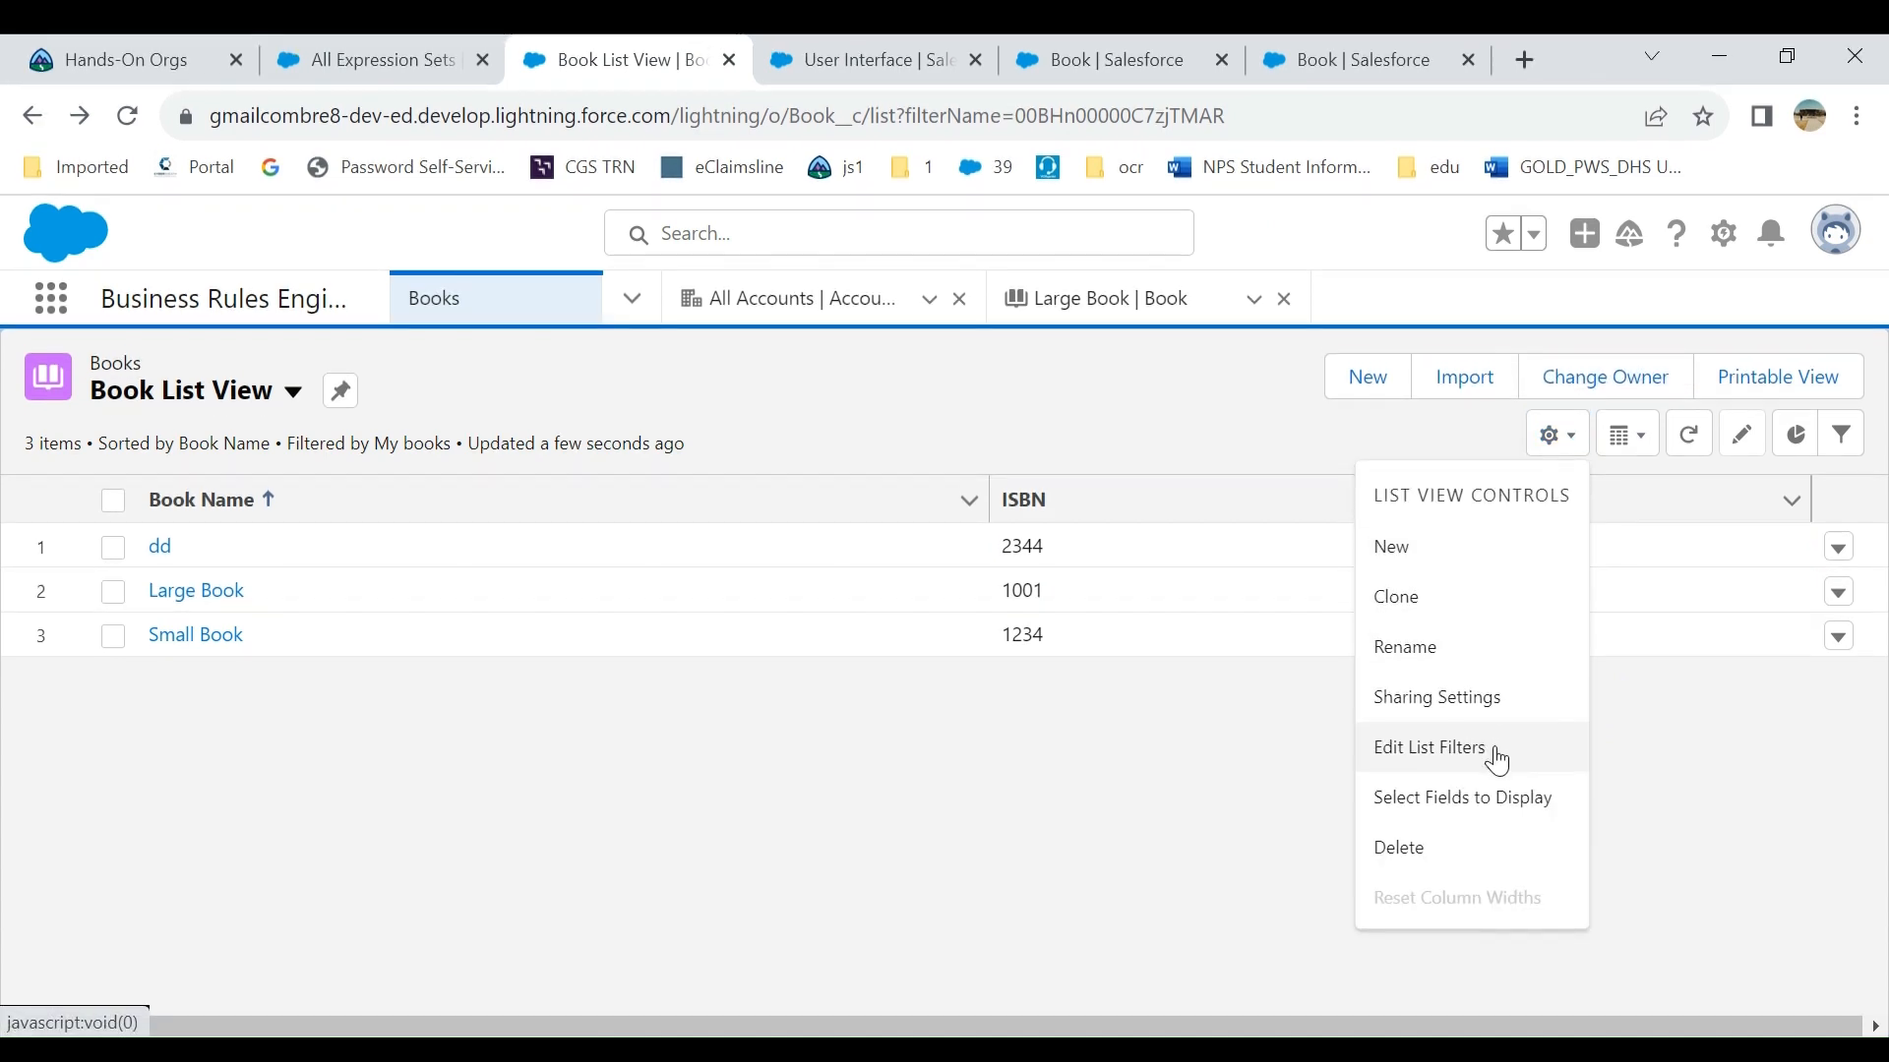
click(1429, 747)
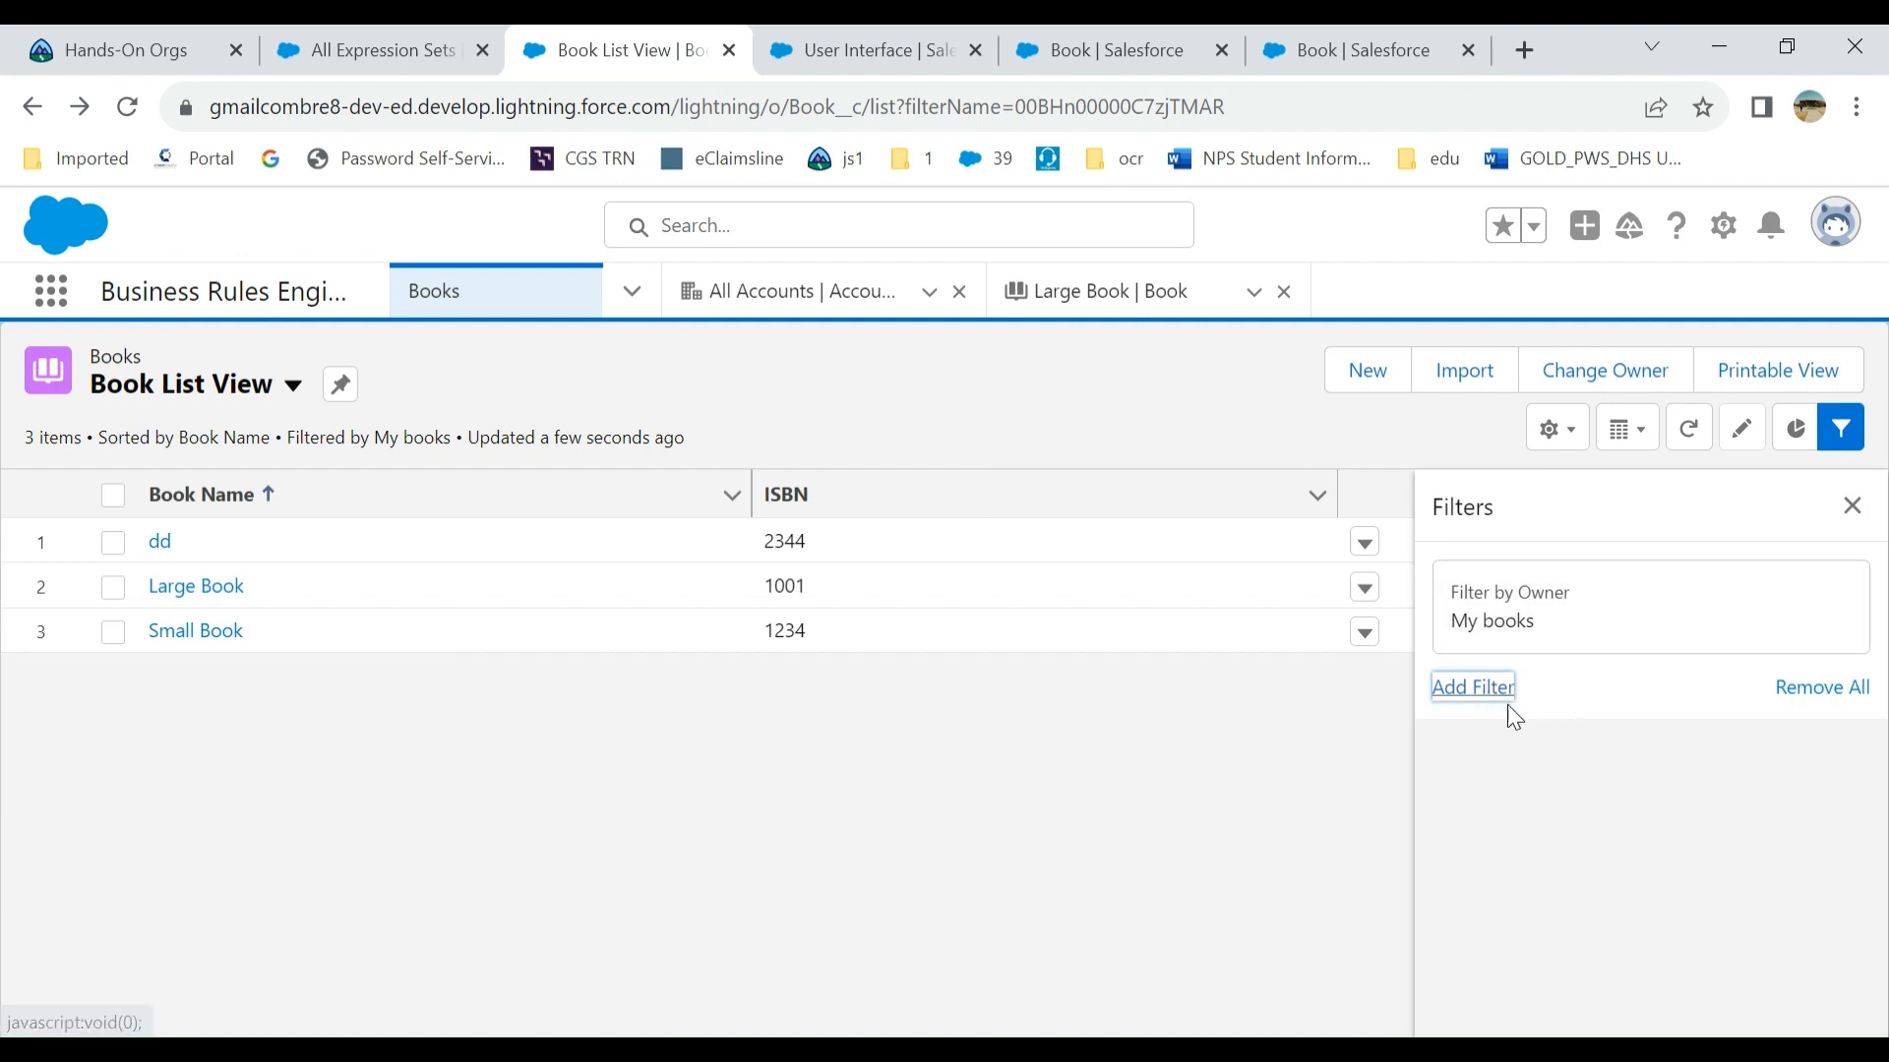
click(1472, 686)
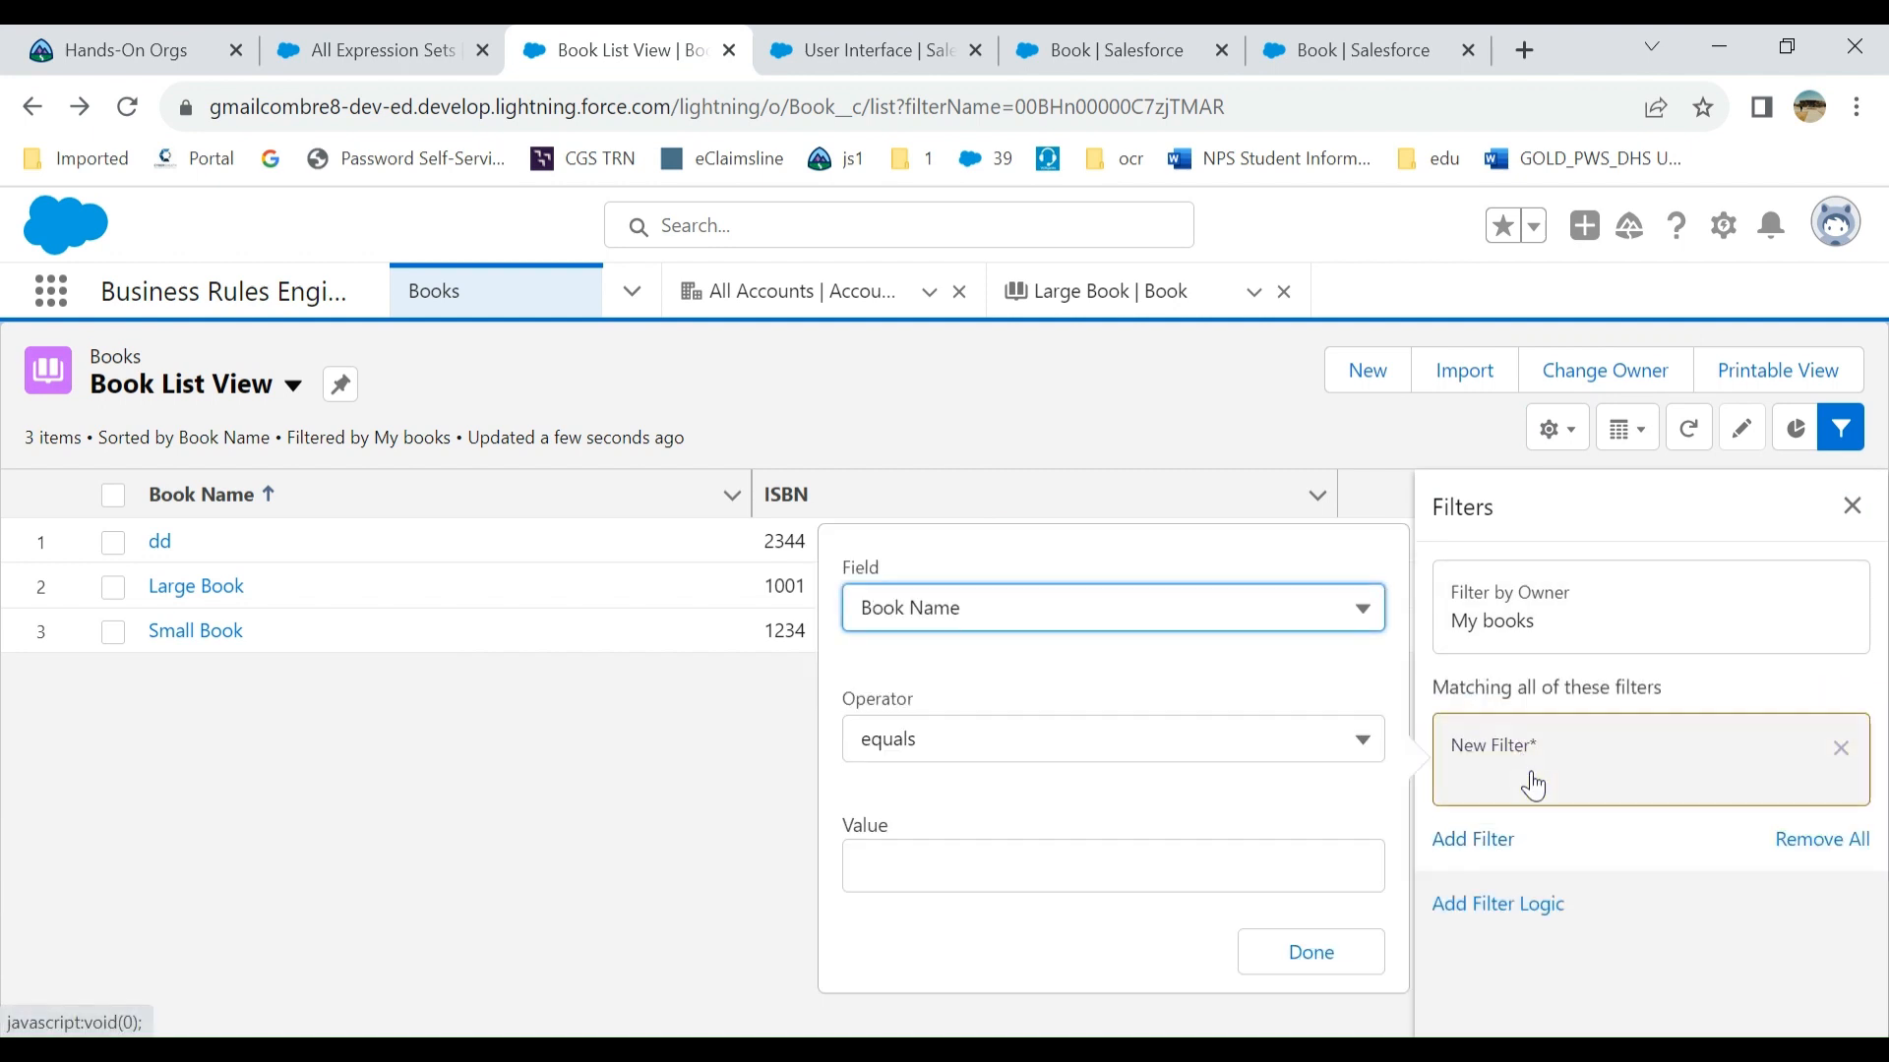
click(1110, 607)
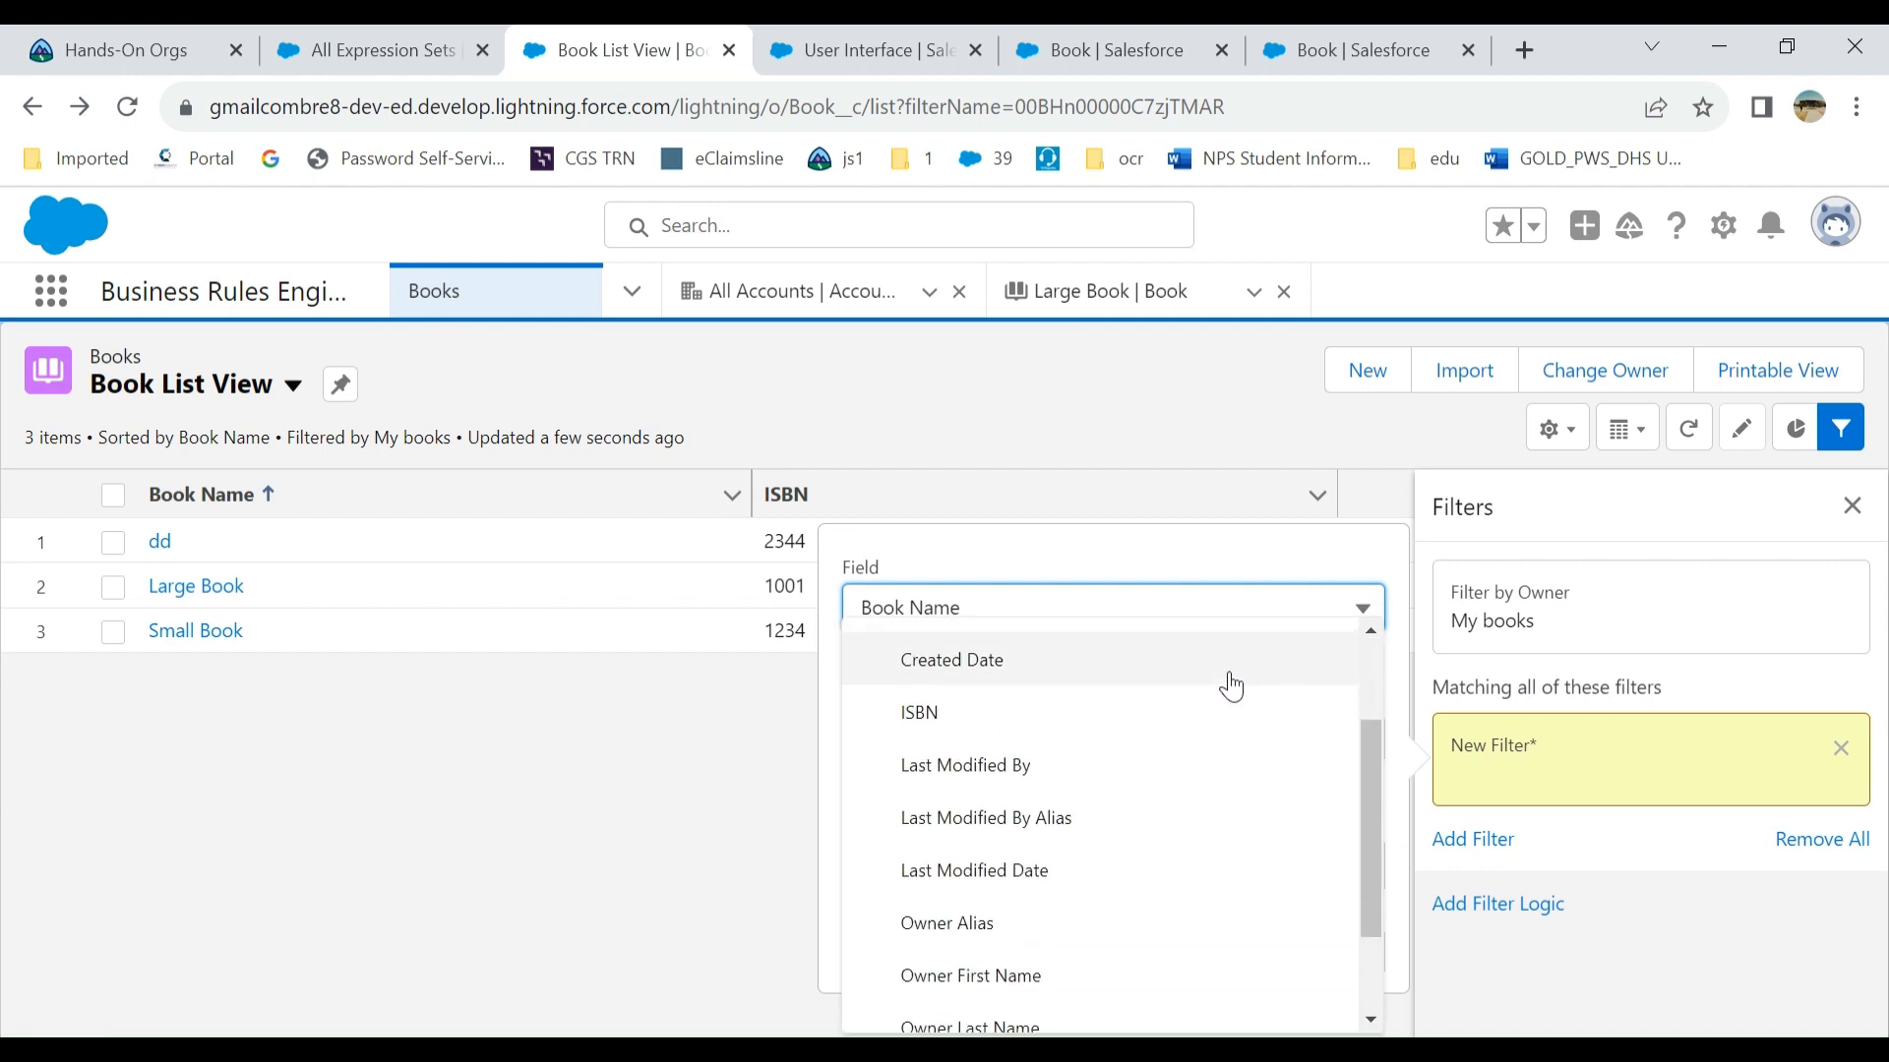
scroll(down, 3)
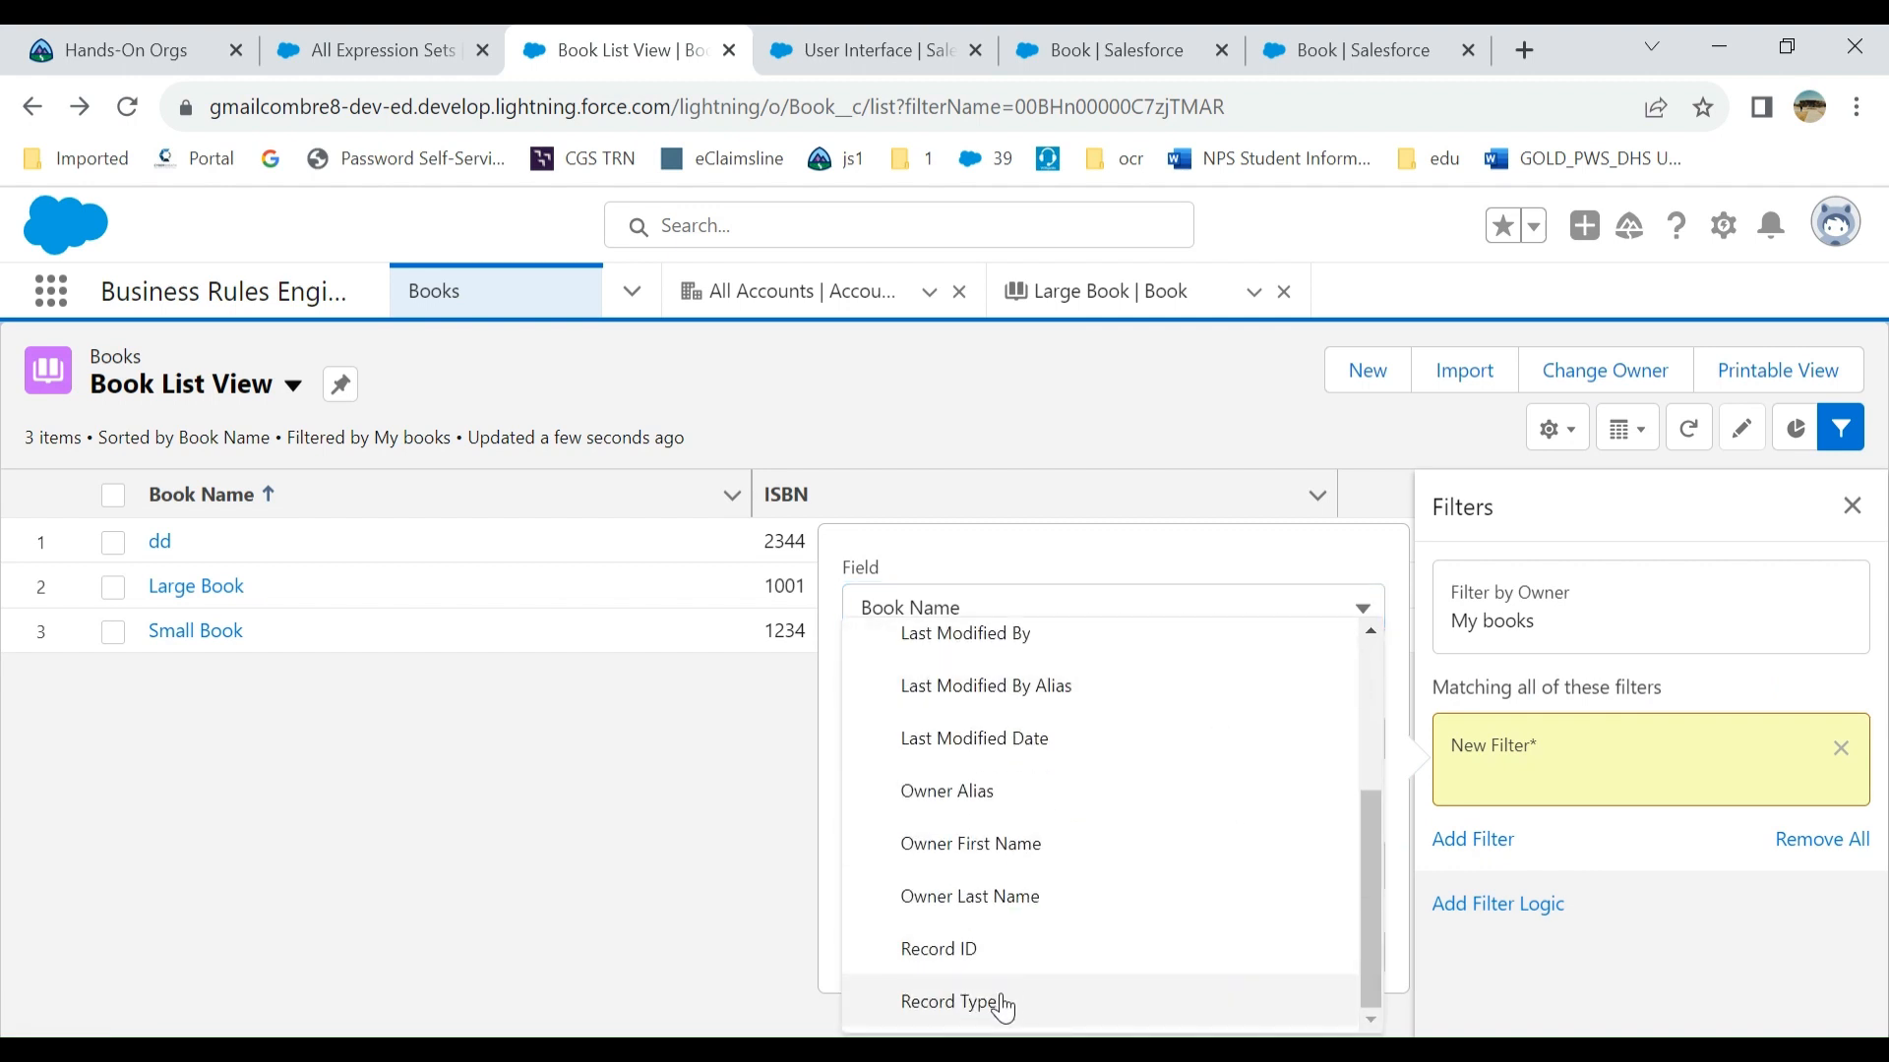
click(957, 1002)
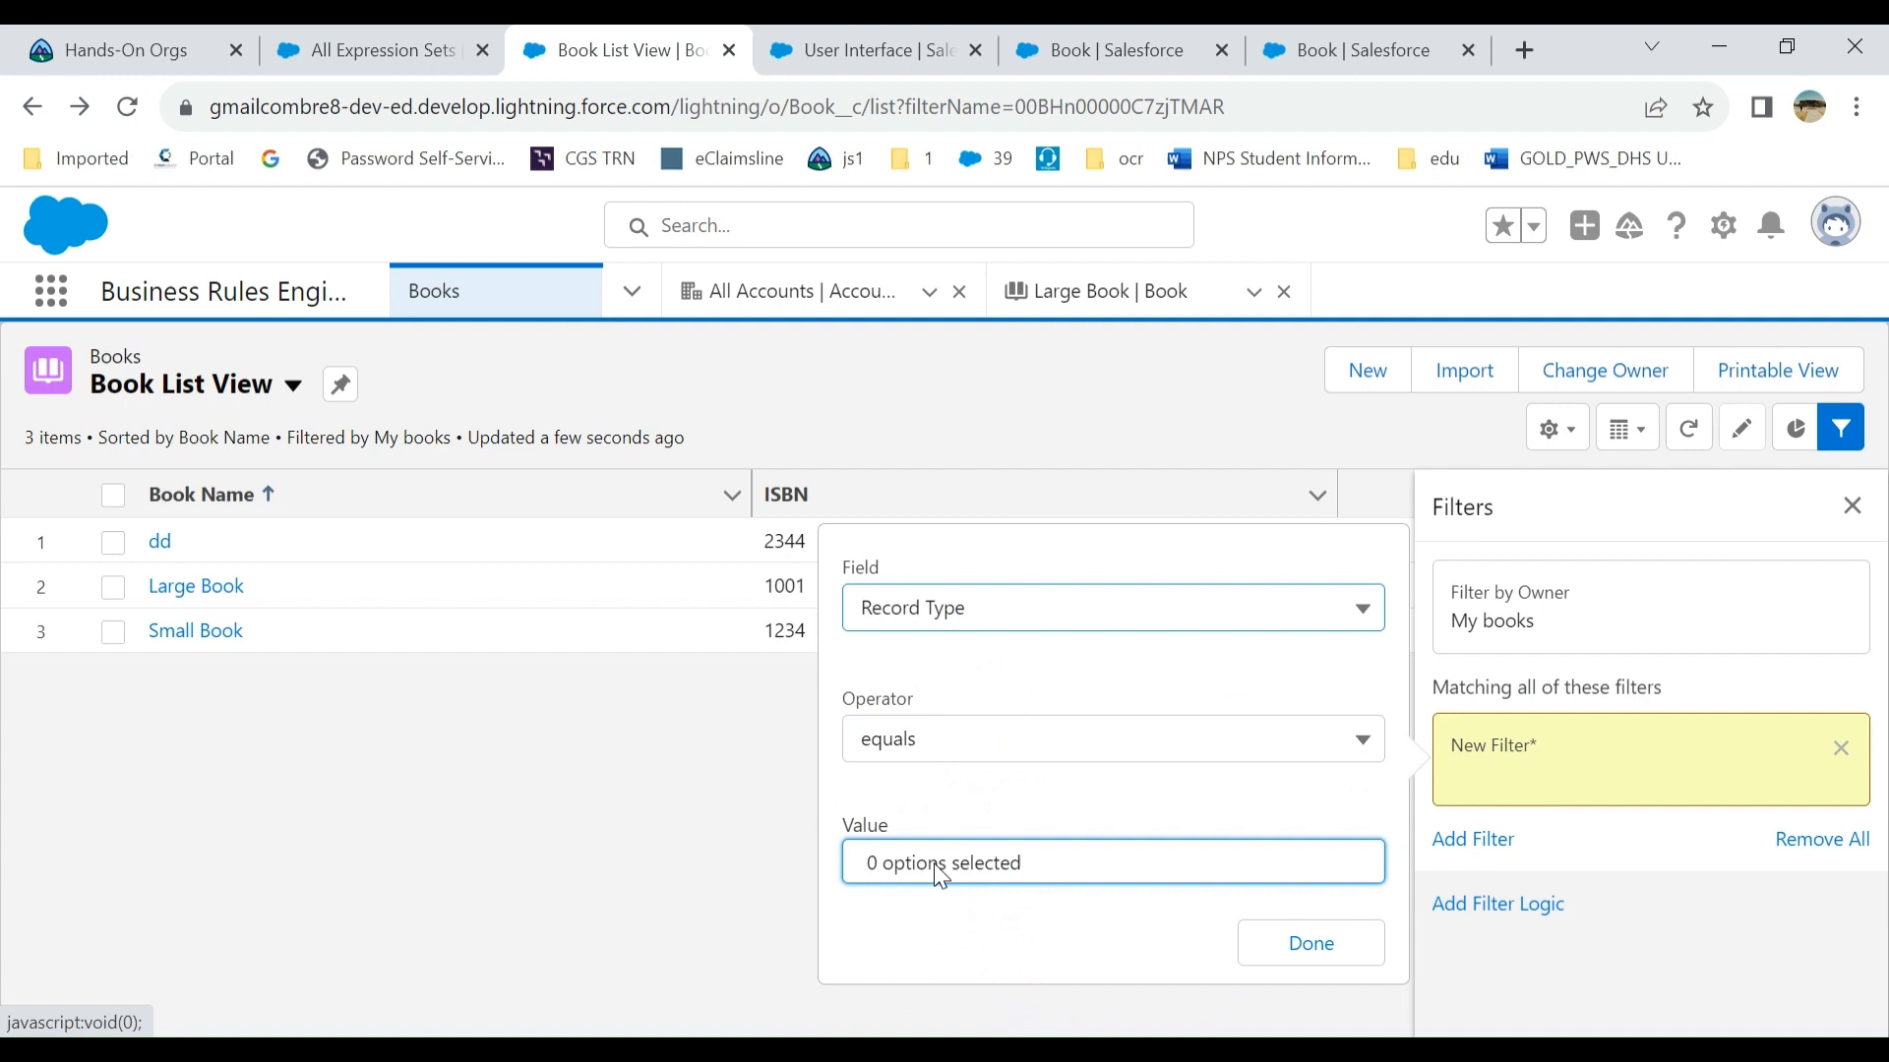
click(1108, 863)
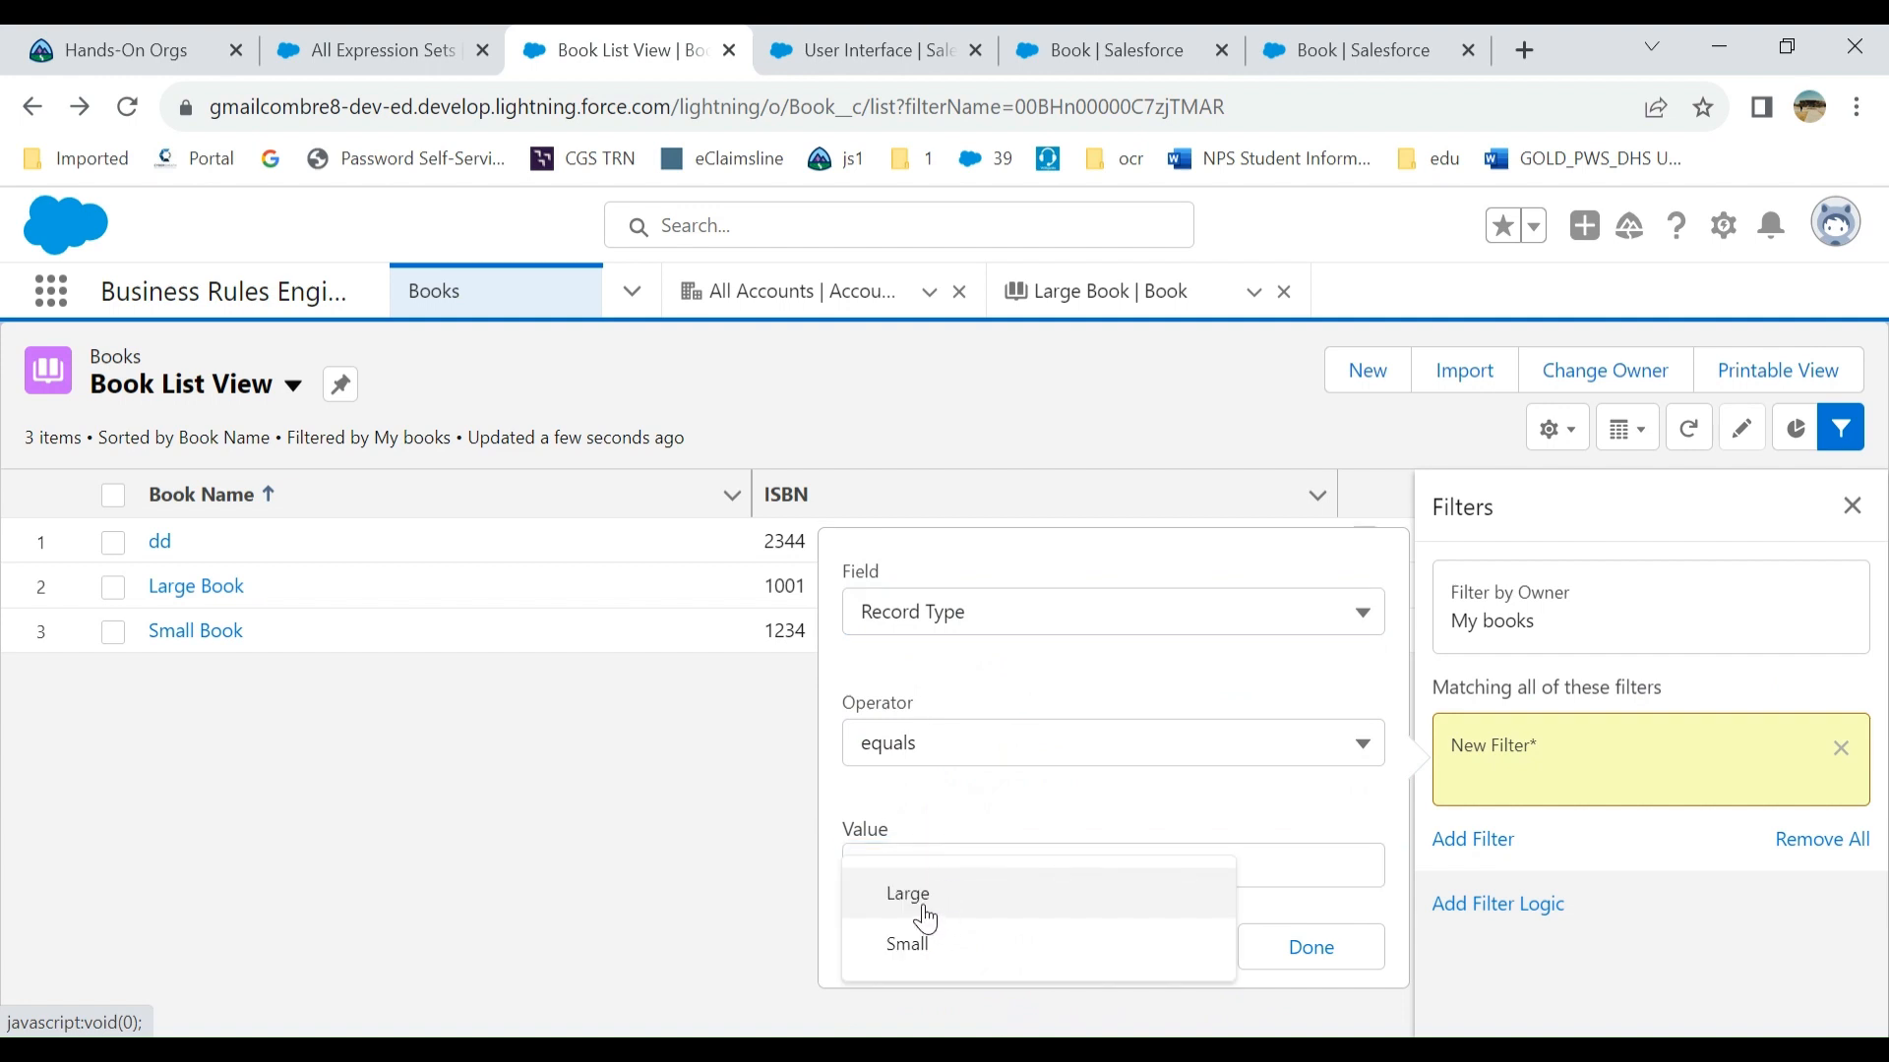
click(907, 892)
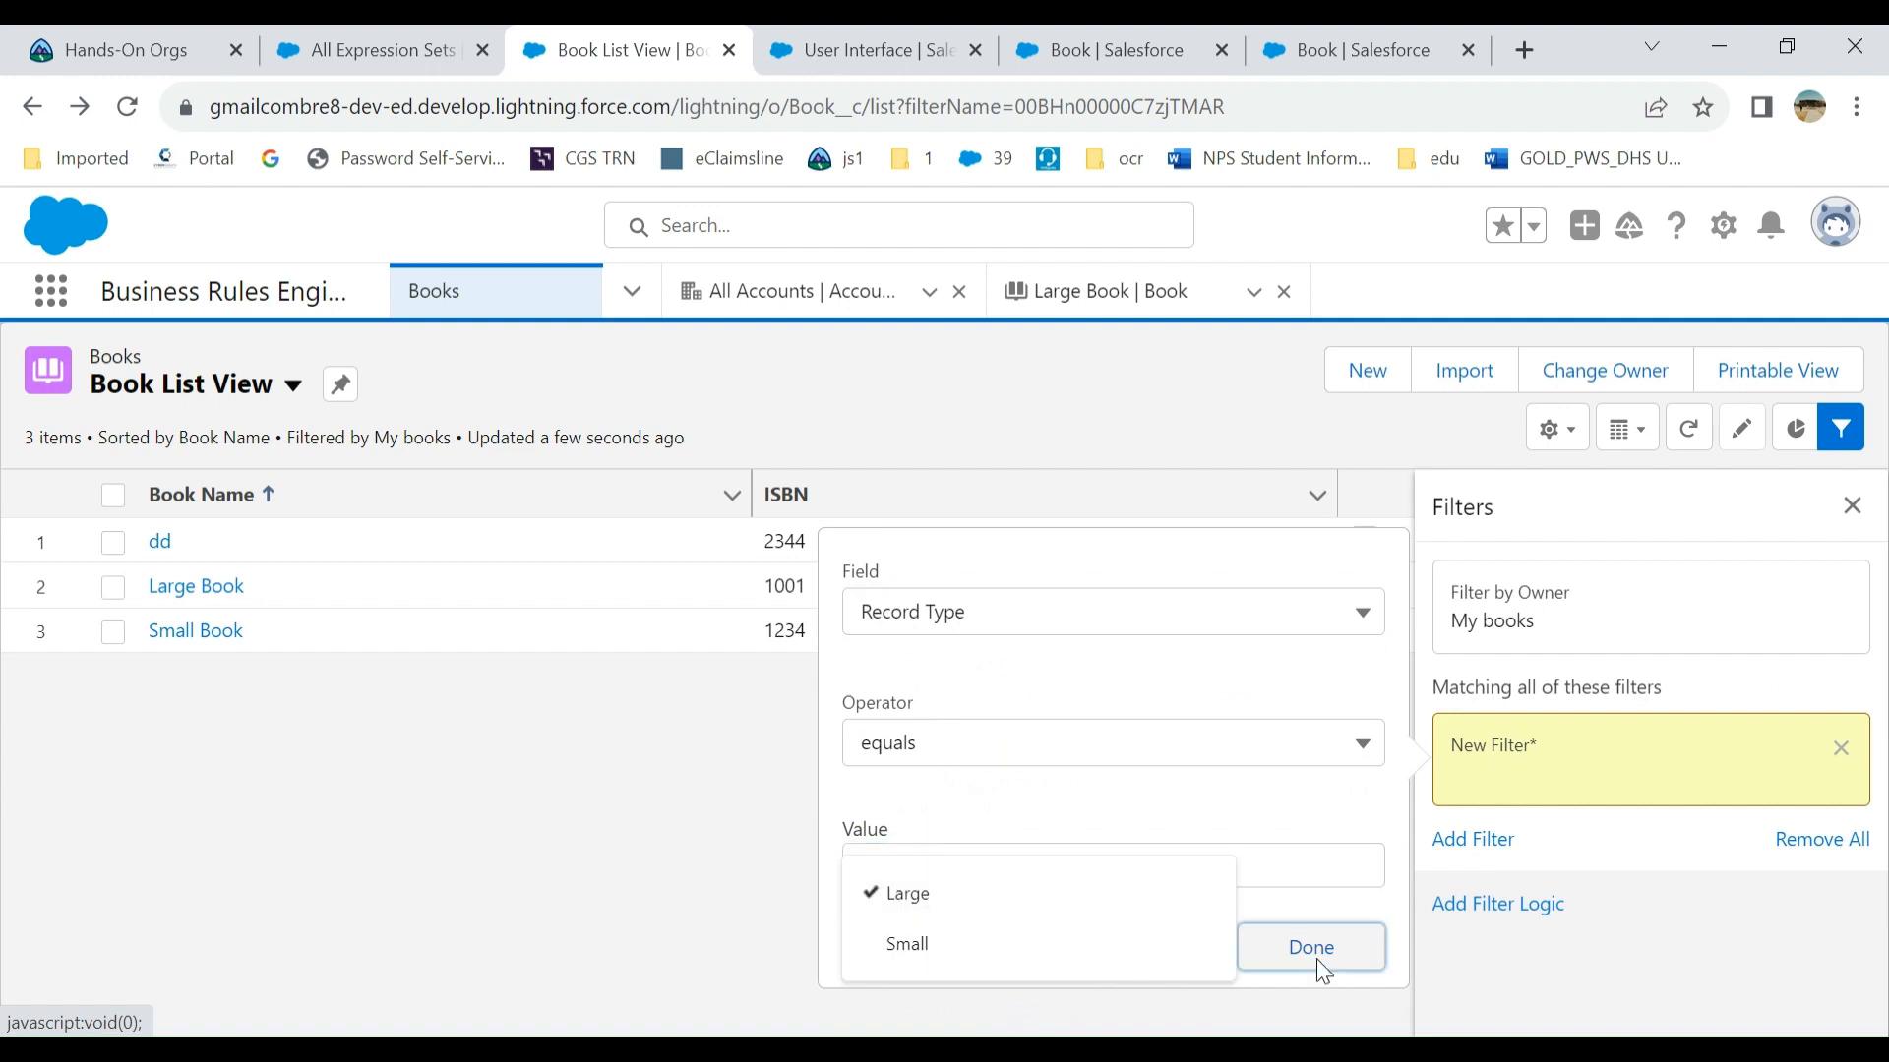
click(1309, 946)
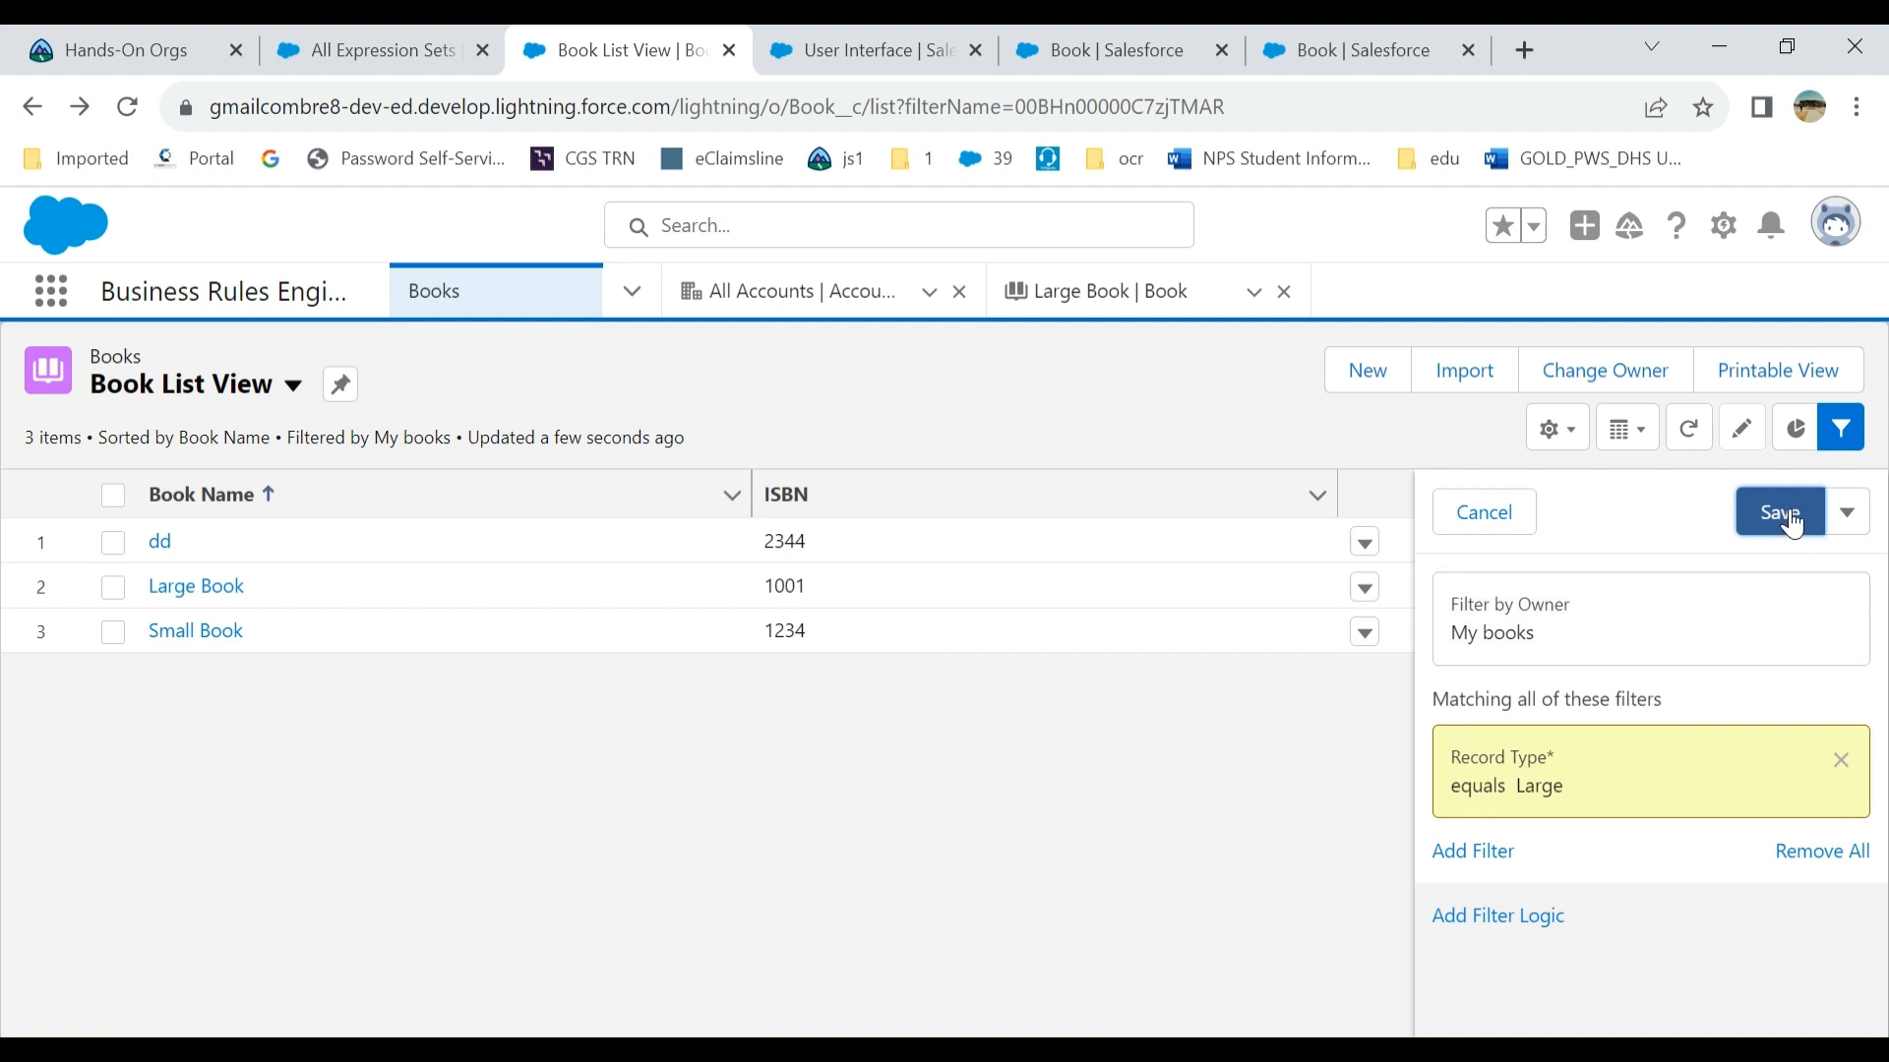
click(1780, 512)
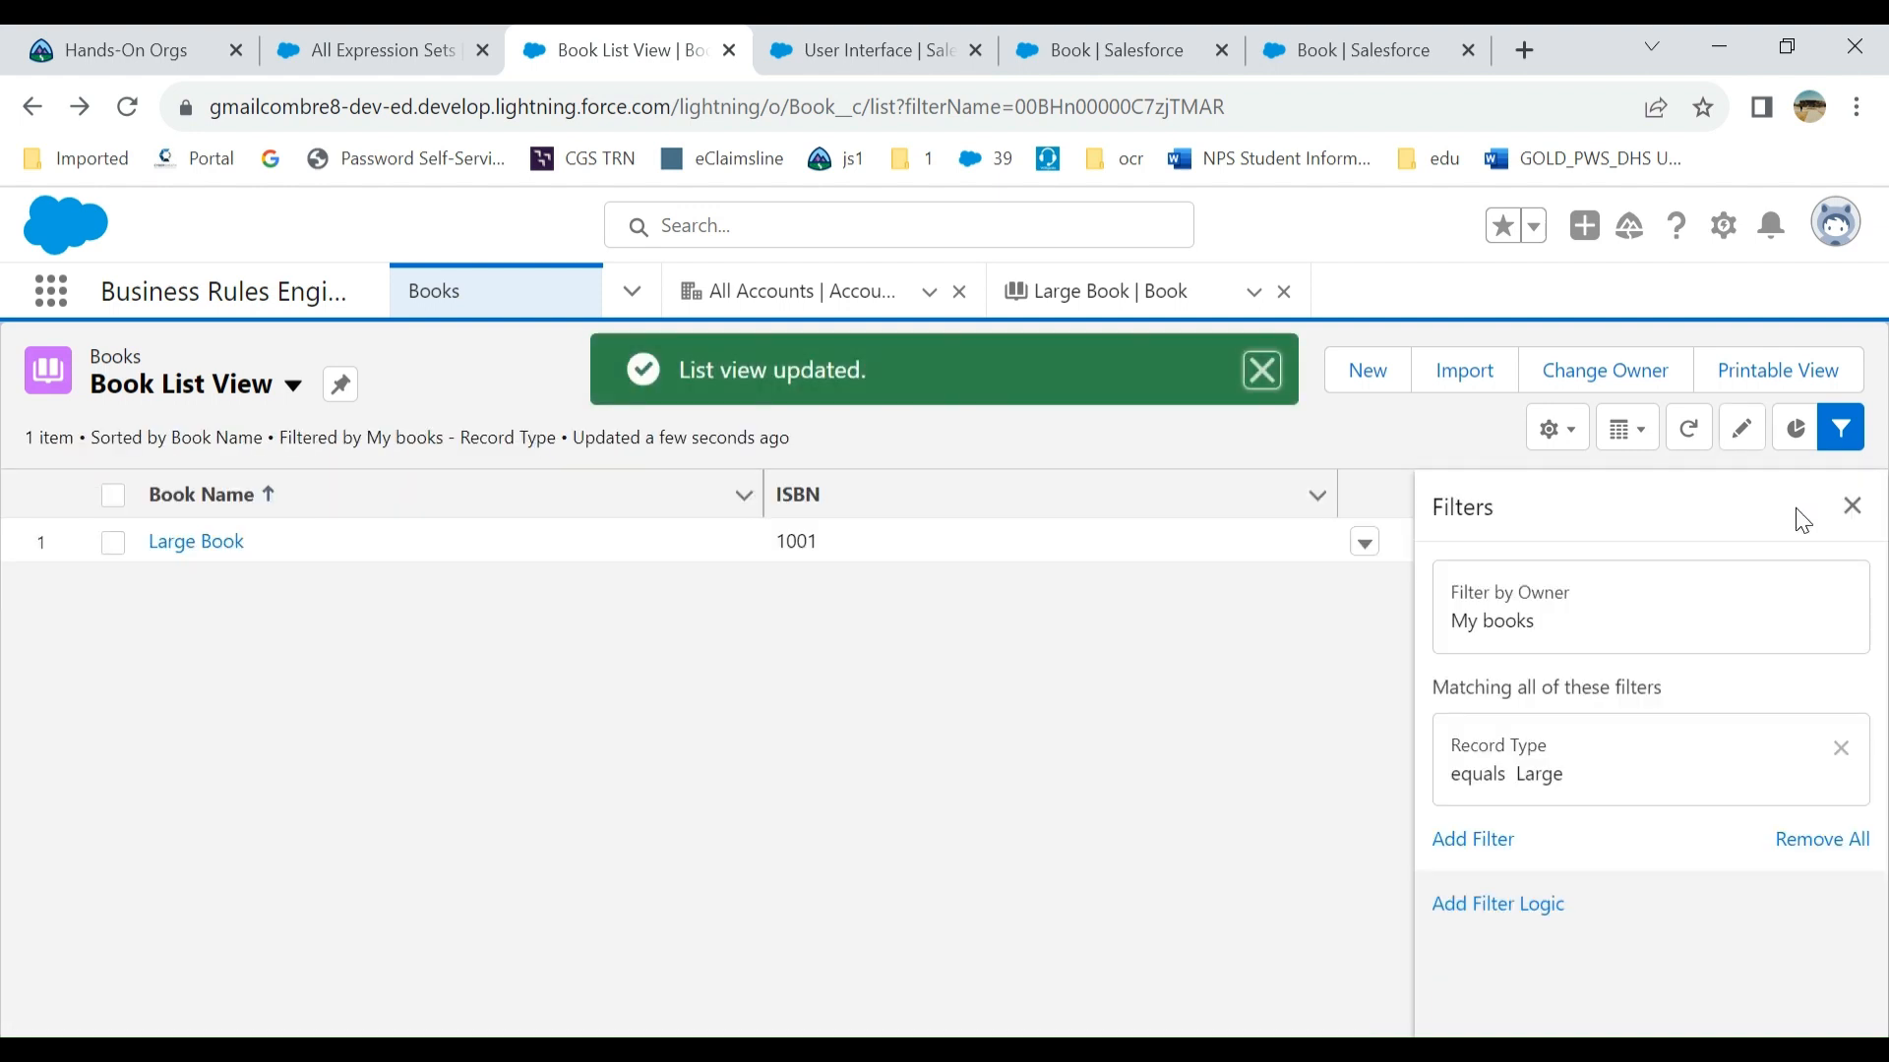
click(1851, 506)
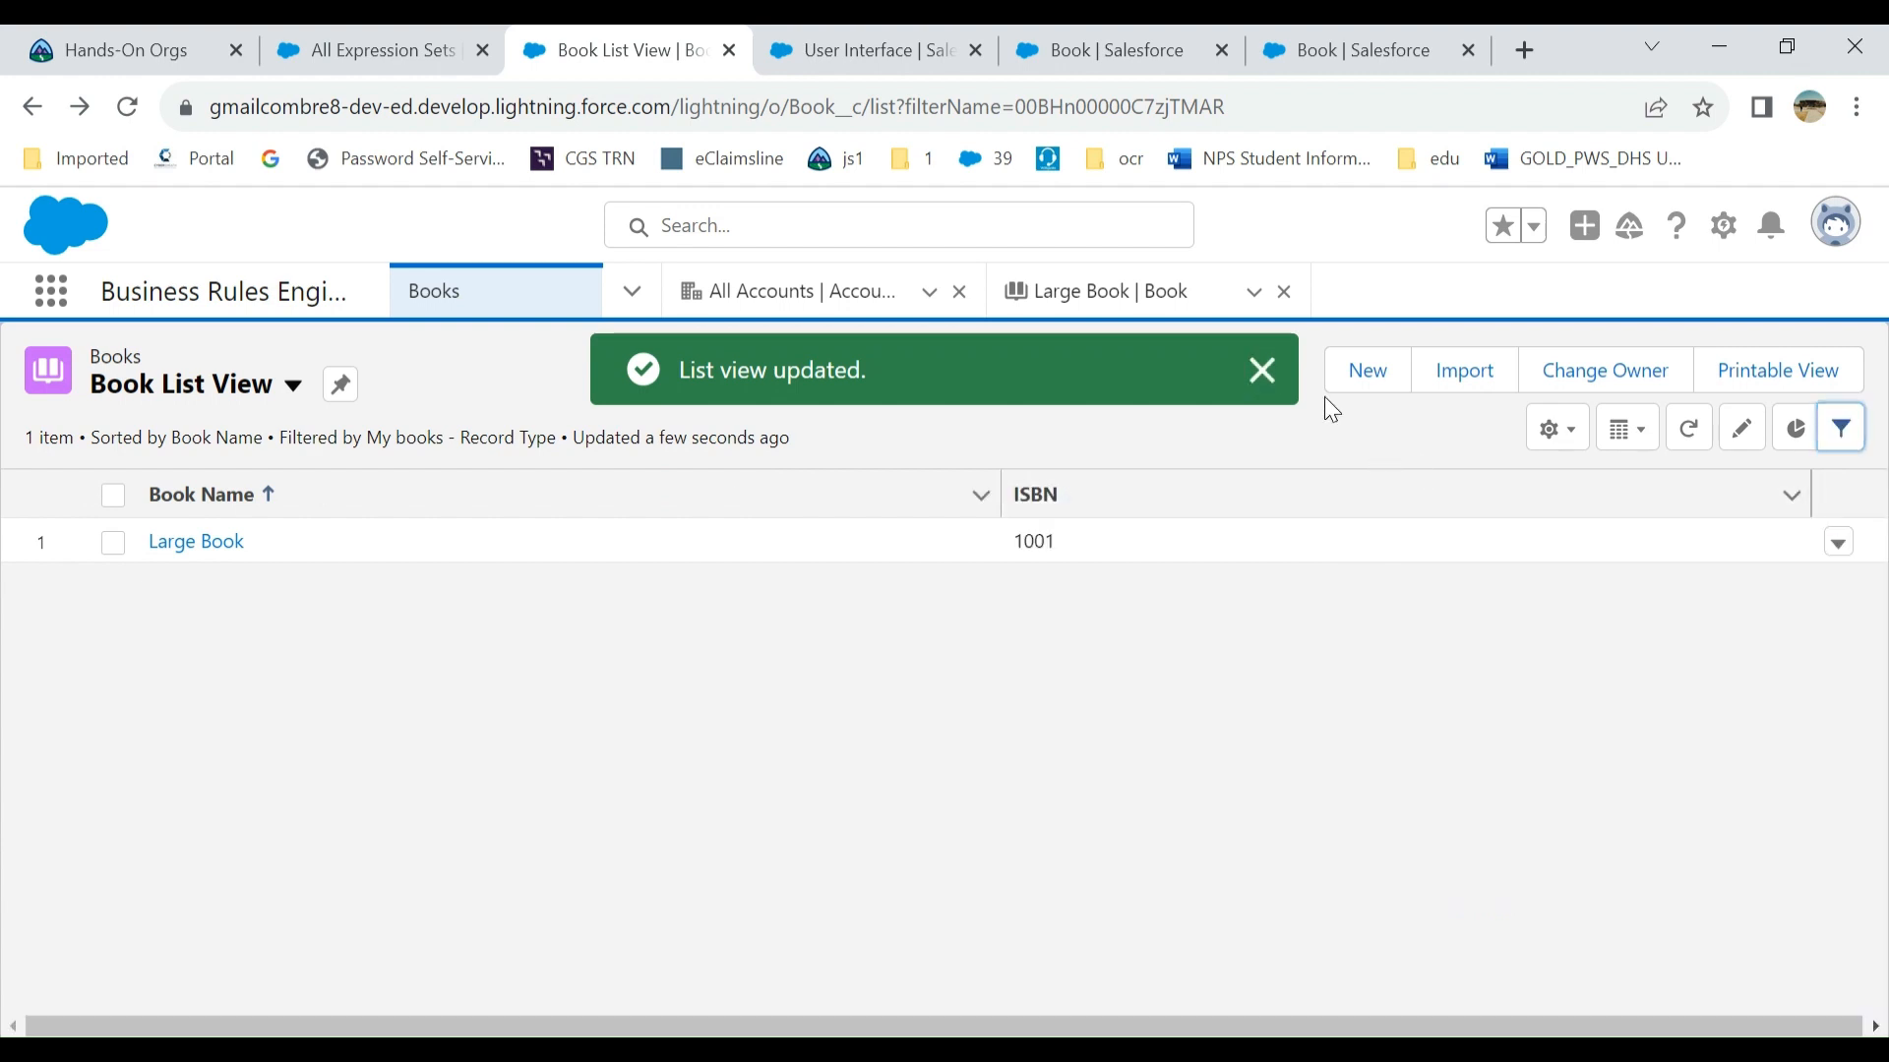
- Change Large Book's ISBN inline from 1001 to 5678, save, and dismiss the confirmation
click(1261, 369)
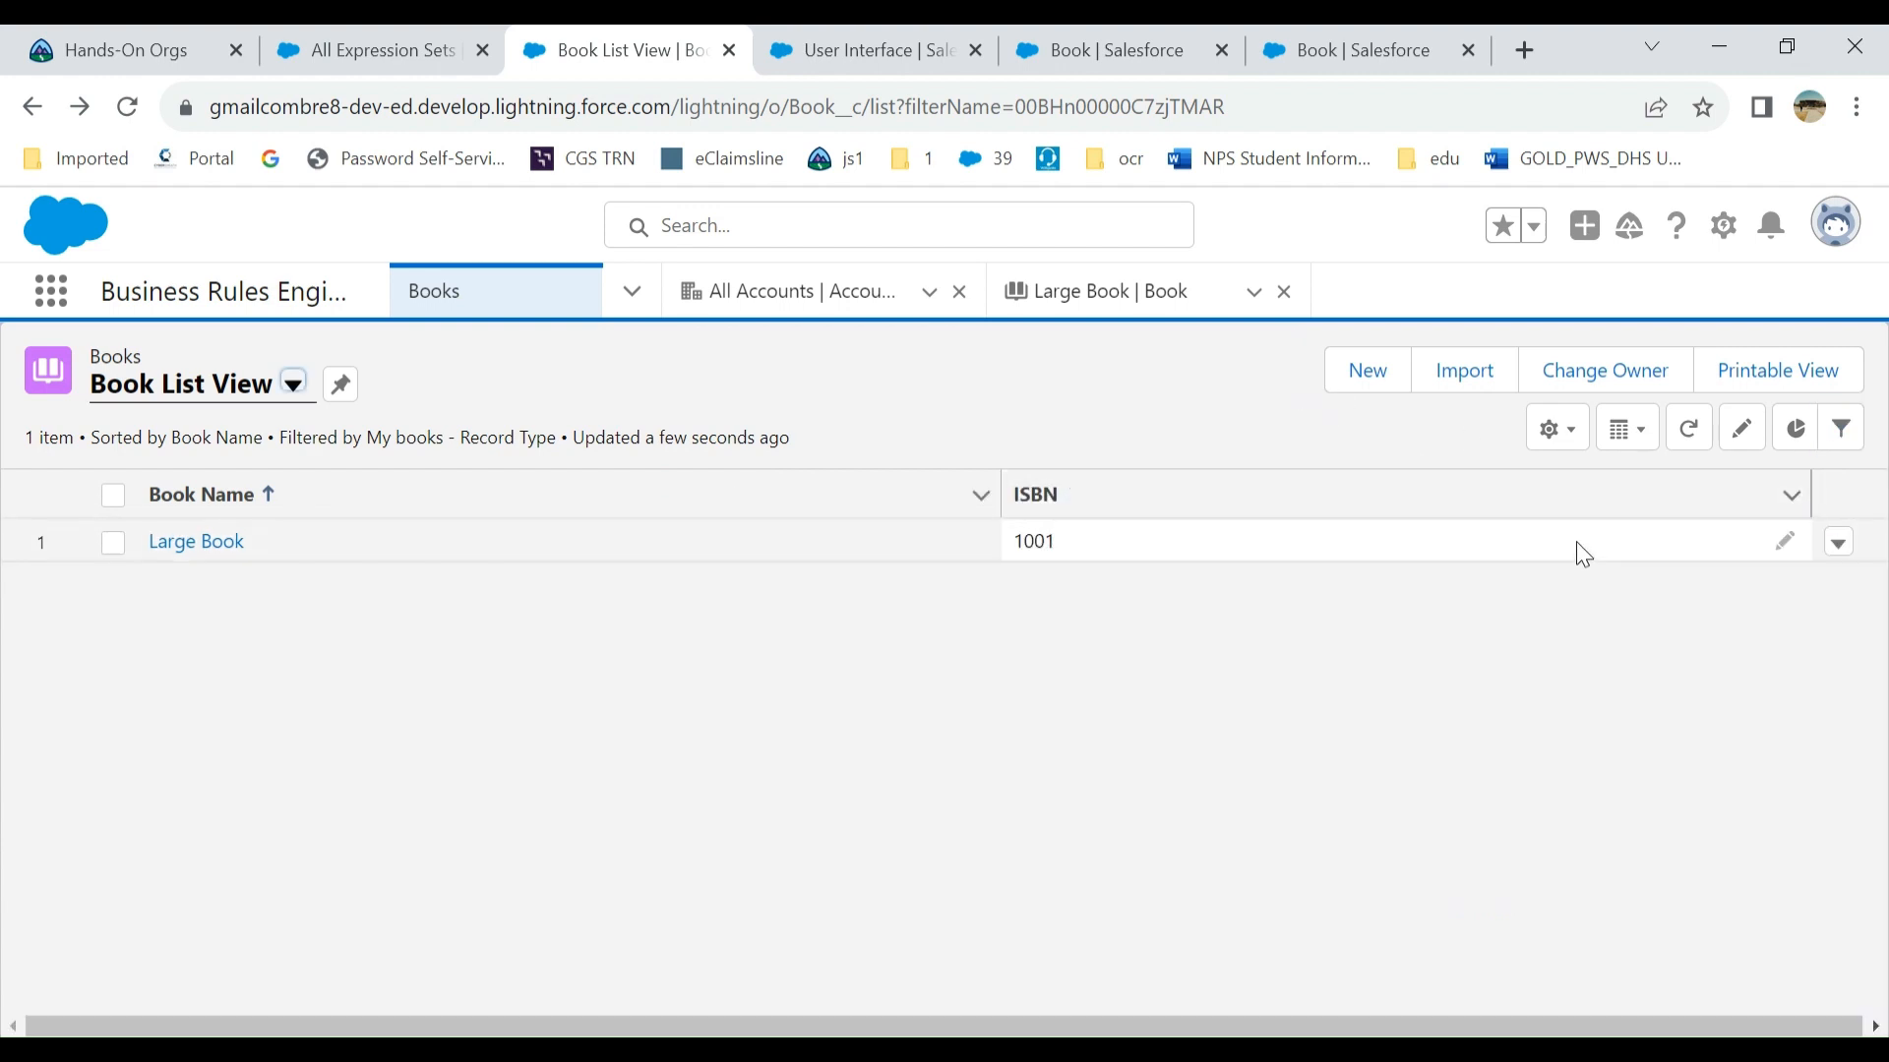
click(1784, 541)
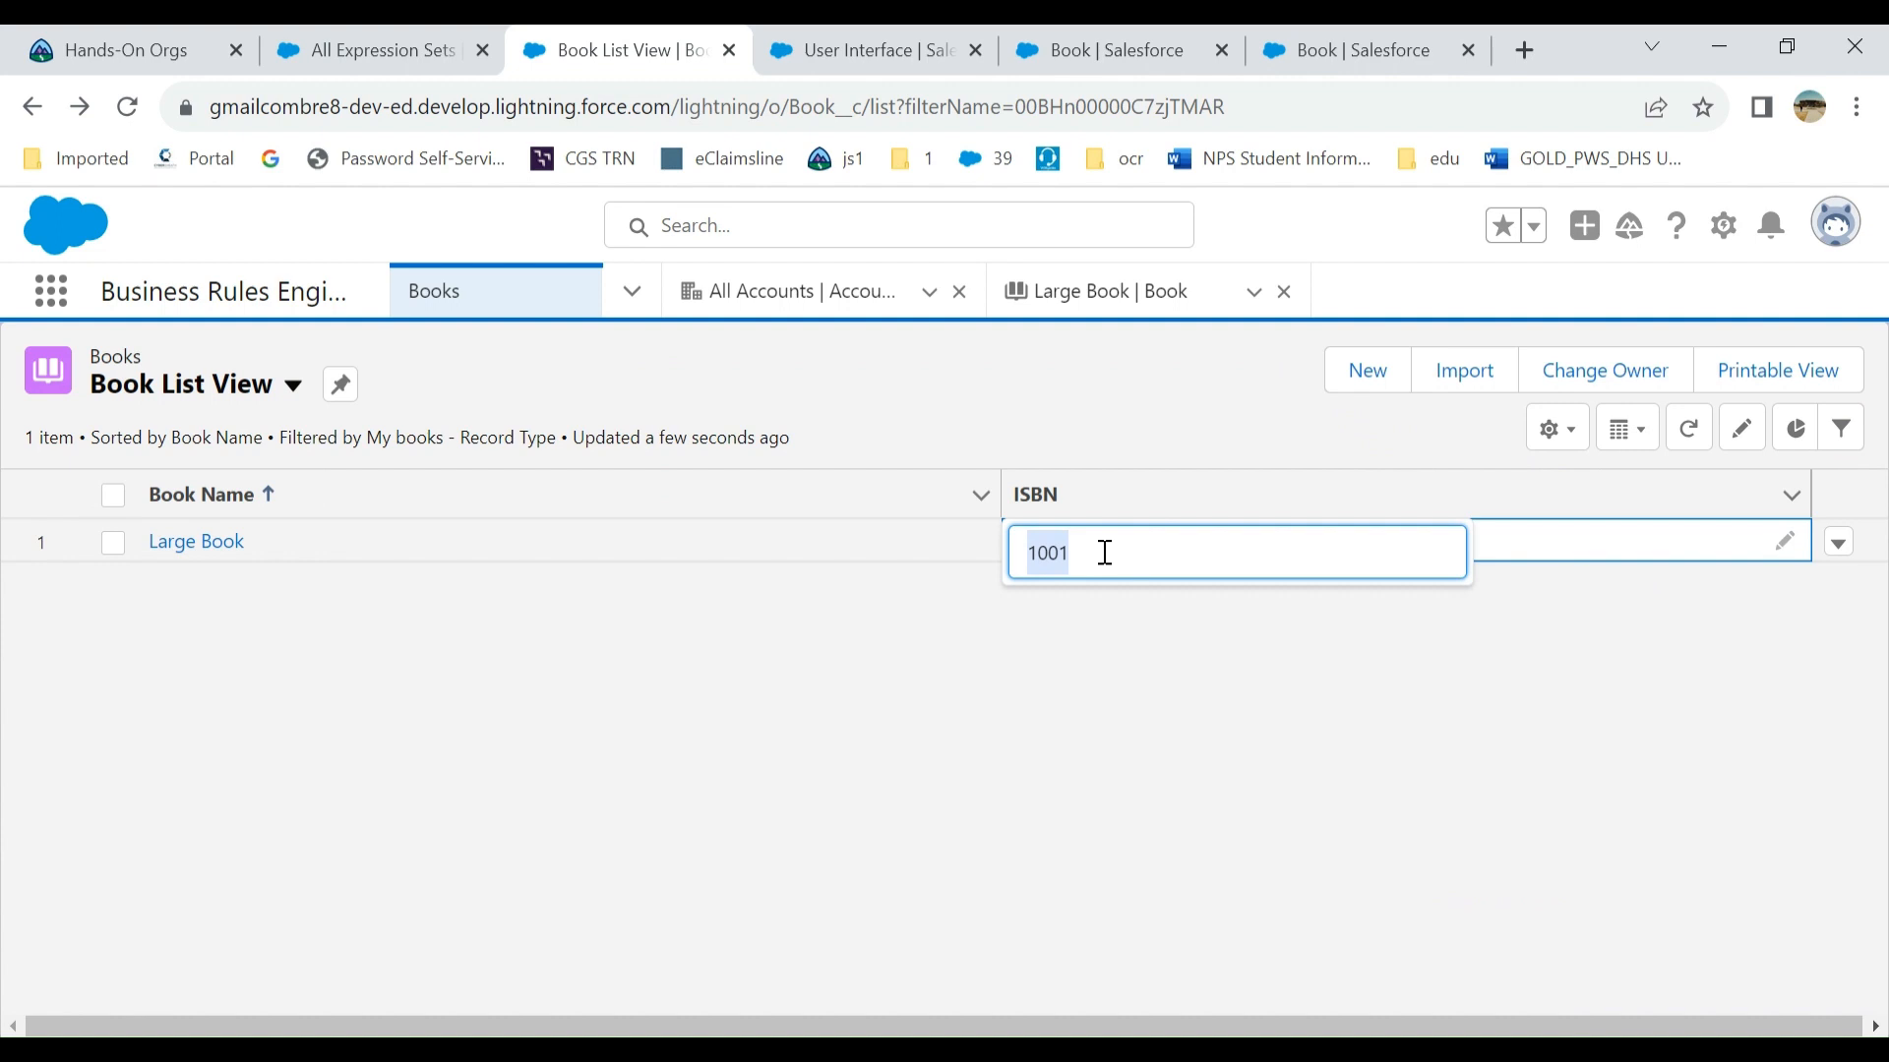
text(5678)
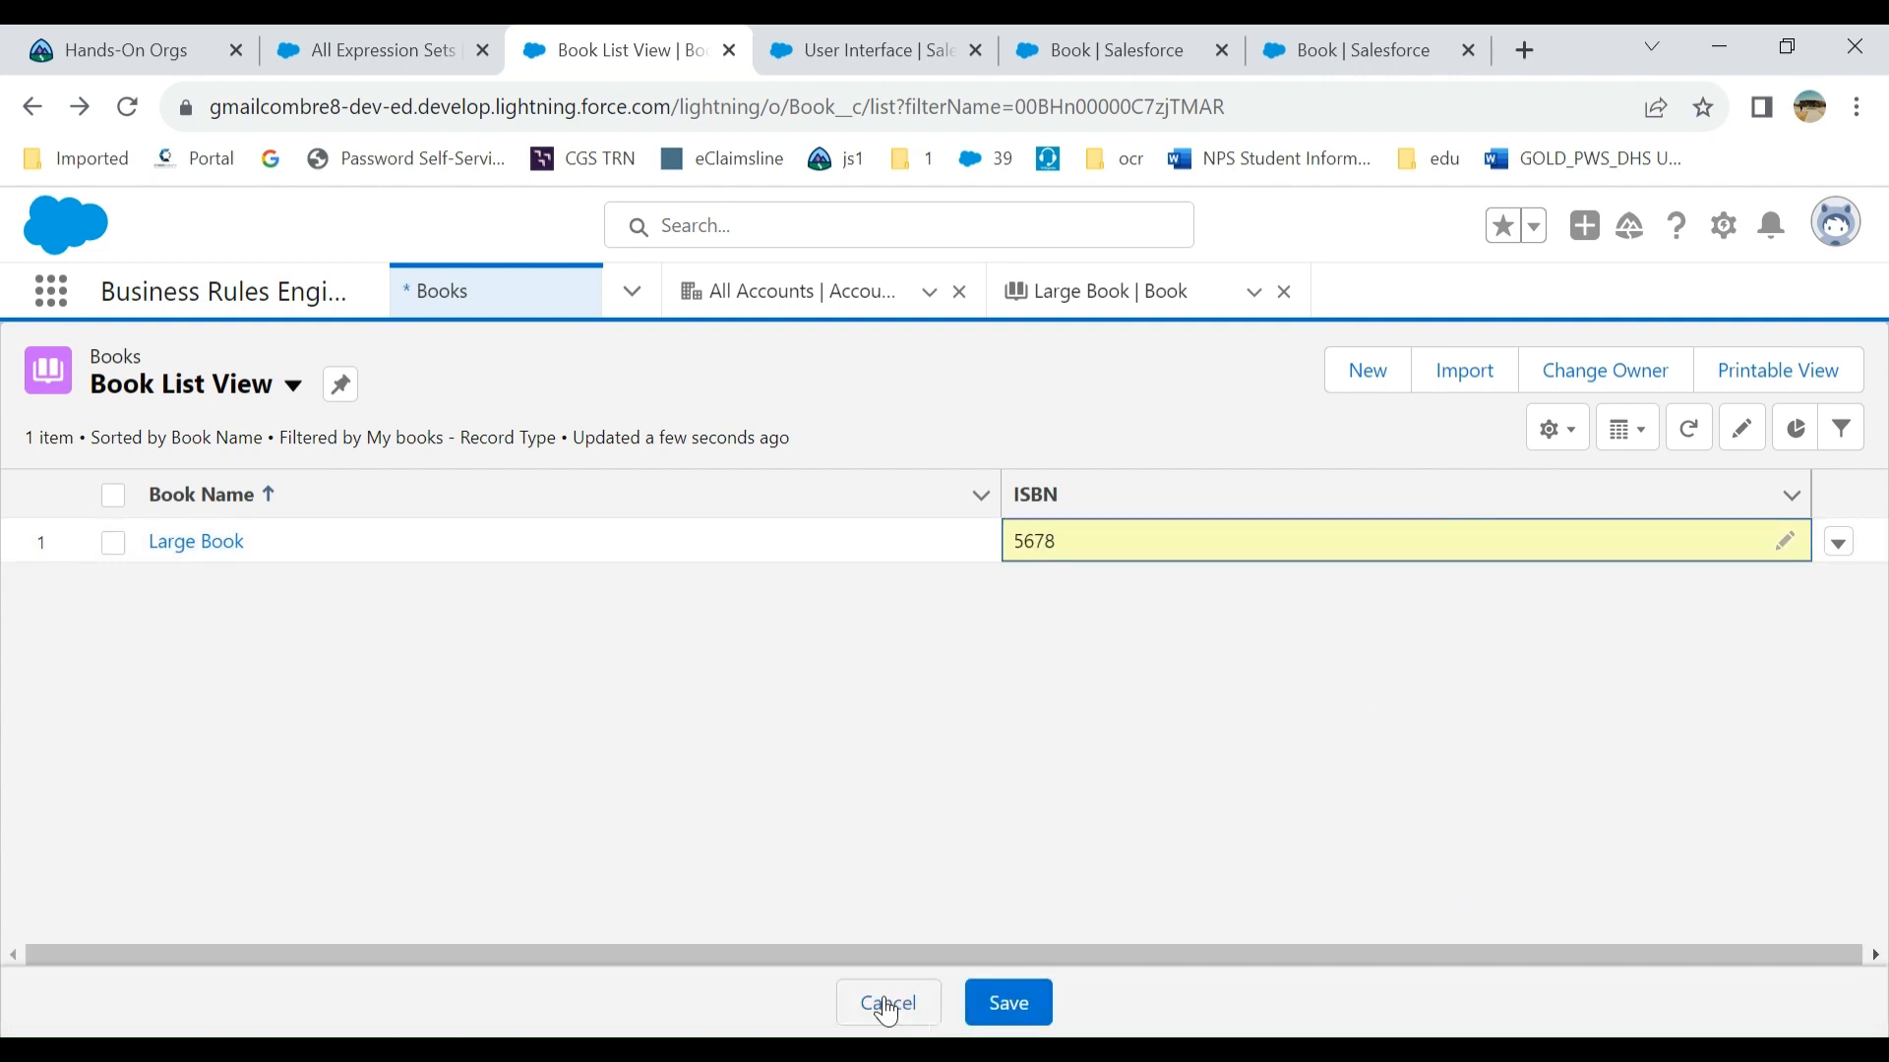
mouse_move(885, 1018)
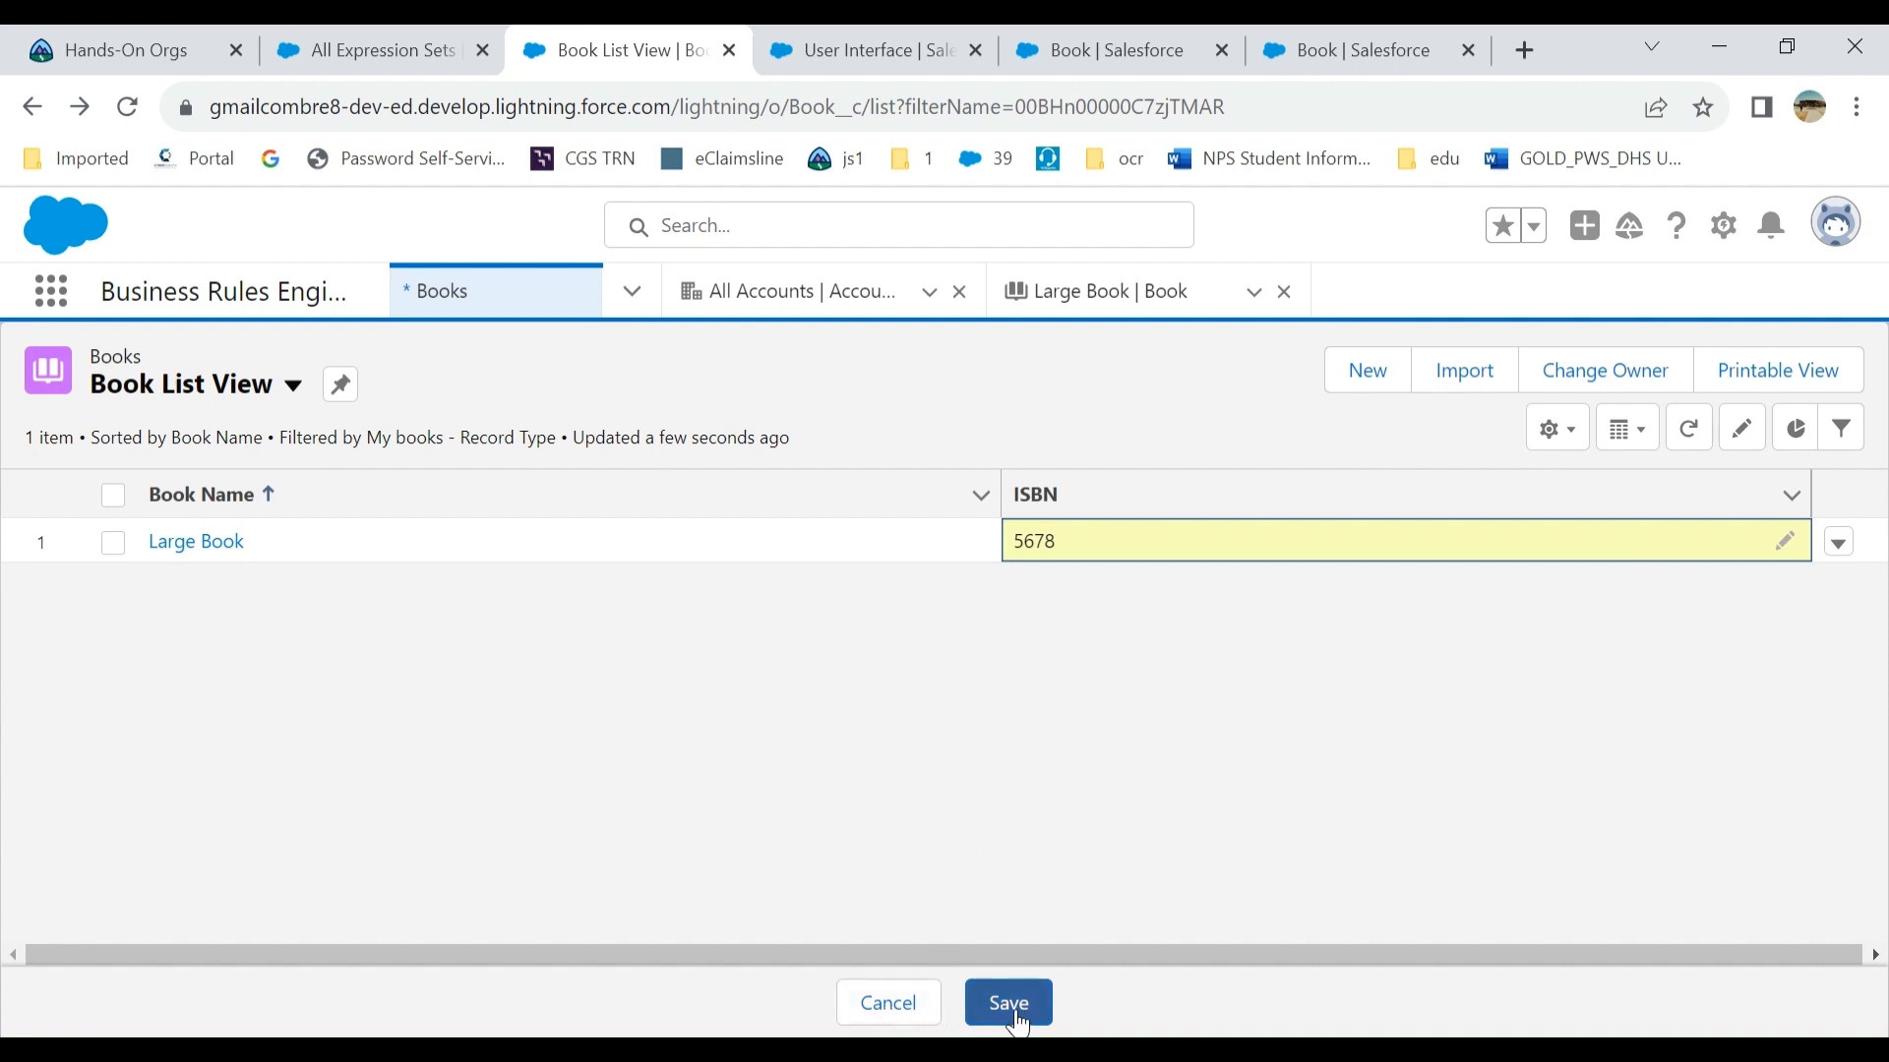
click(1007, 1002)
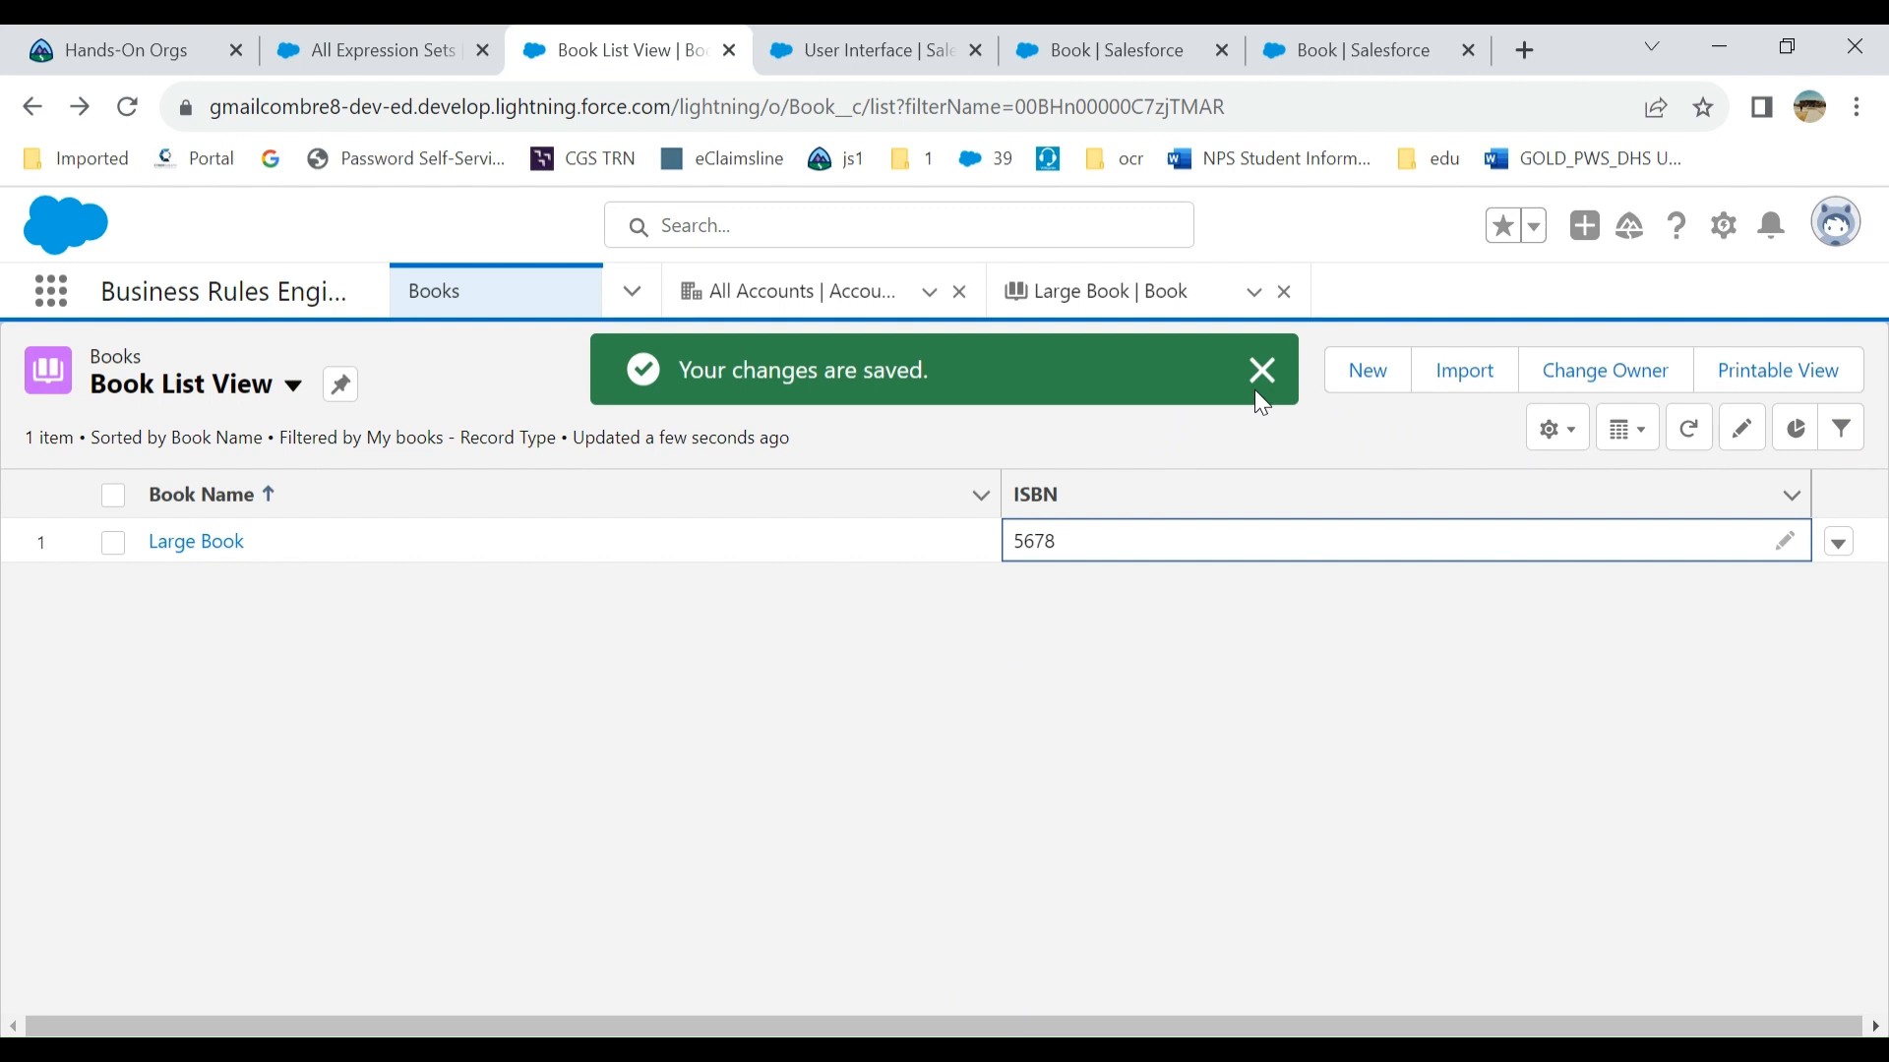
click(1261, 370)
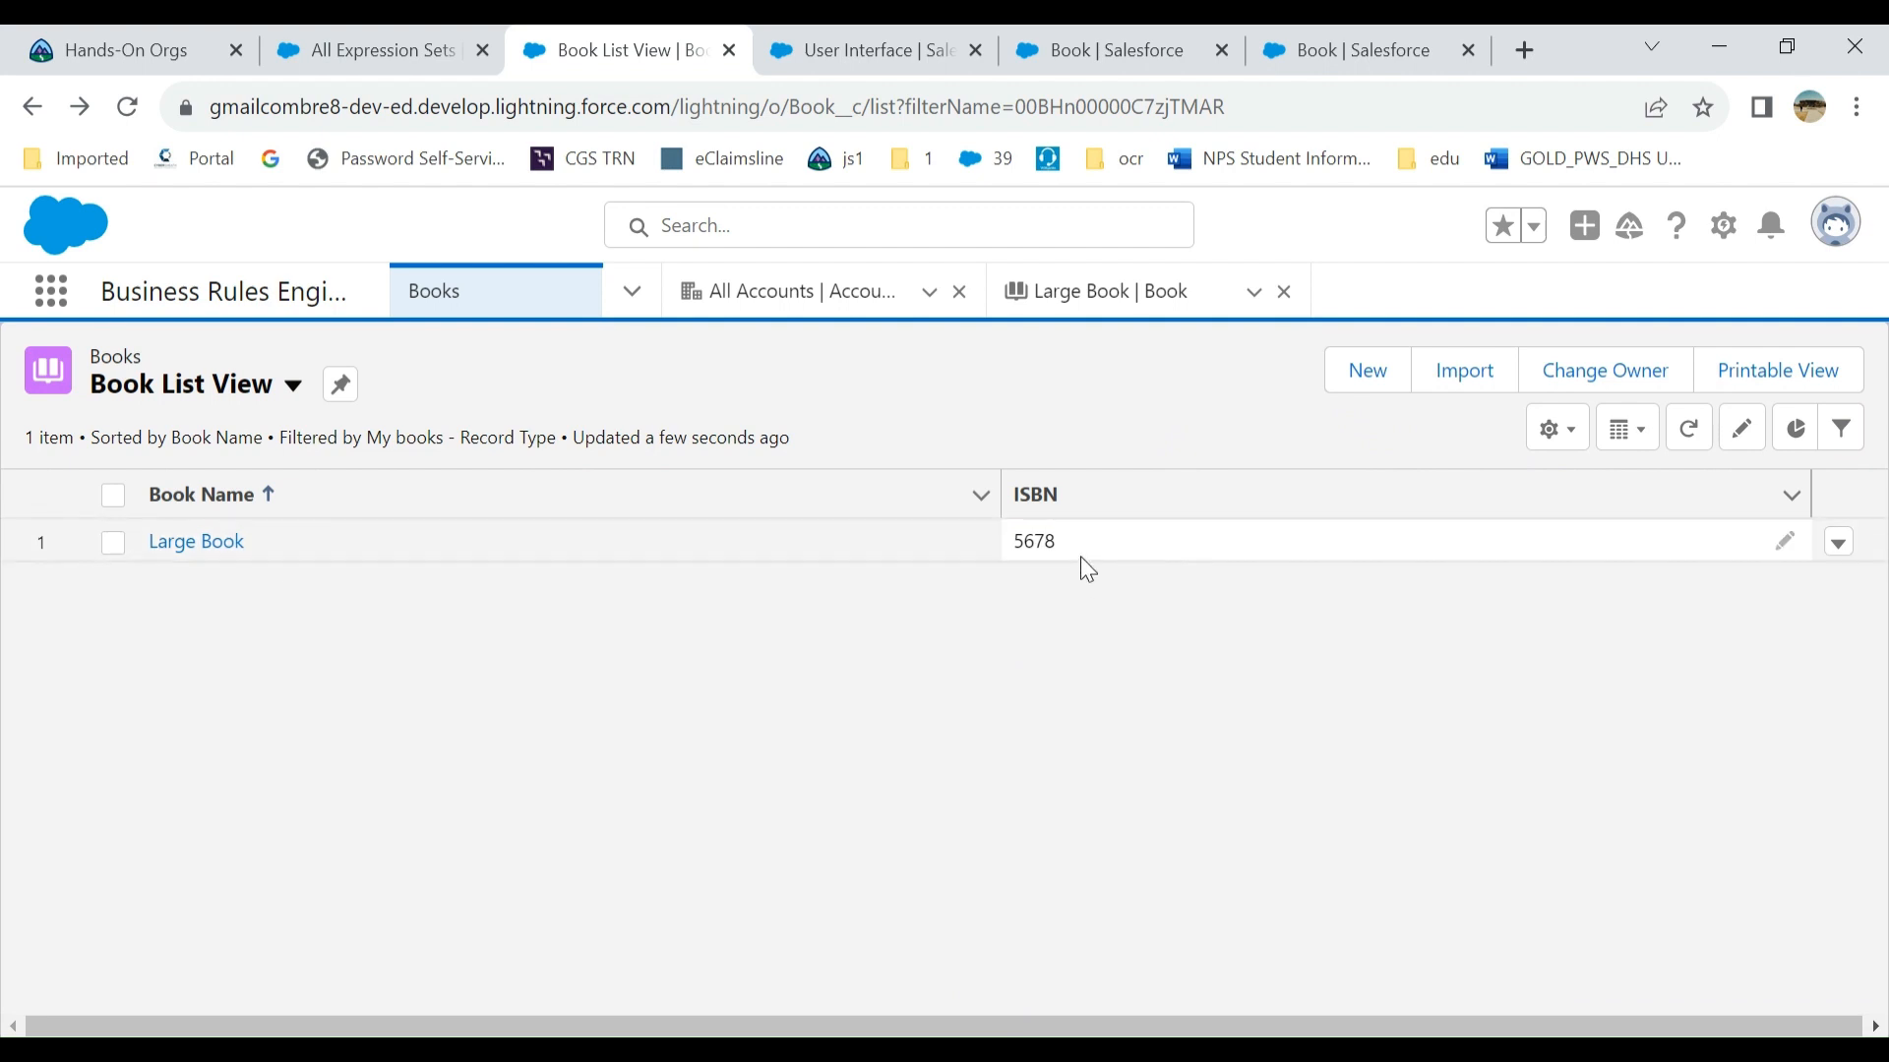
mouse_move(1094, 398)
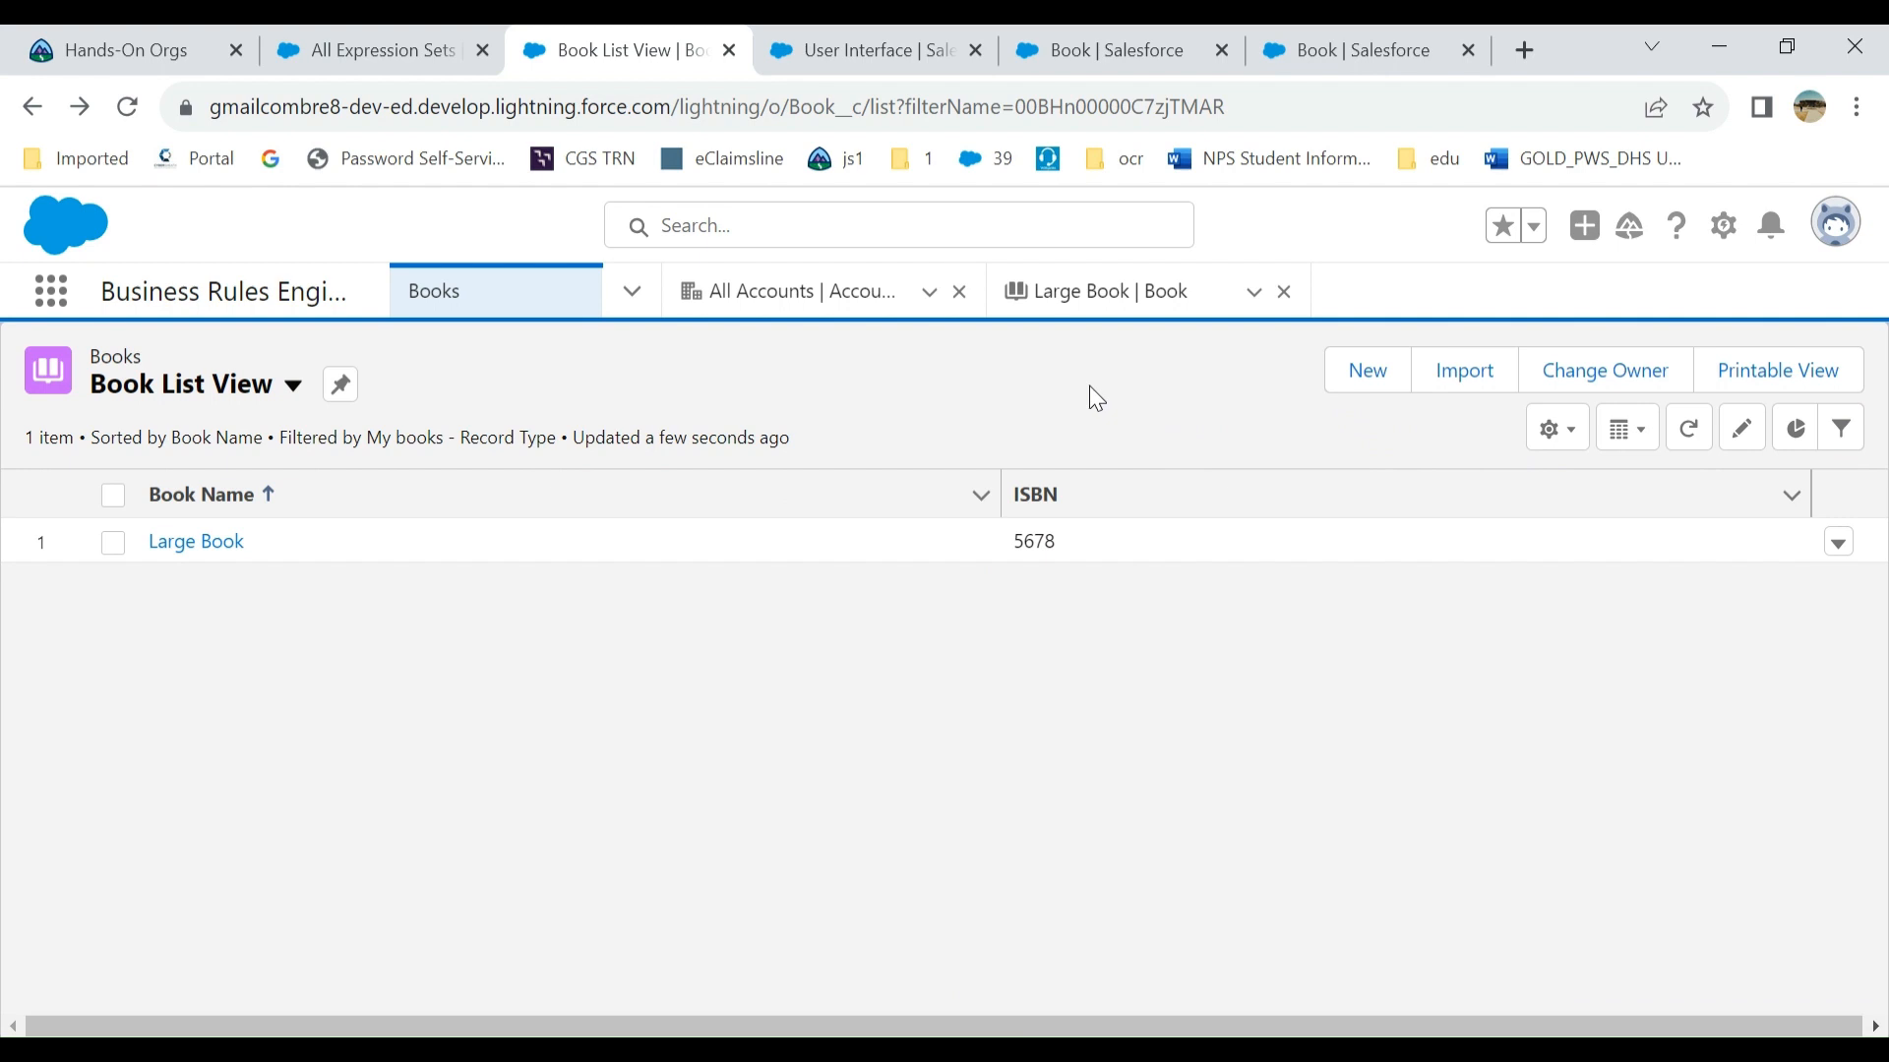
mouse_move(275, 370)
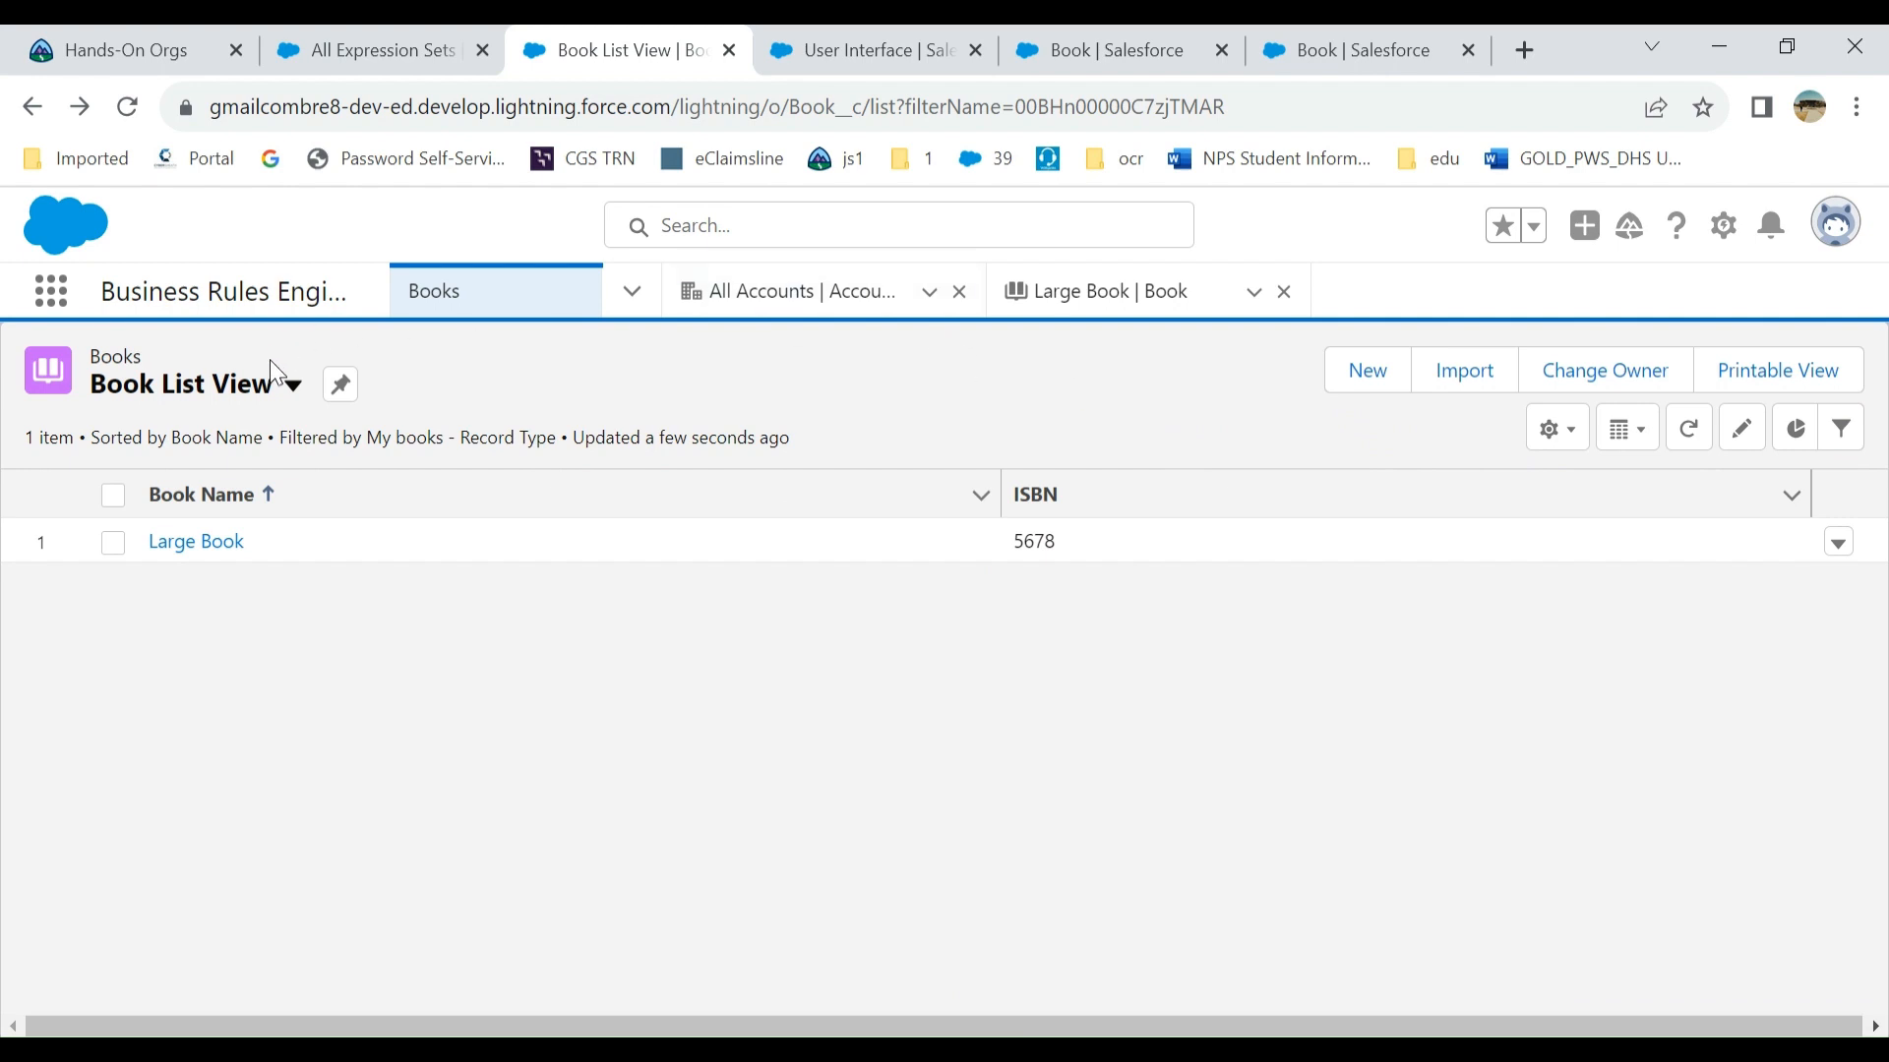
mouse_move(403, 724)
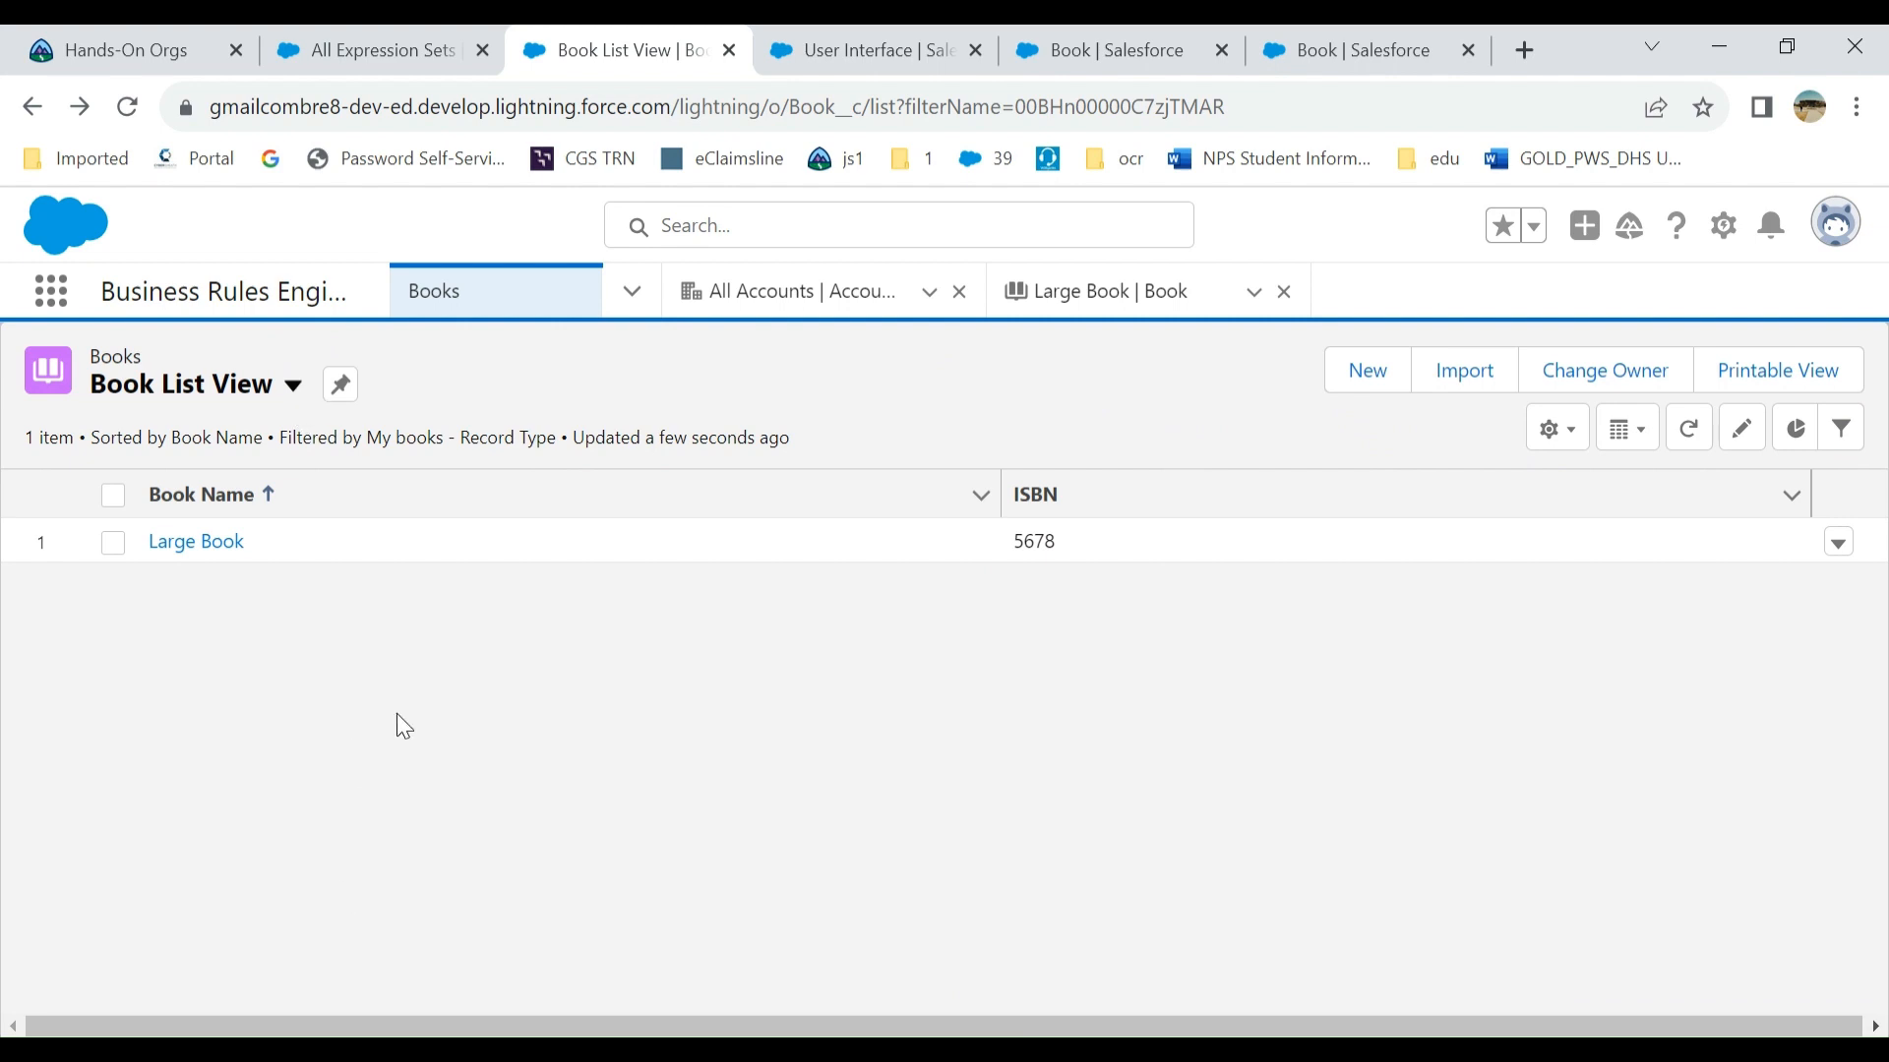
mouse_move(1390, 547)
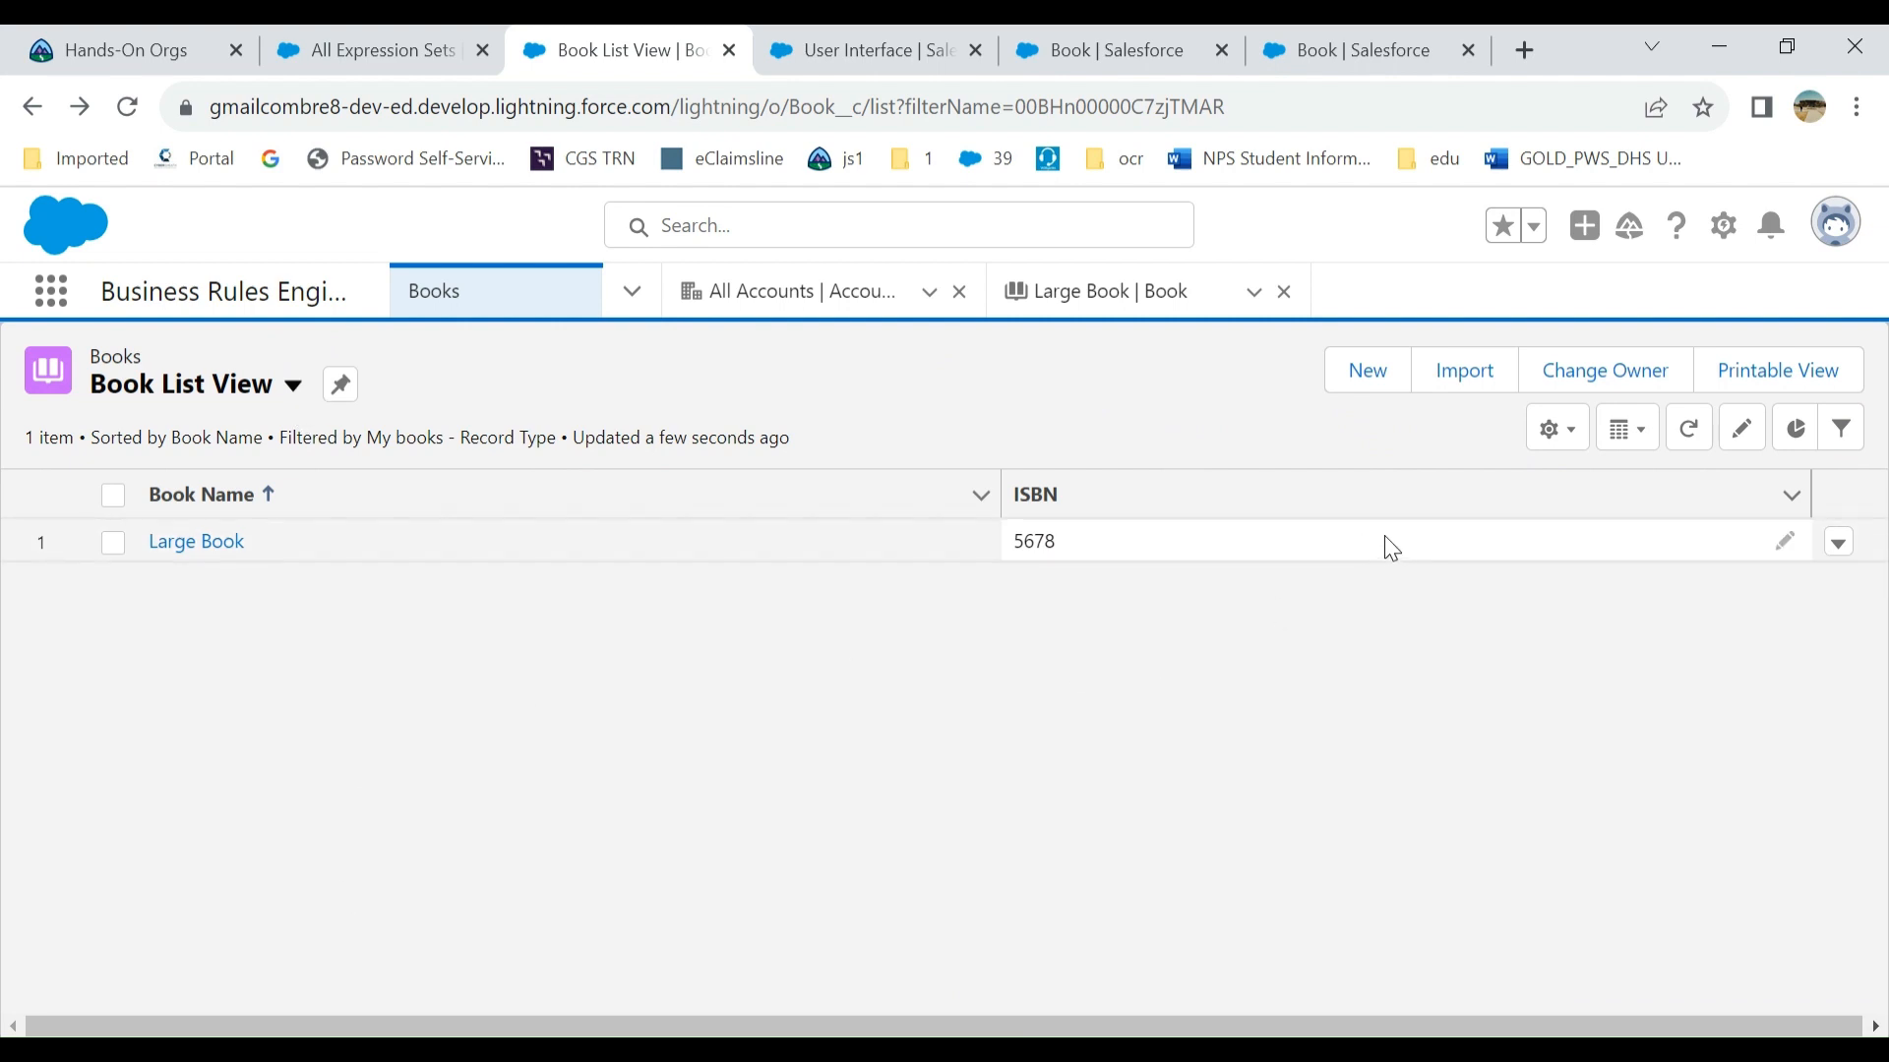
click(1036, 494)
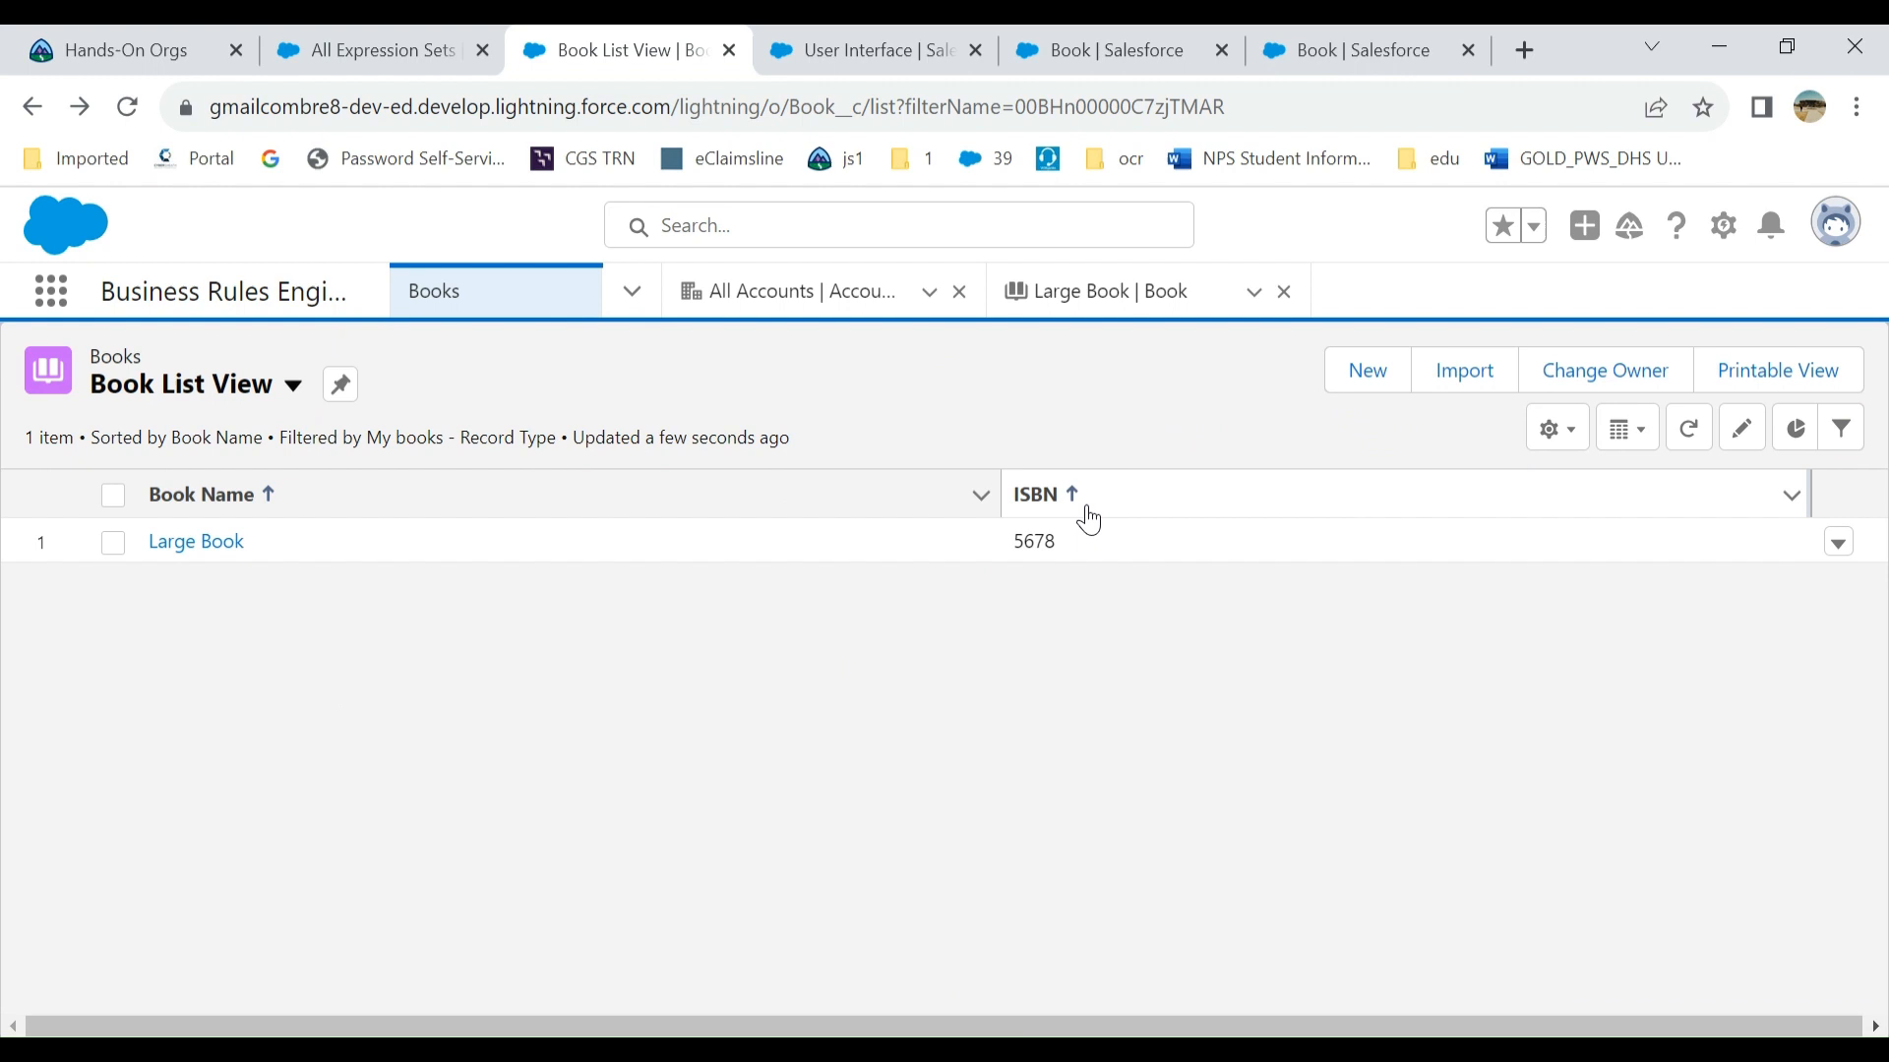
mouse_move(1088, 590)
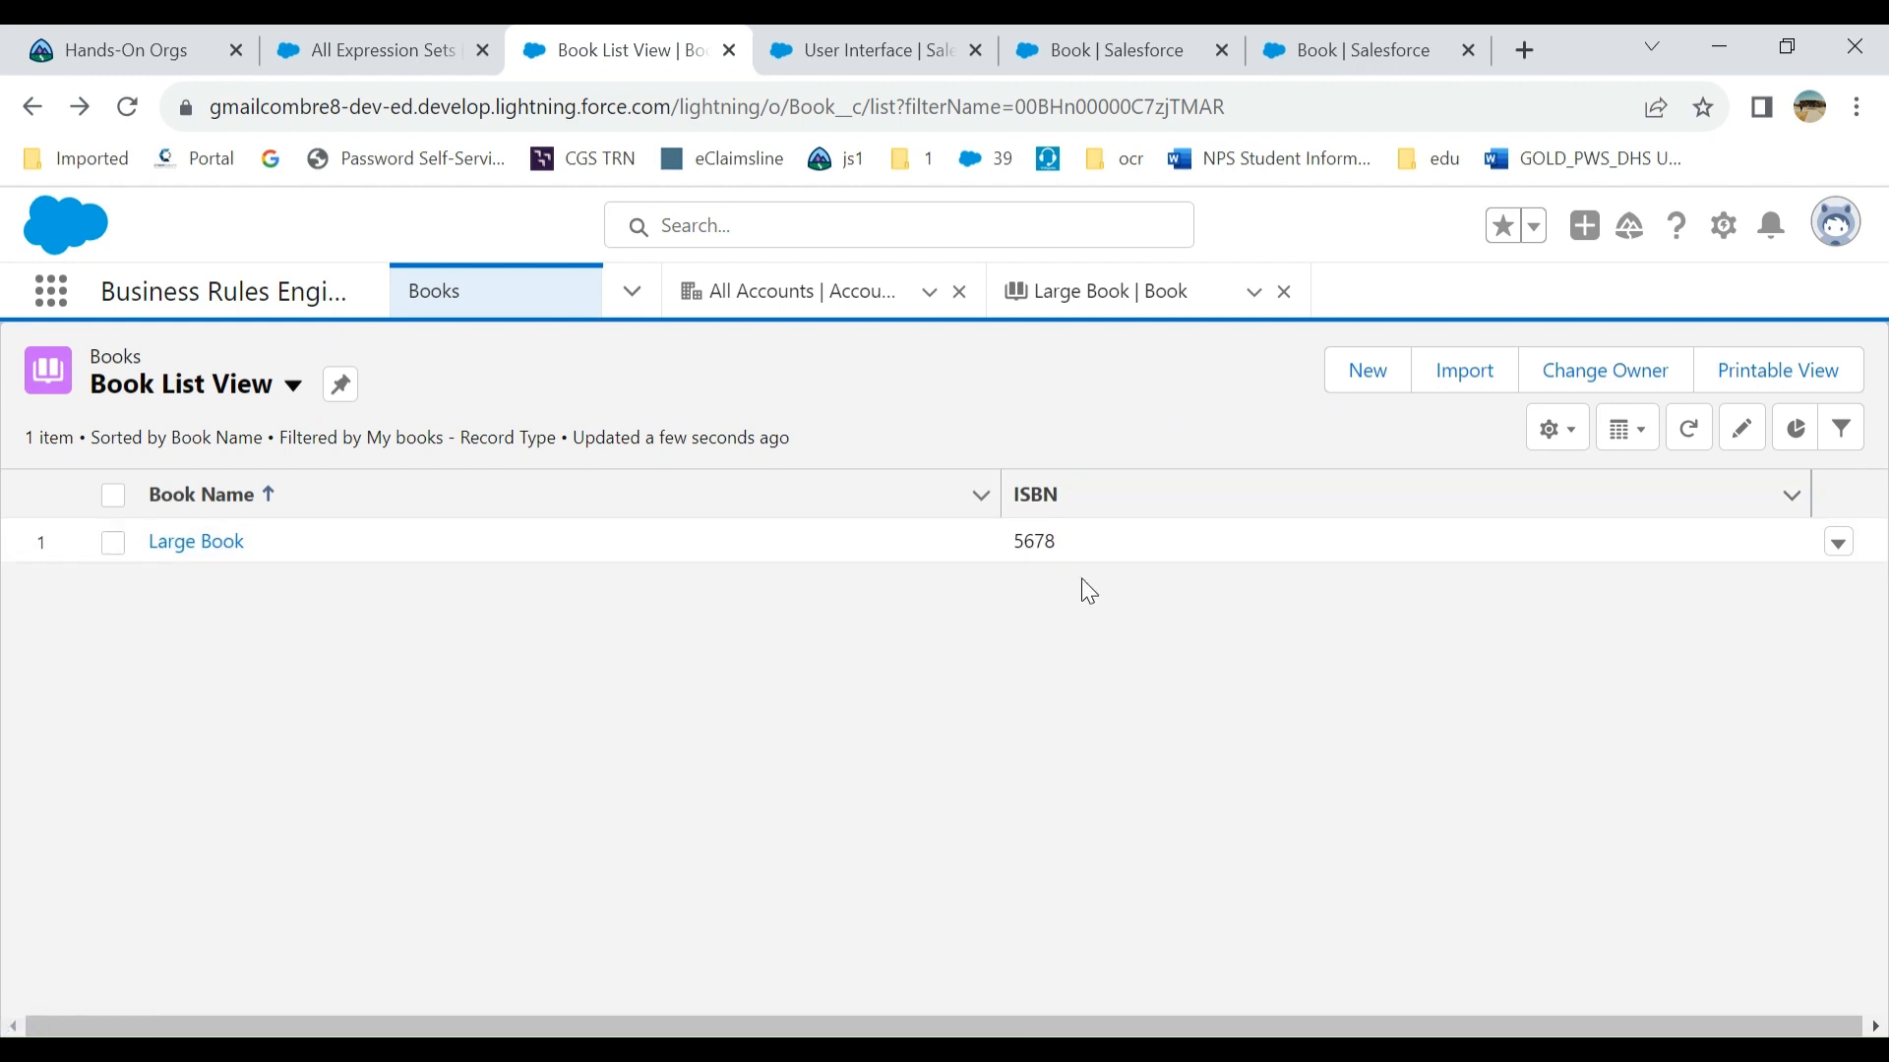
mouse_move(972, 541)
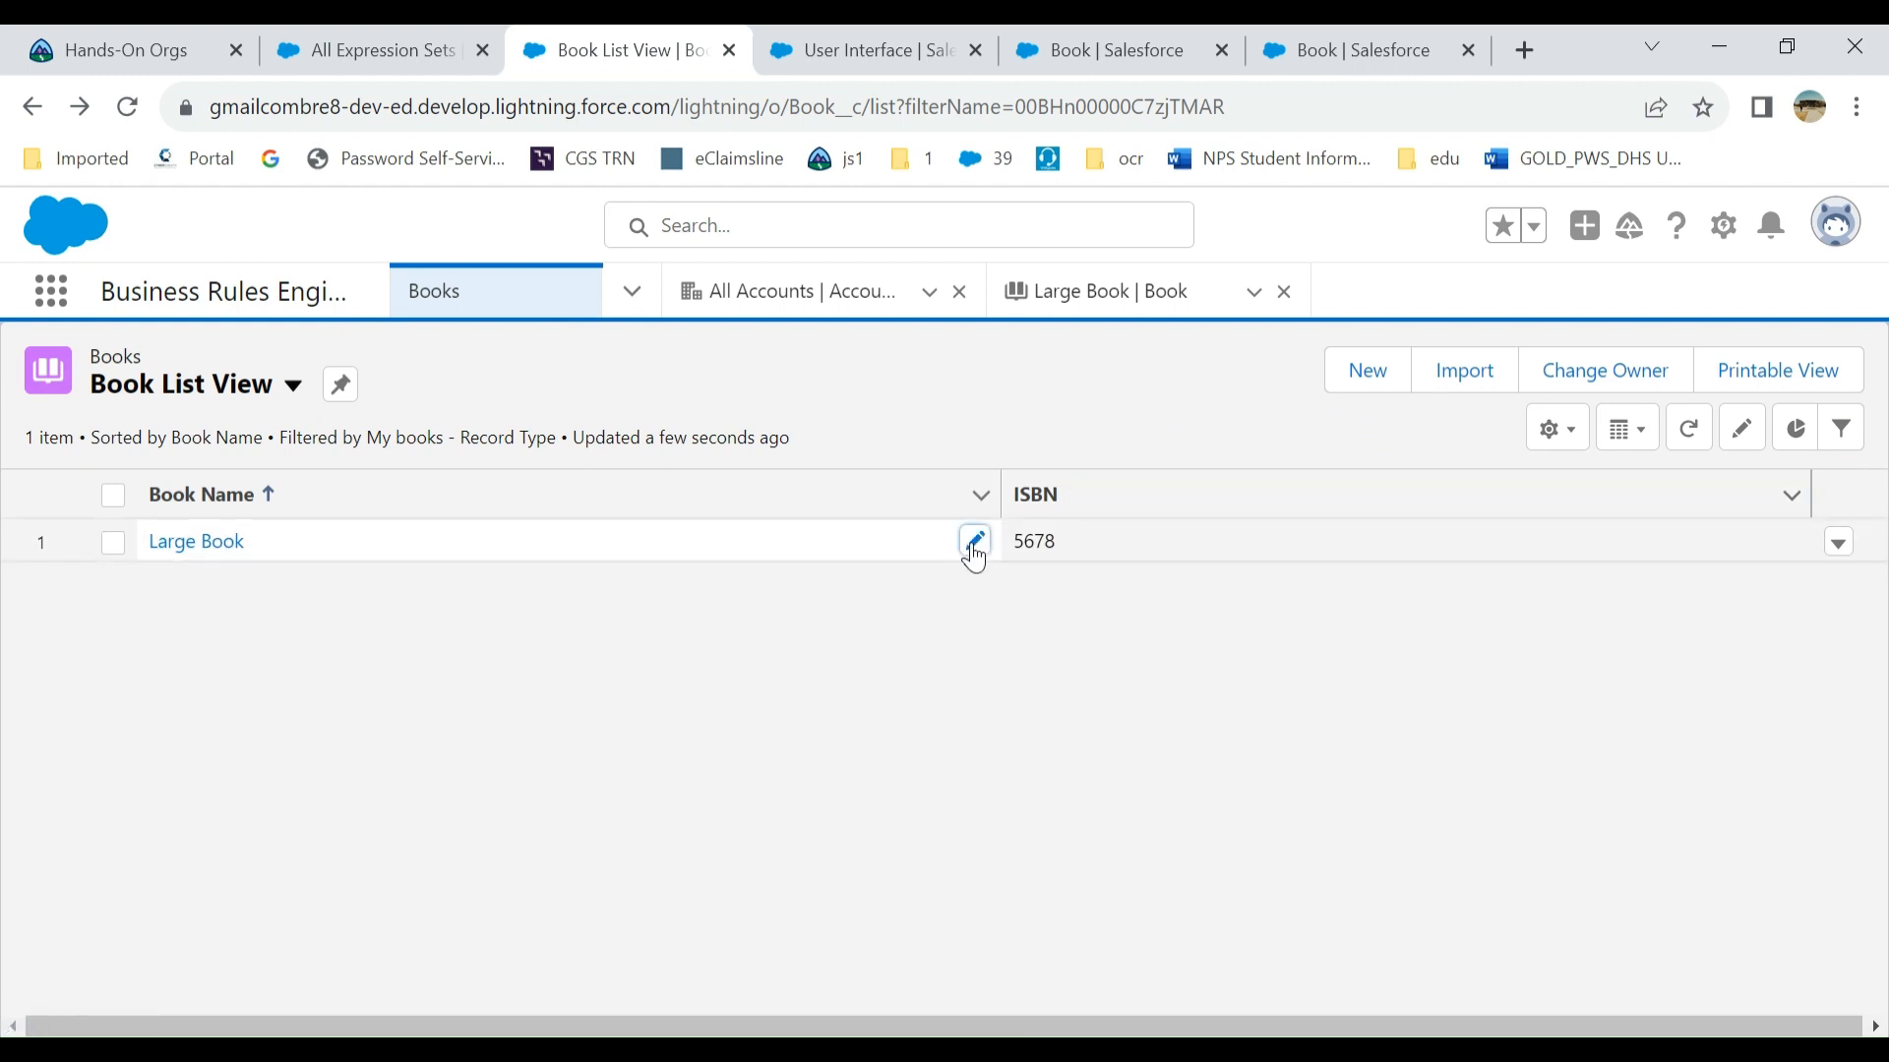
- Append '2' to Large Book's name inline, making it 'Large Book 2', and save
click(973, 541)
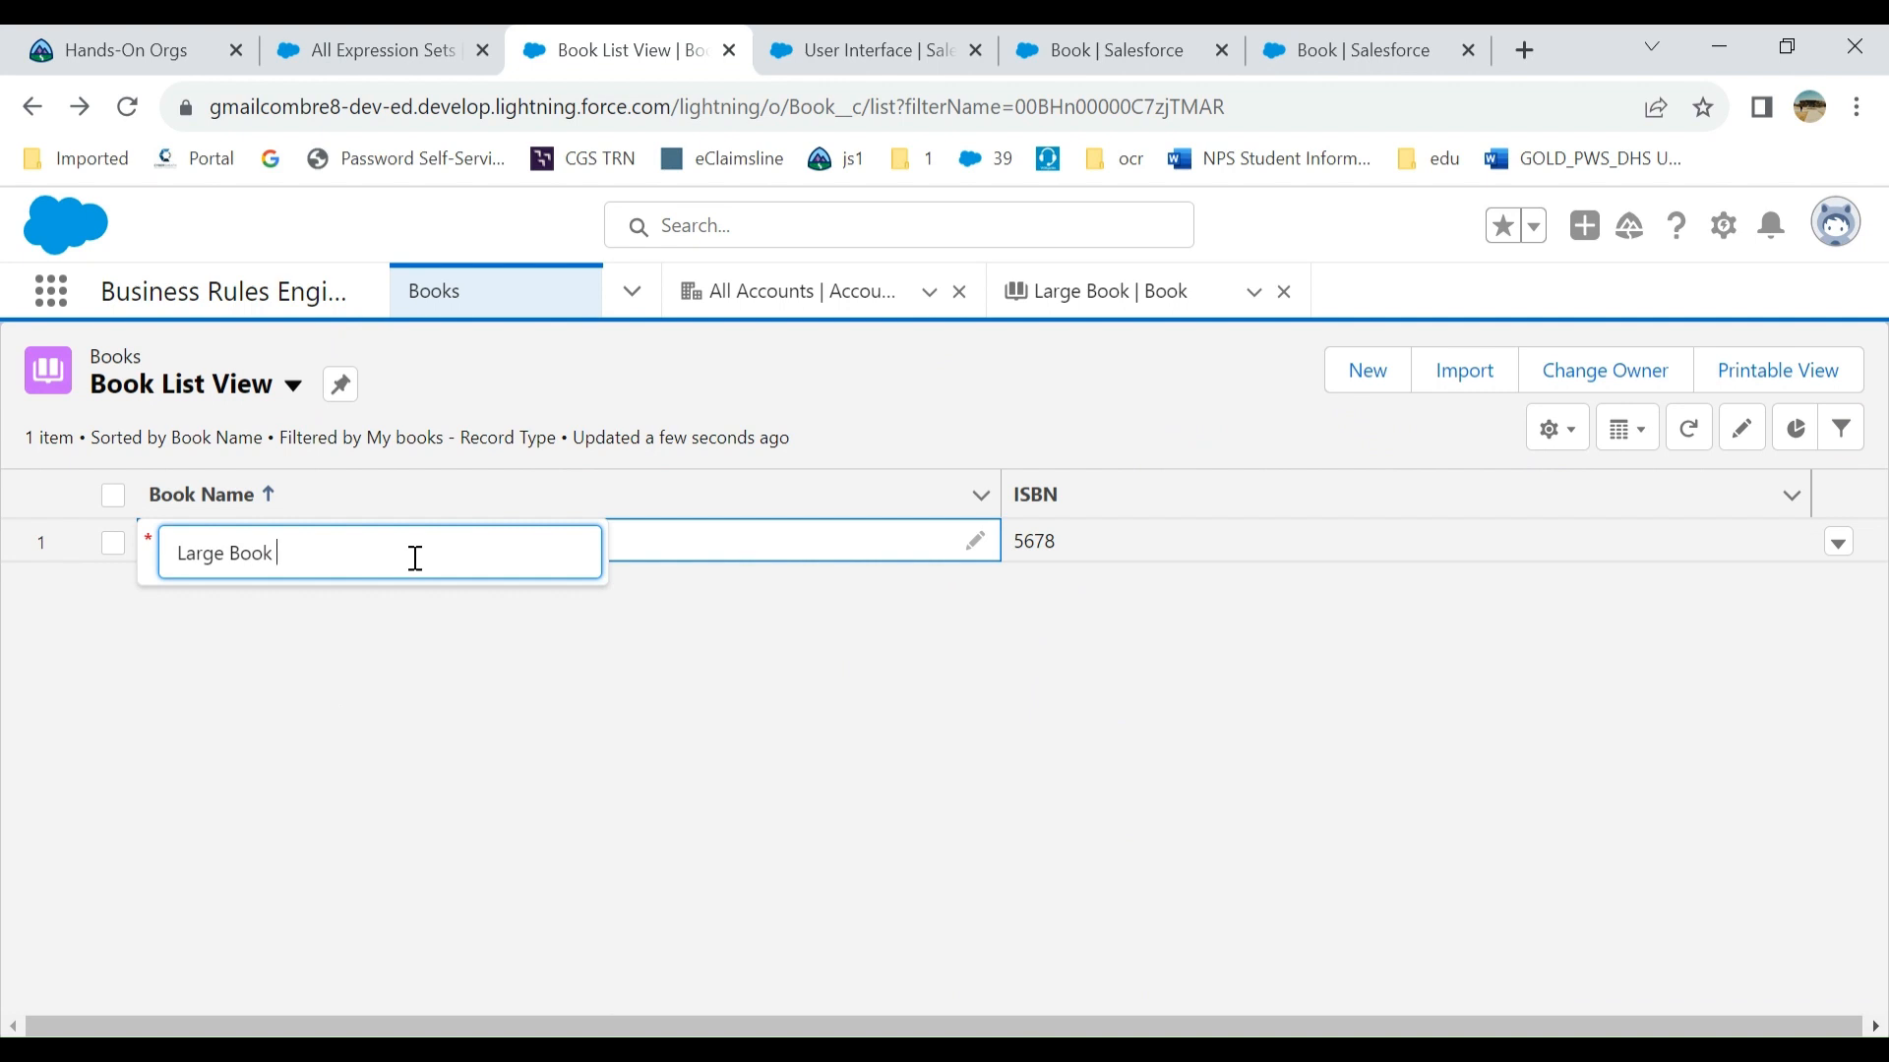
text(2)
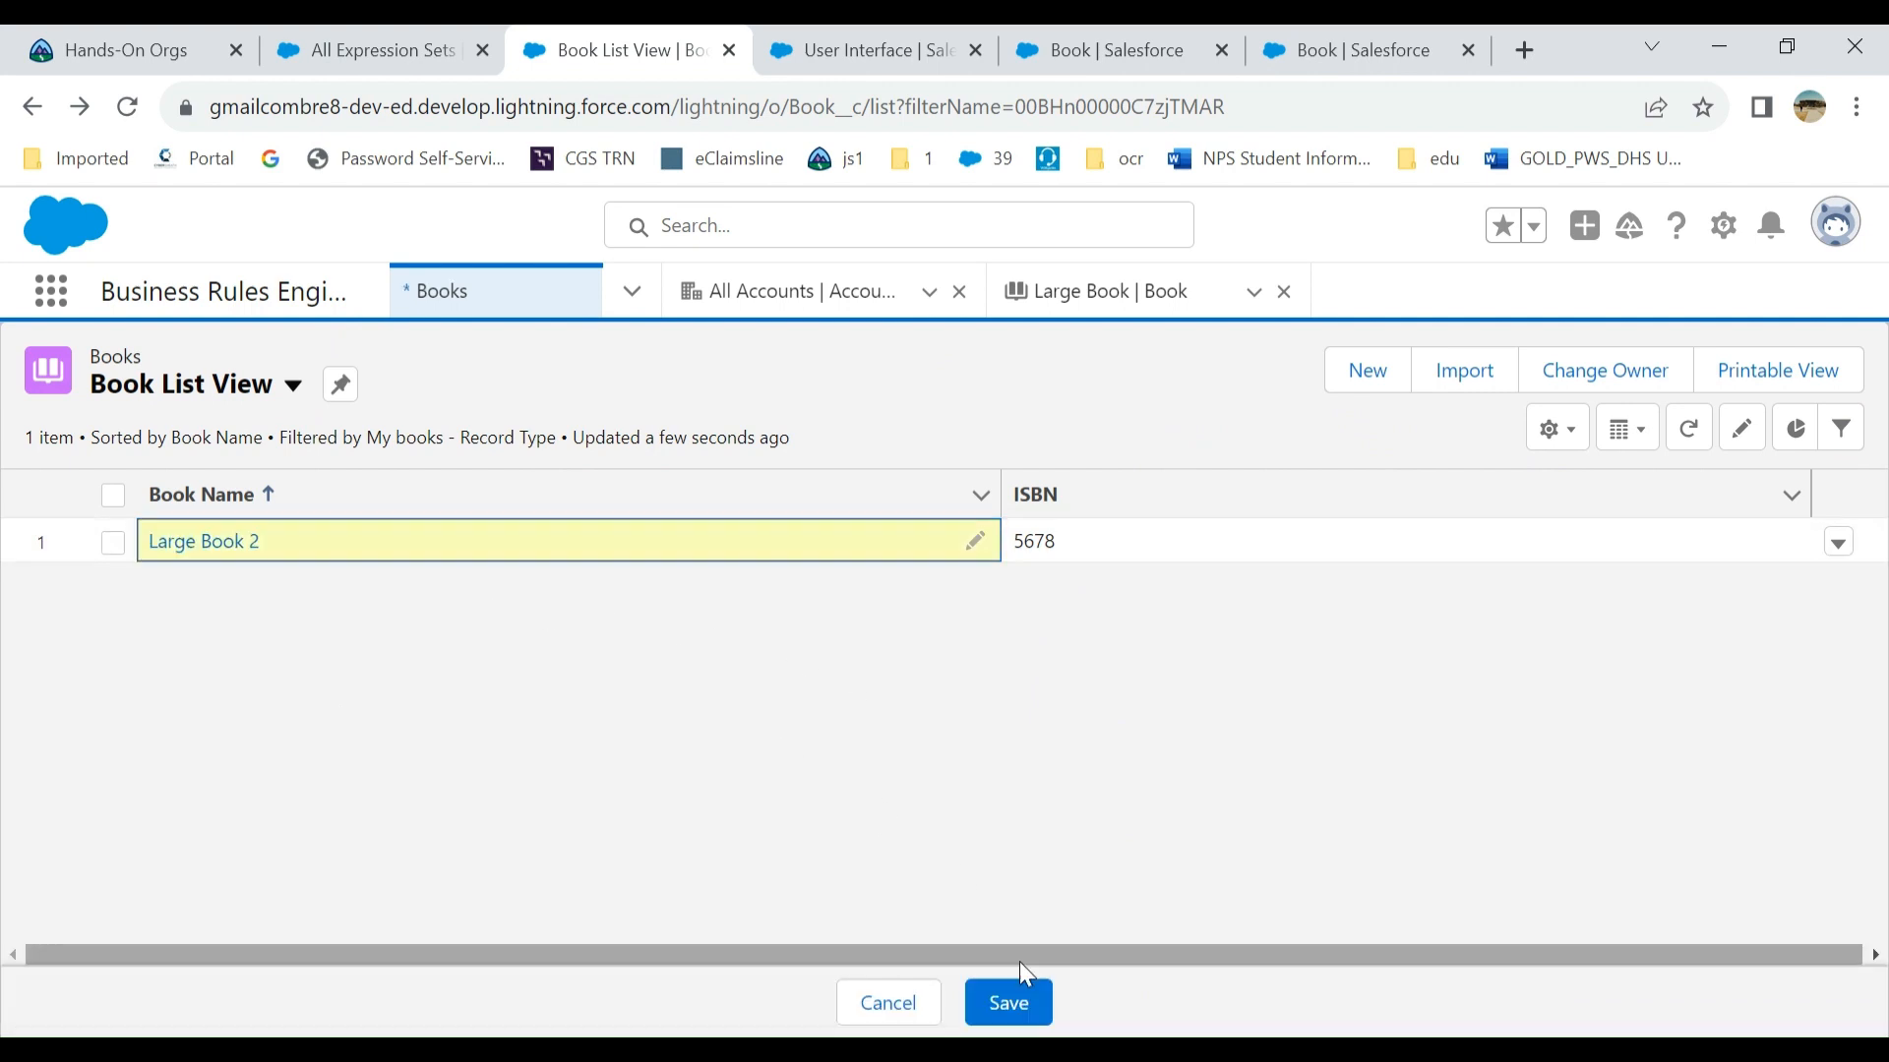
click(1007, 1002)
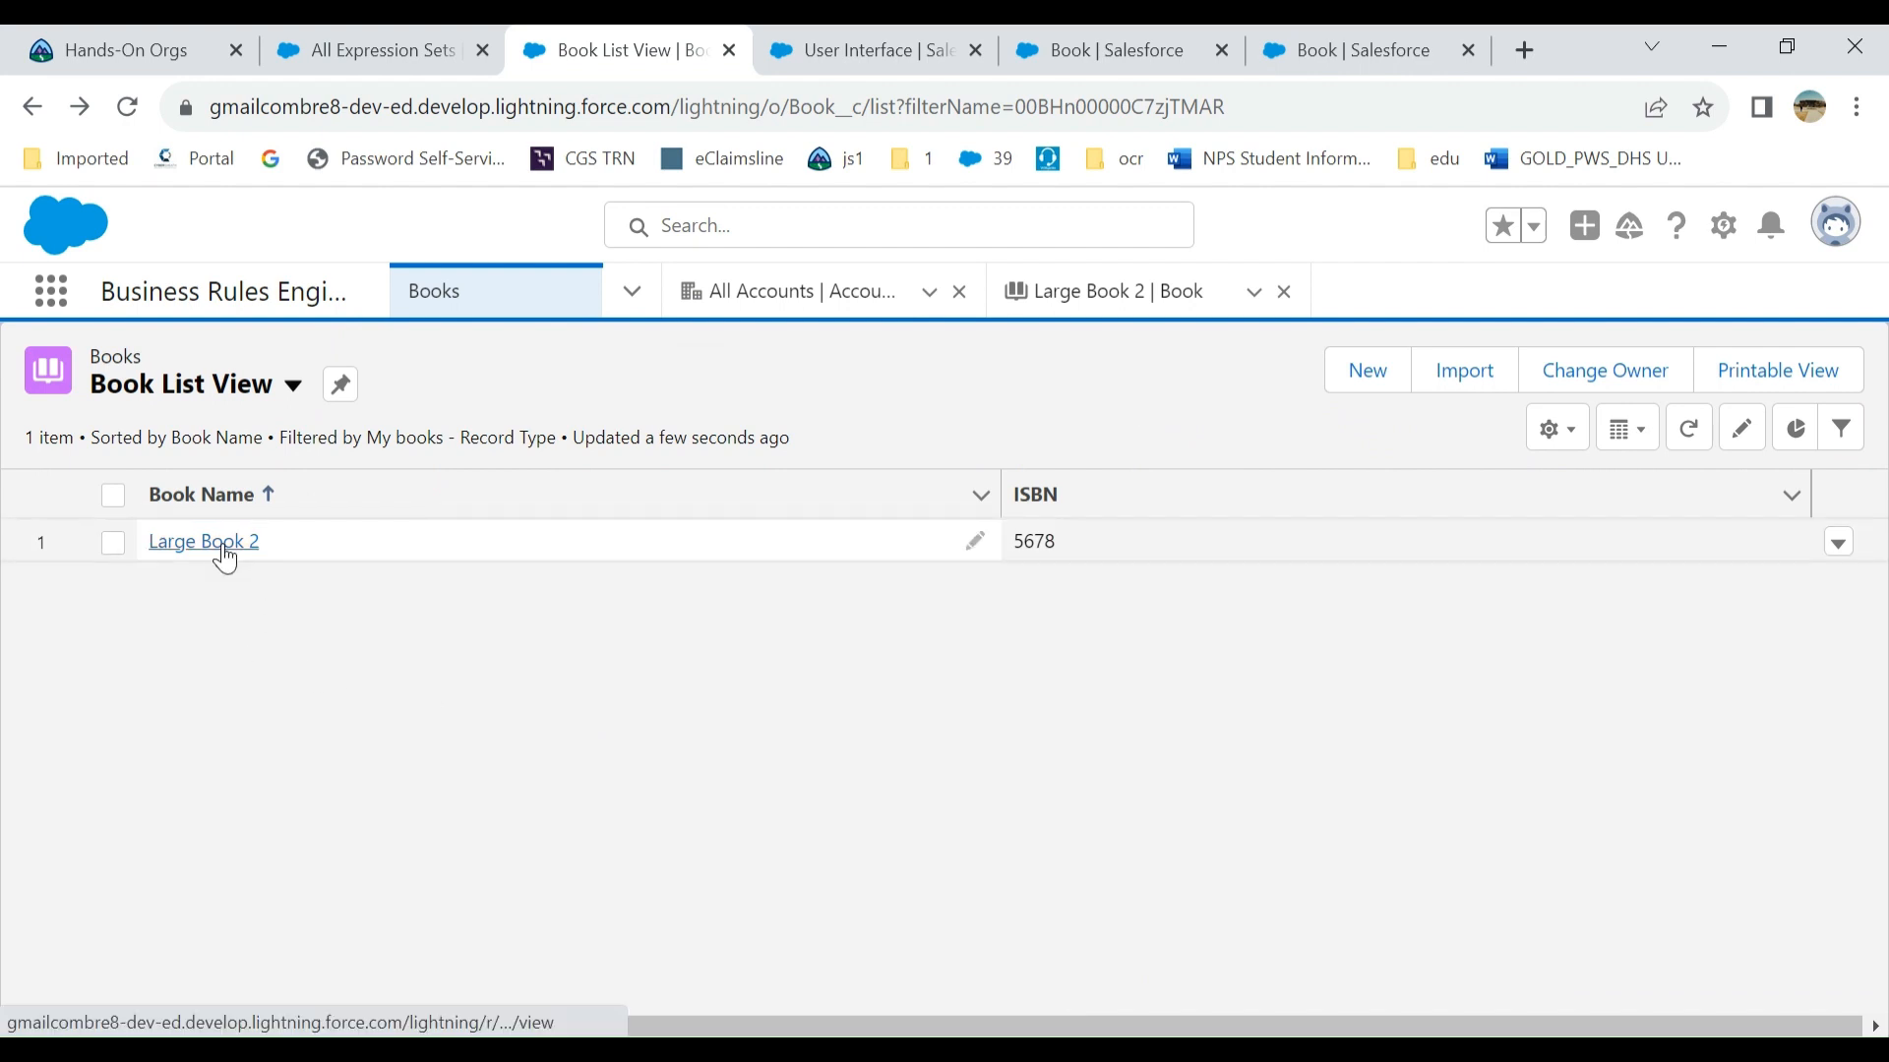
click(203, 541)
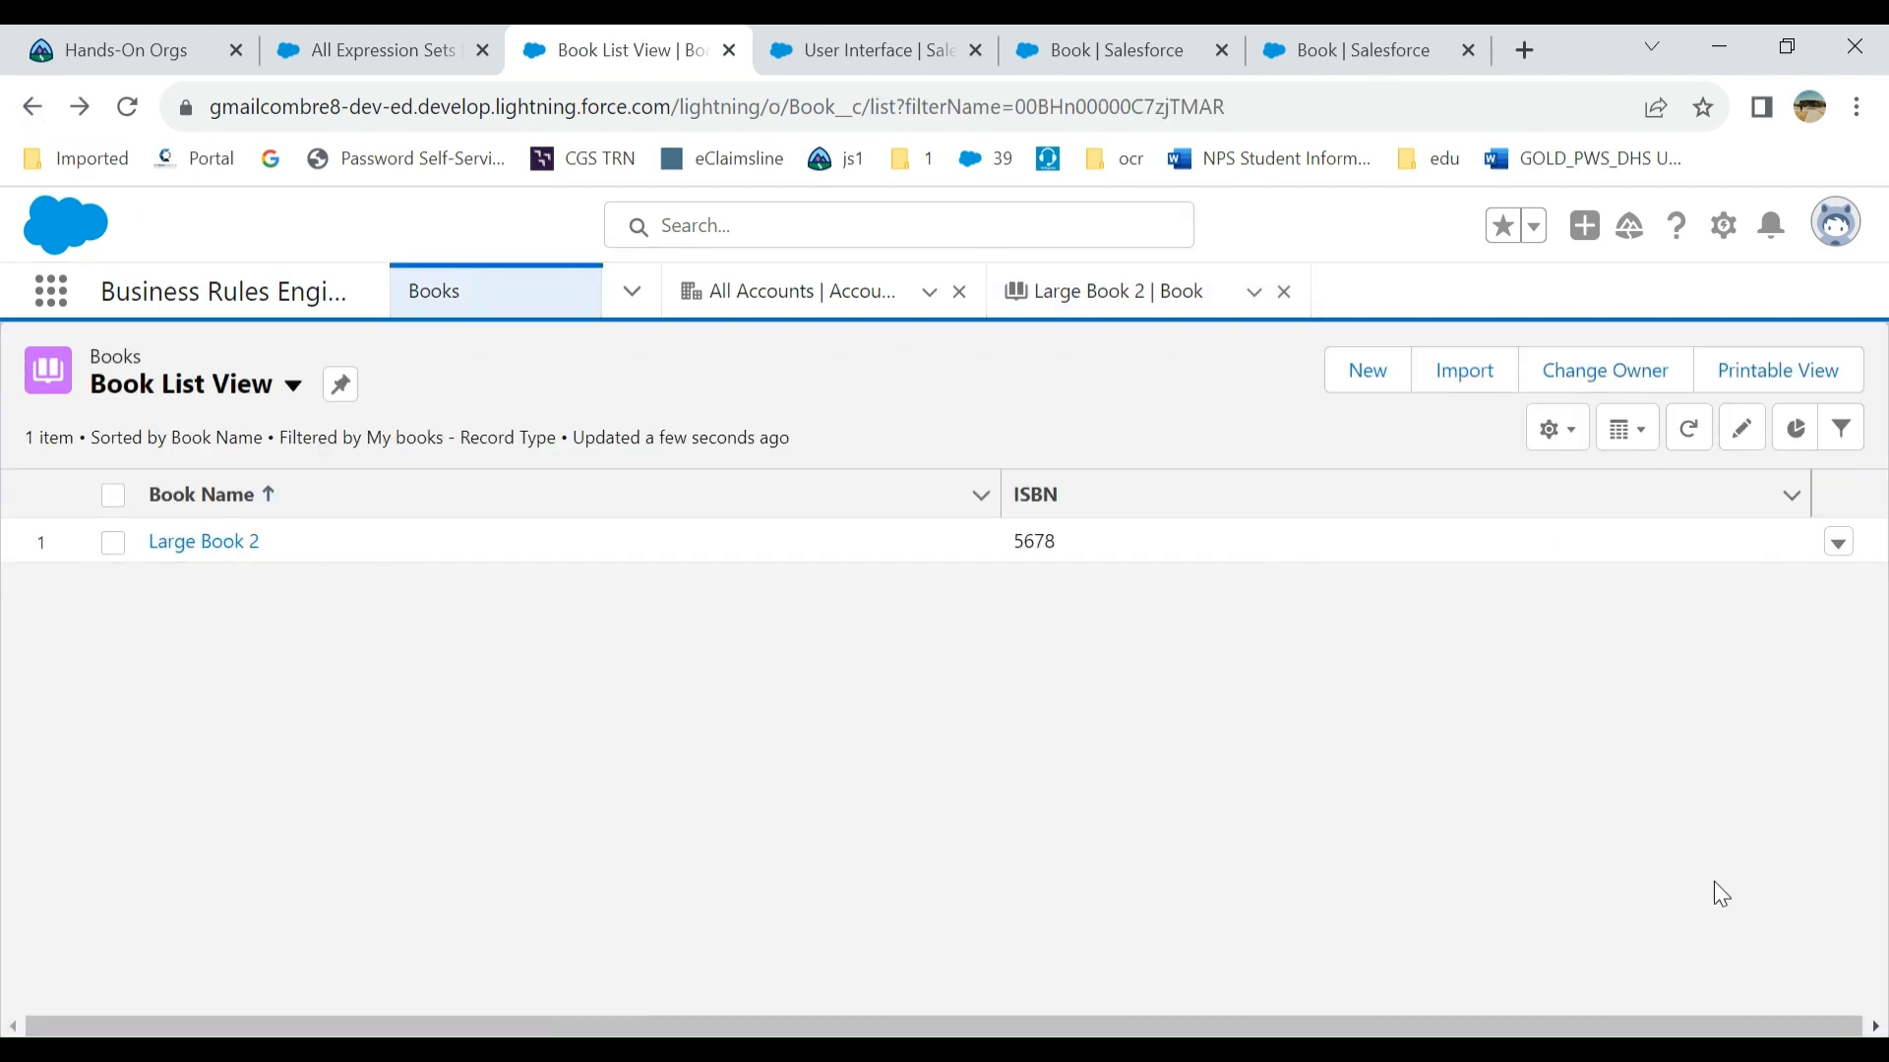
mouse_move(682, 701)
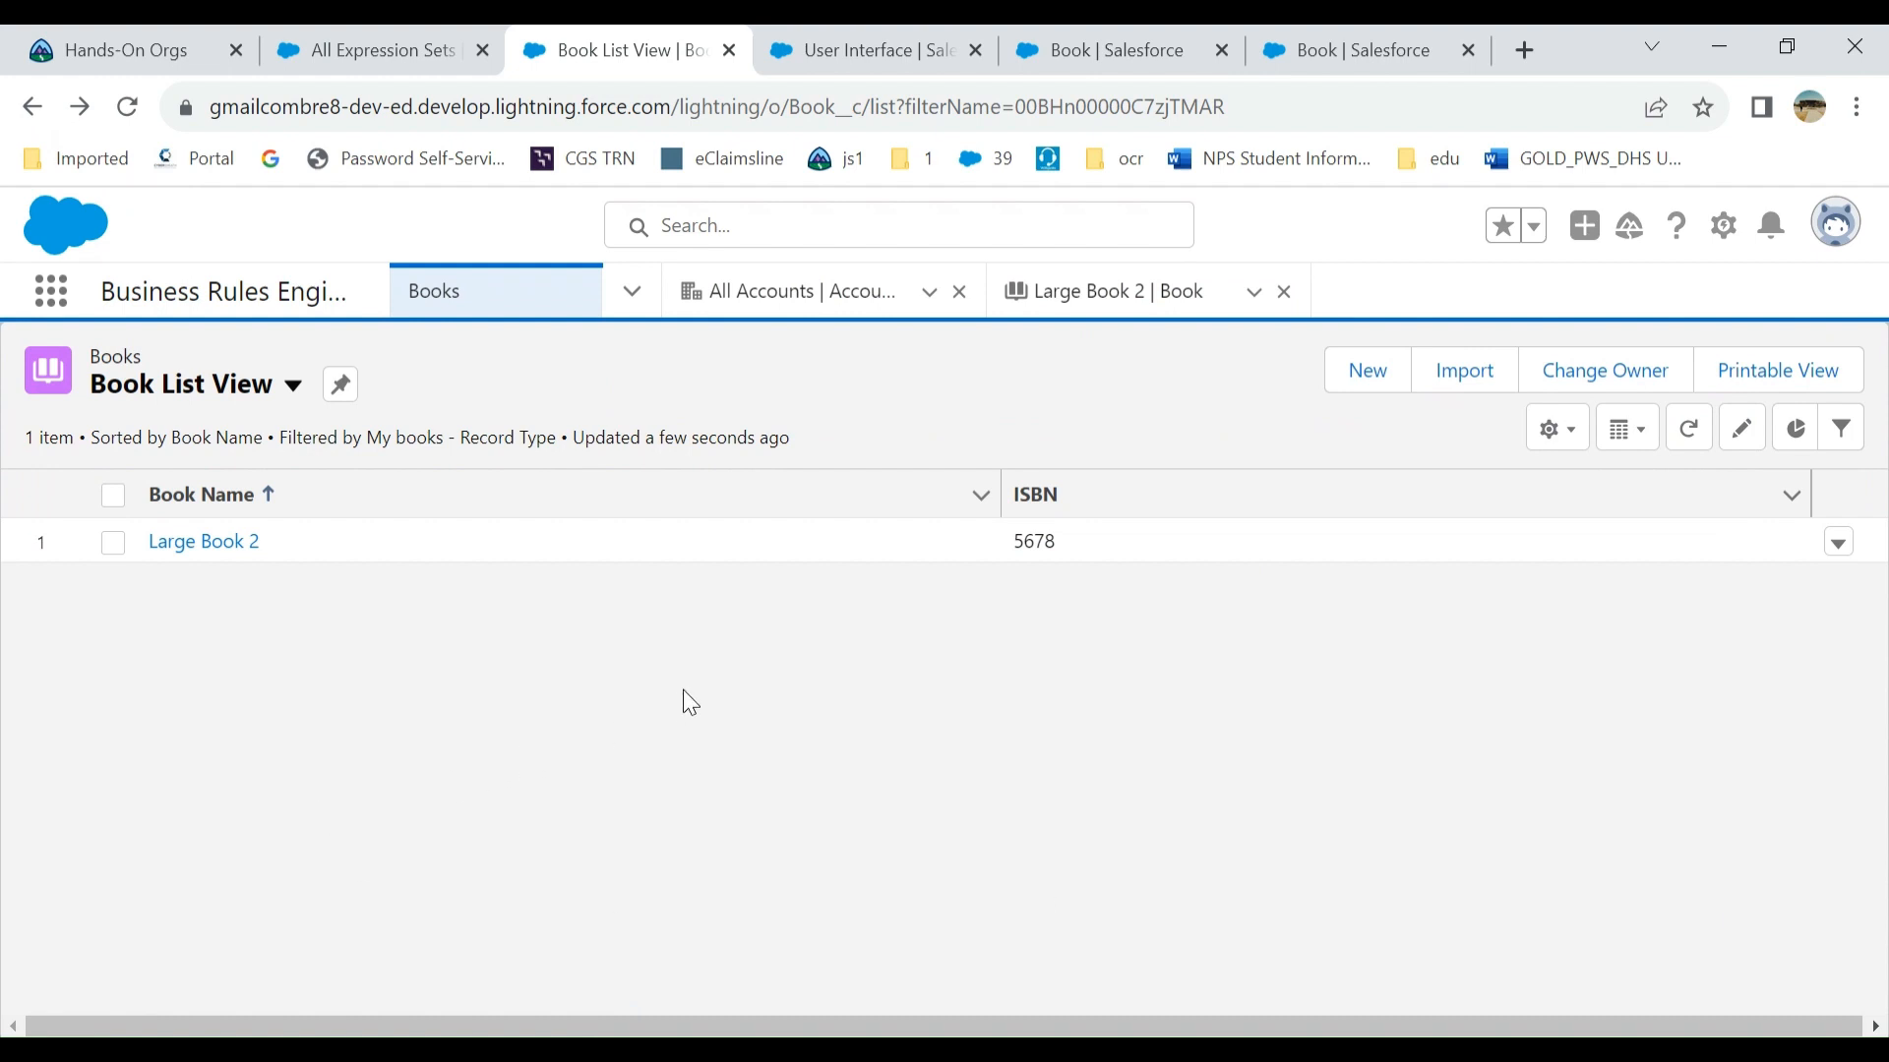
mouse_move(693, 671)
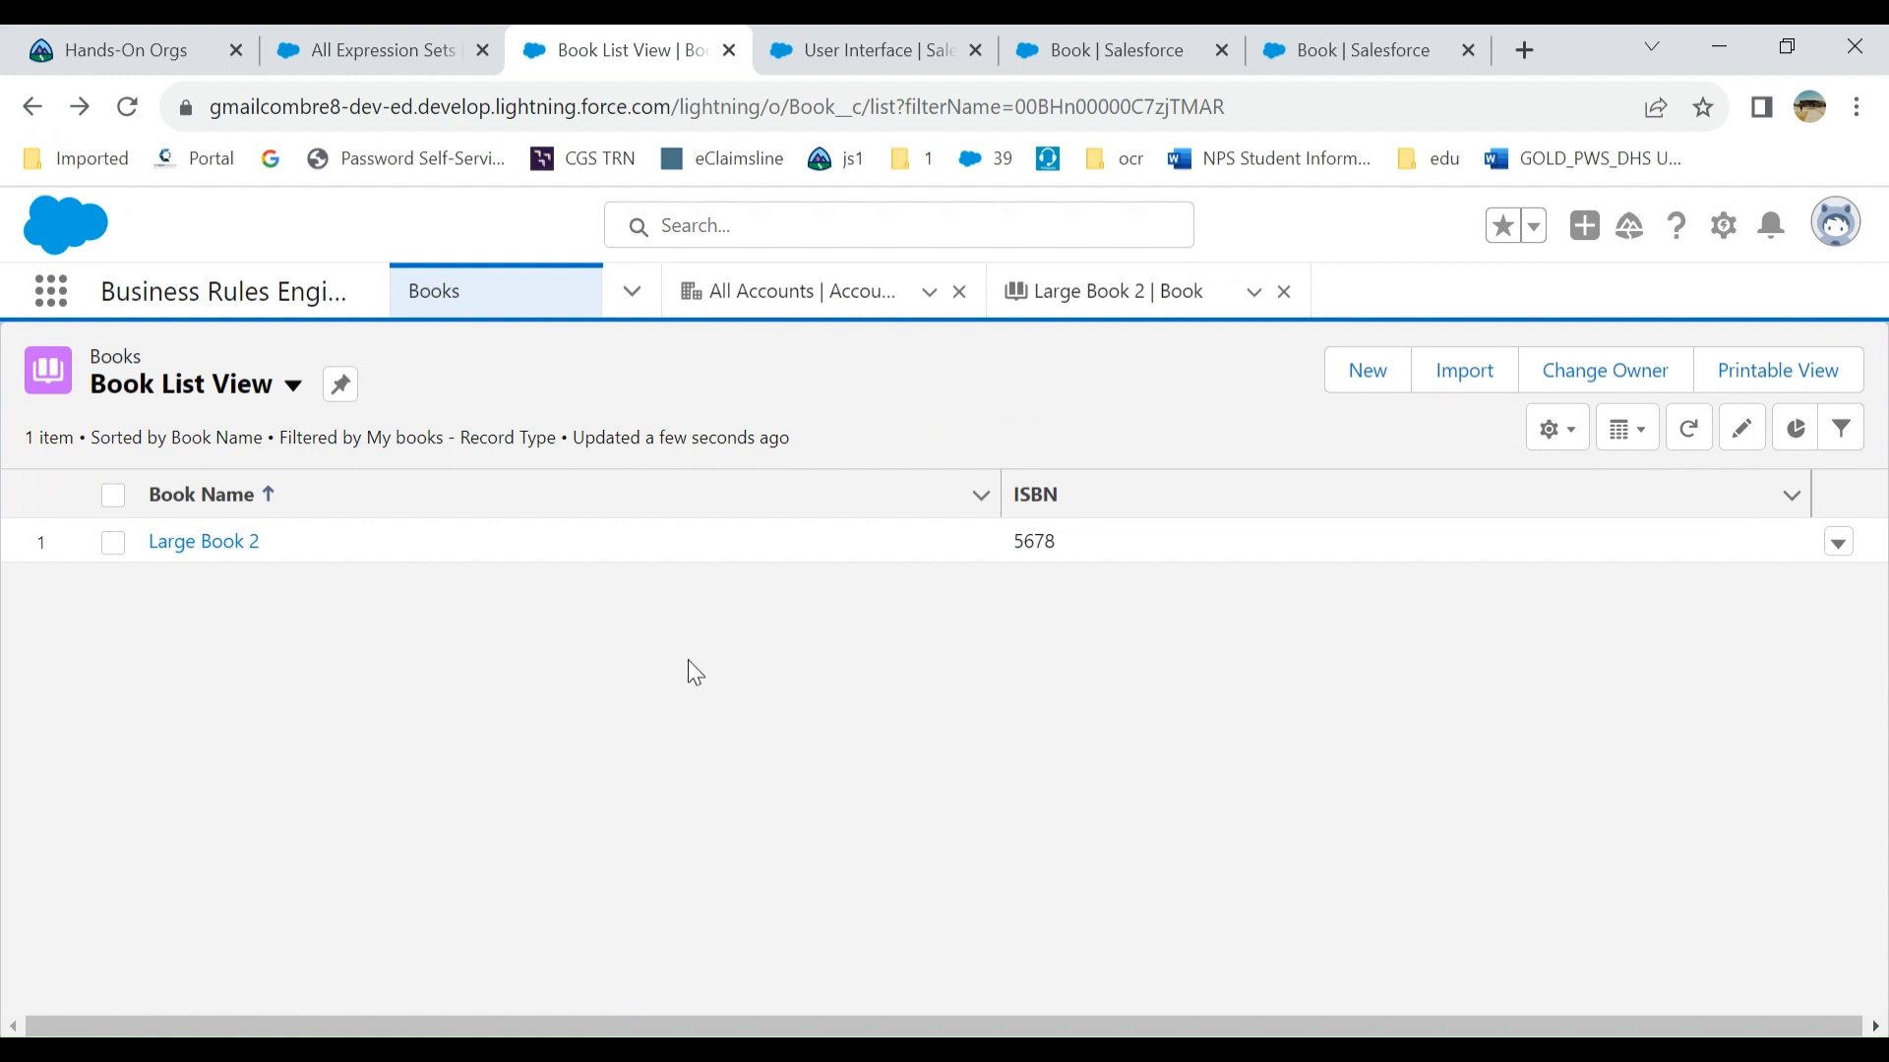